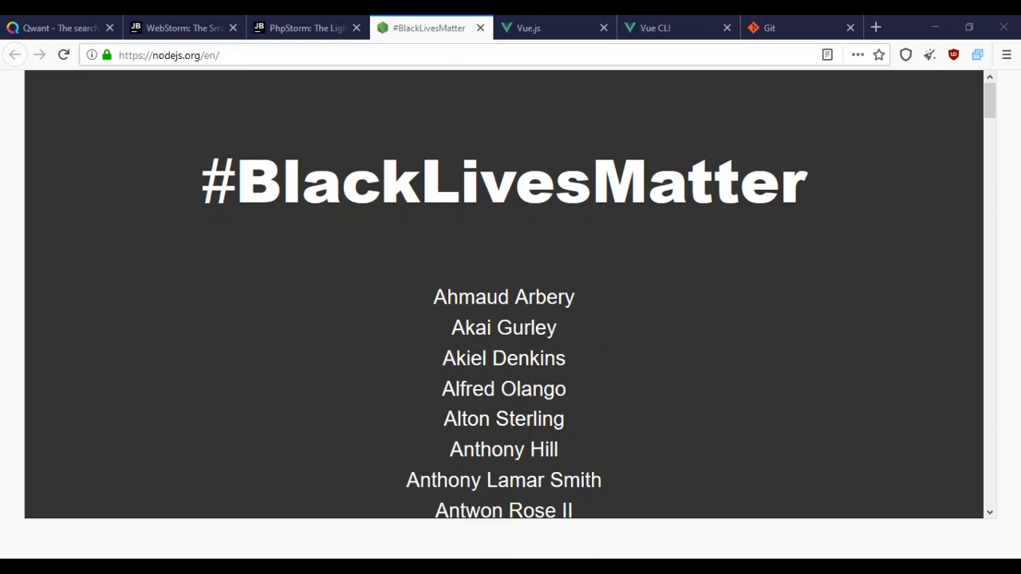
- Switch from the Node.js tab to the already-open Vue.js homepage
click(528, 29)
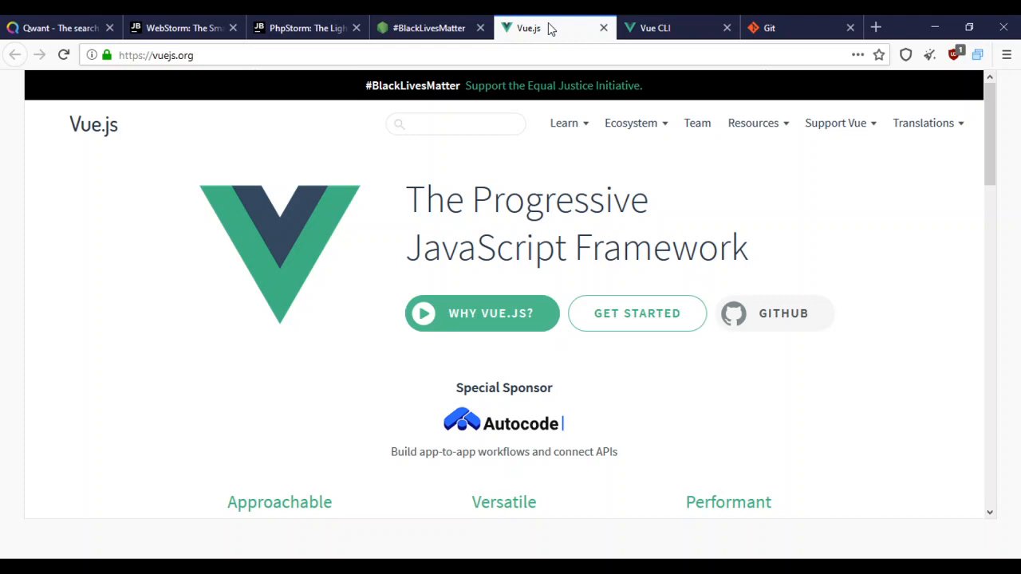
mouse_move(651, 272)
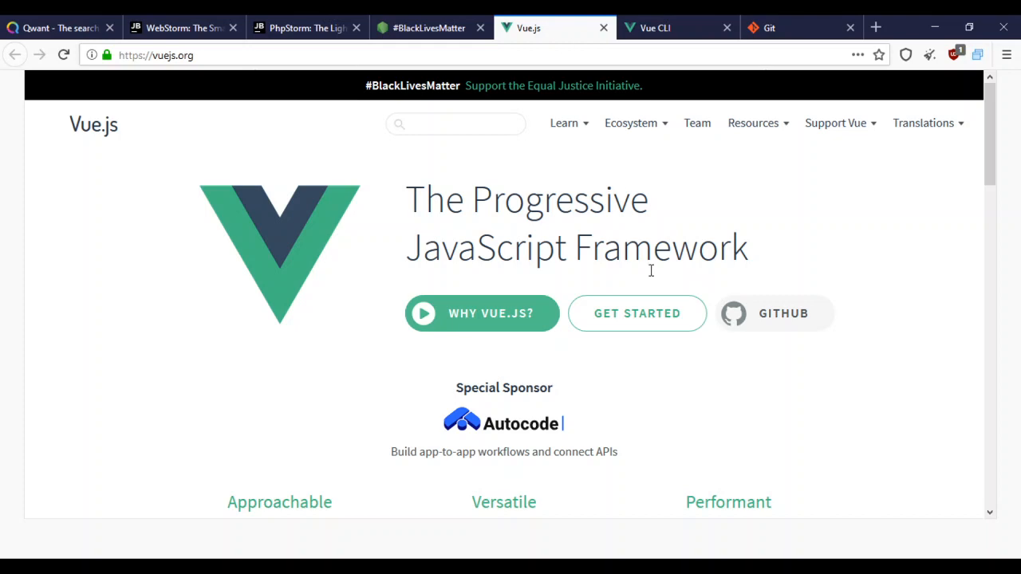
scroll(down, 3)
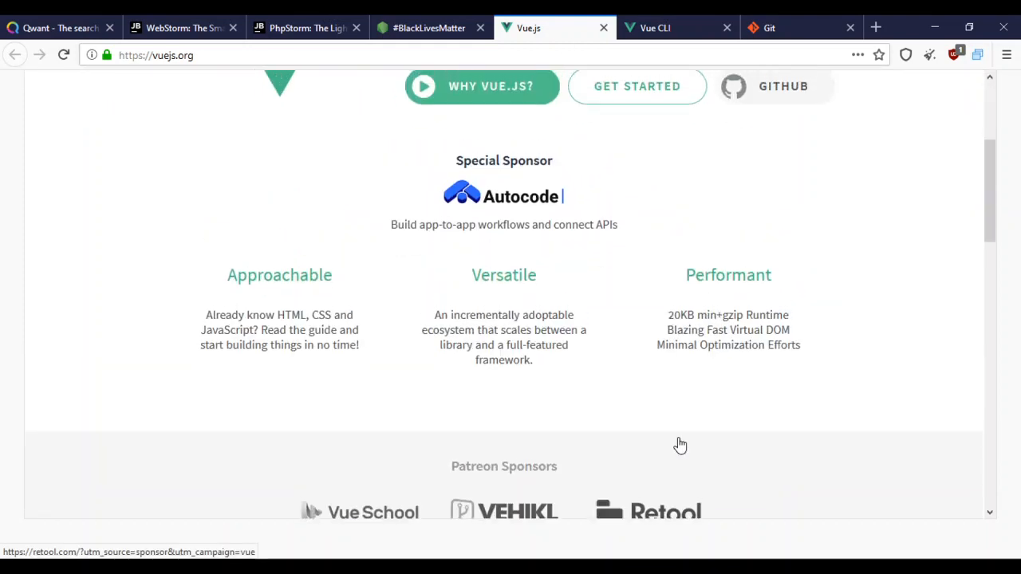
scroll(up, 3)
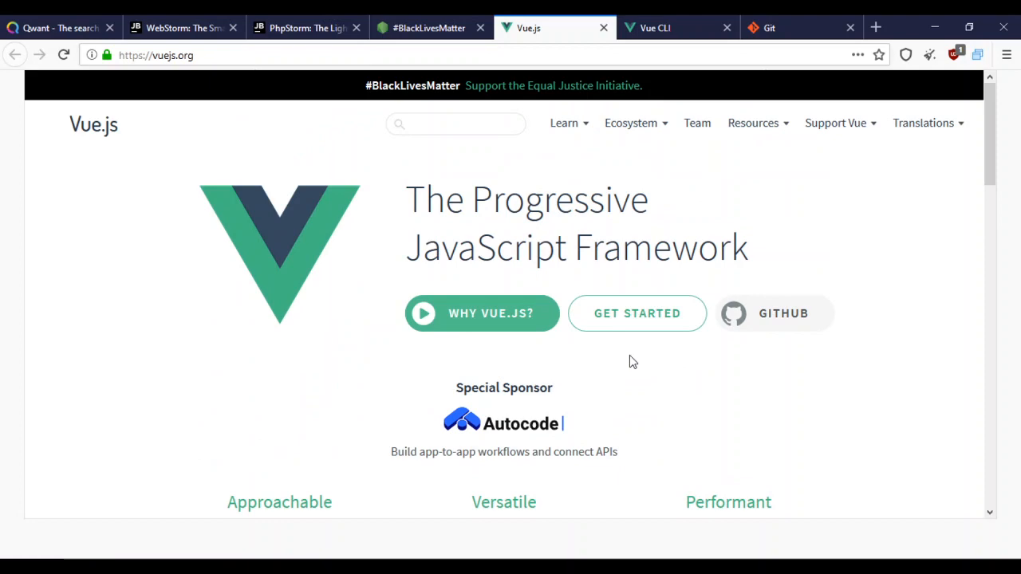
scroll(down, 3)
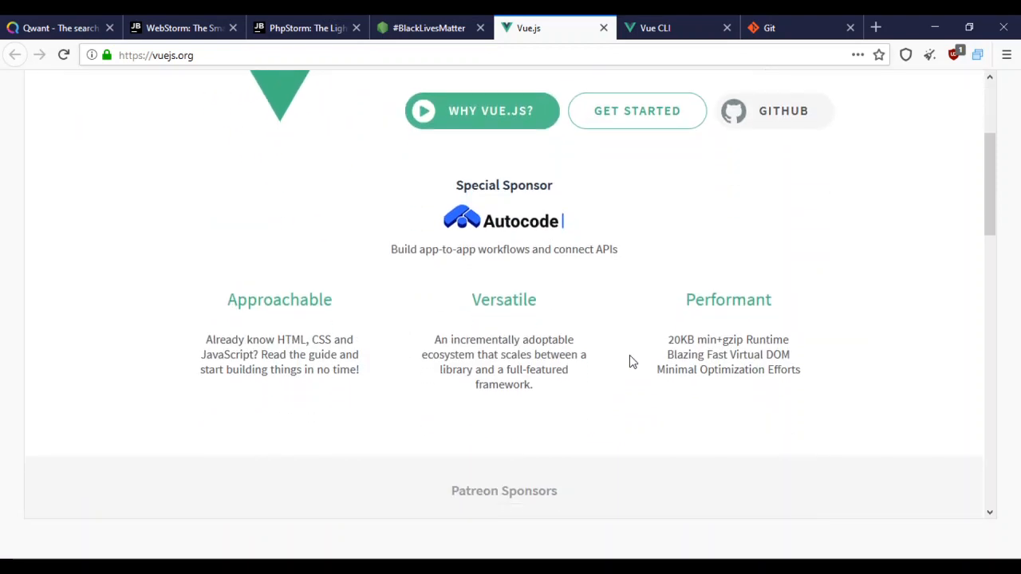
scroll(up, 3)
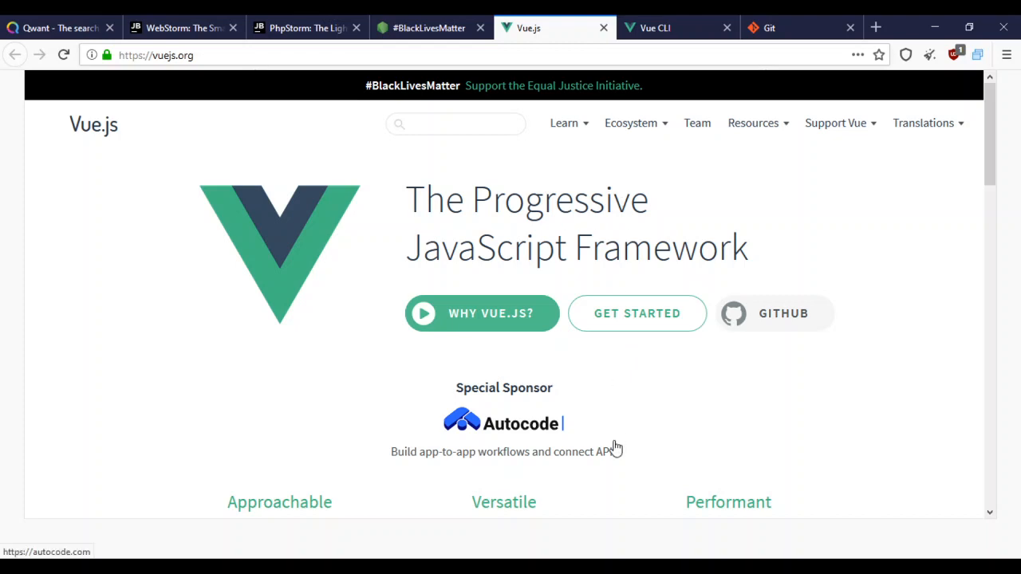
scroll(down, 3)
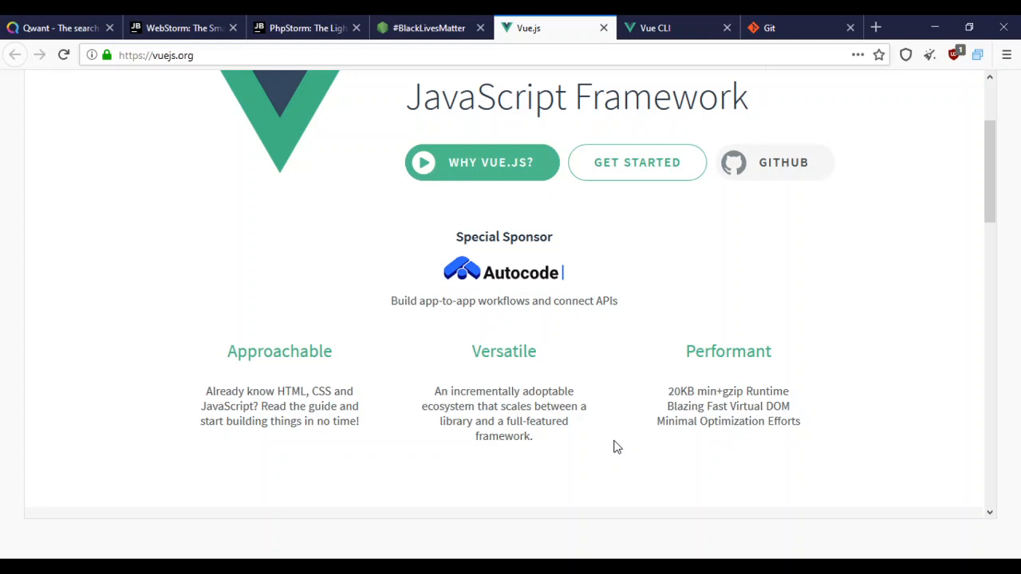
scroll(up, 3)
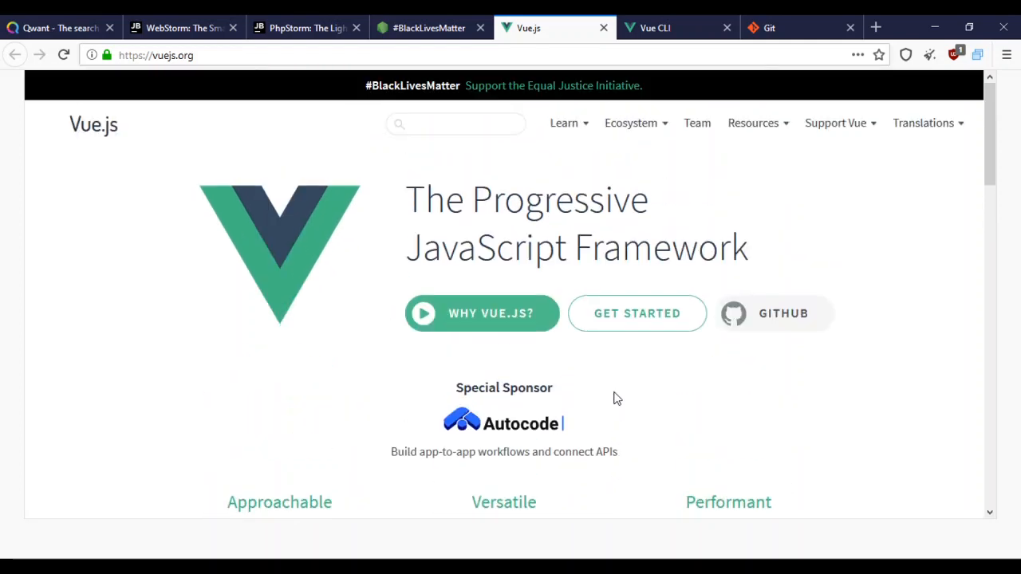
mouse_move(694, 420)
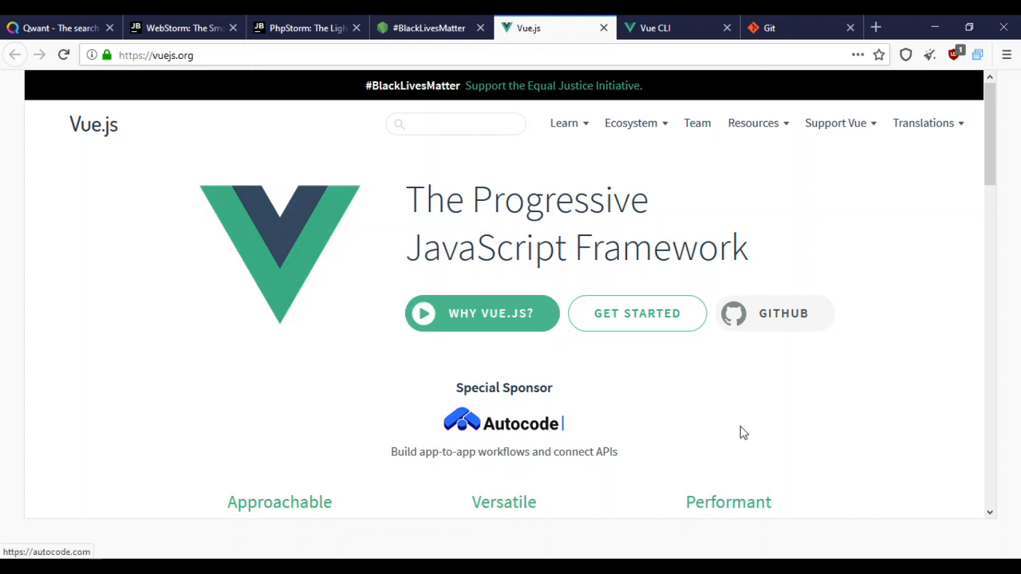
mouse_move(646, 411)
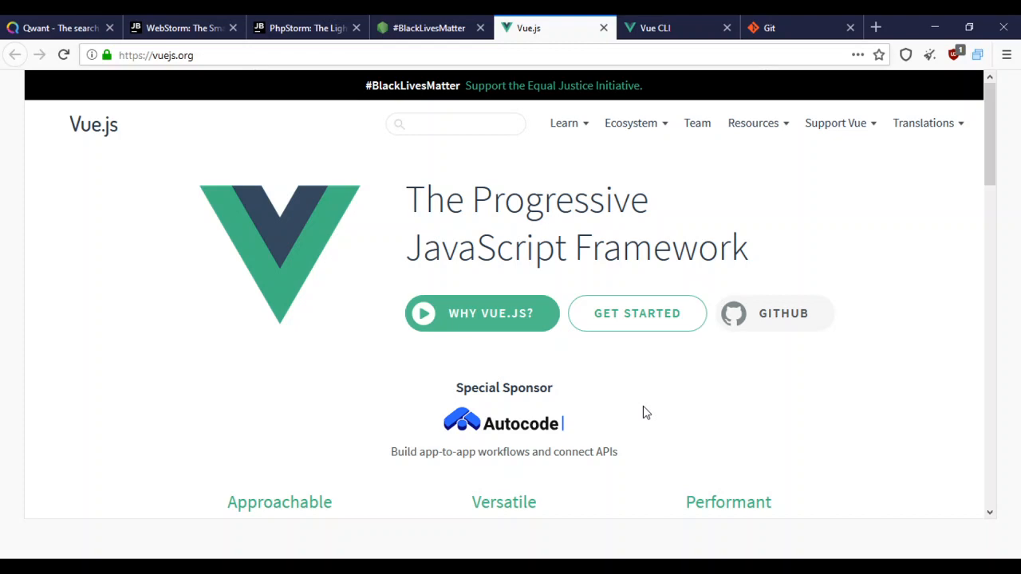
mouse_move(622, 470)
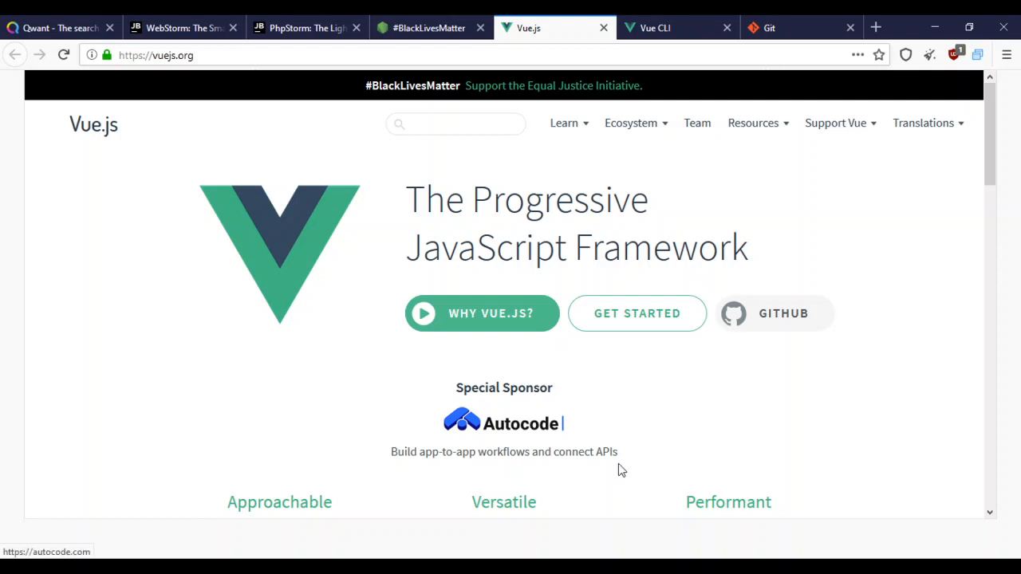
mouse_move(323, 300)
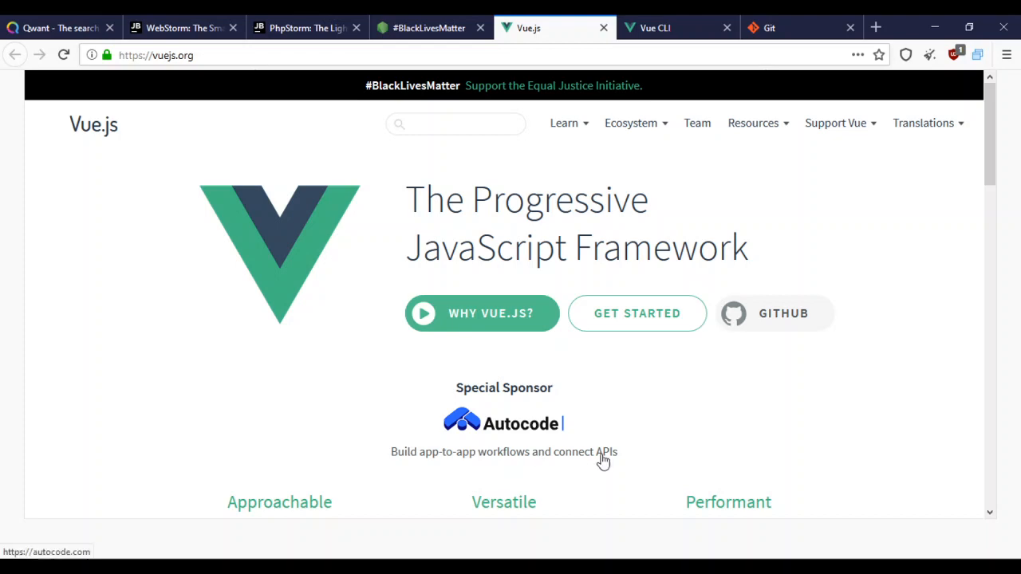
mouse_move(402, 475)
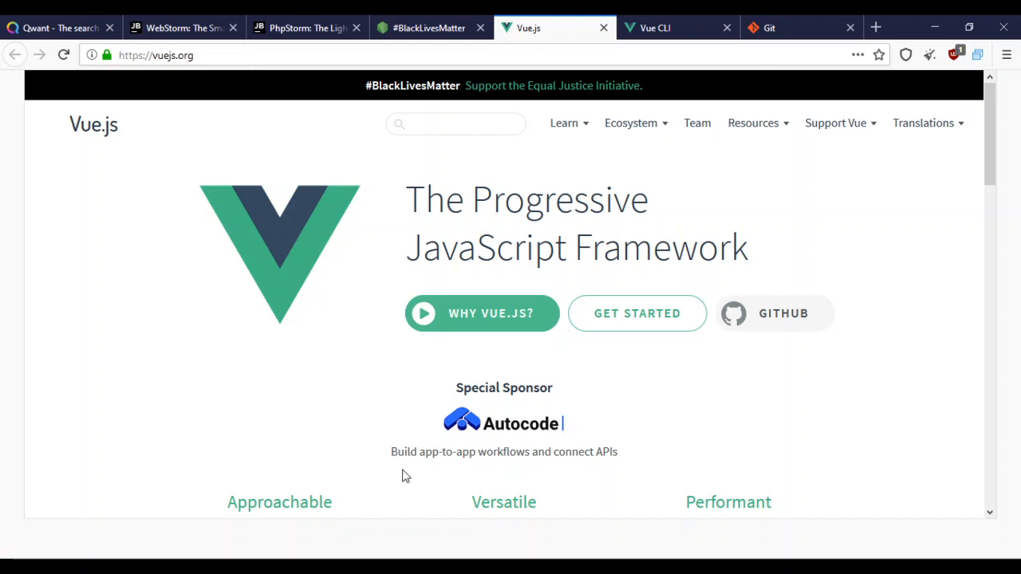
mouse_move(654, 431)
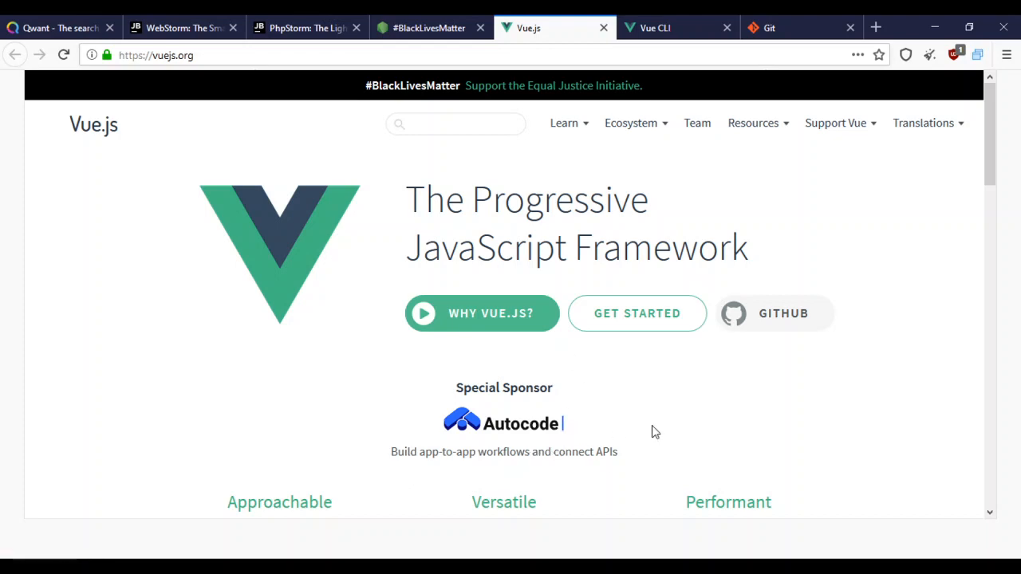
mouse_move(303, 247)
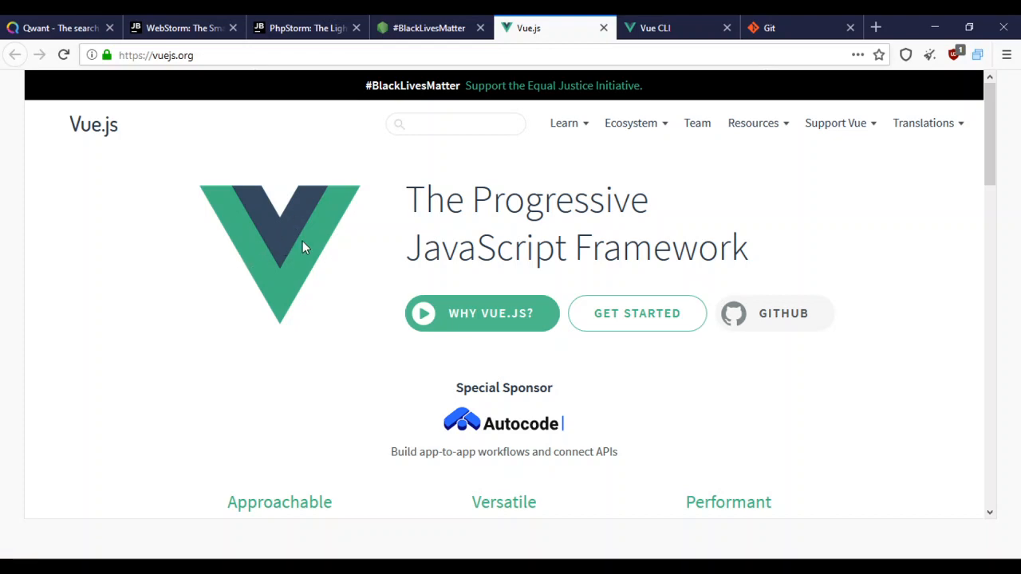
mouse_move(652, 466)
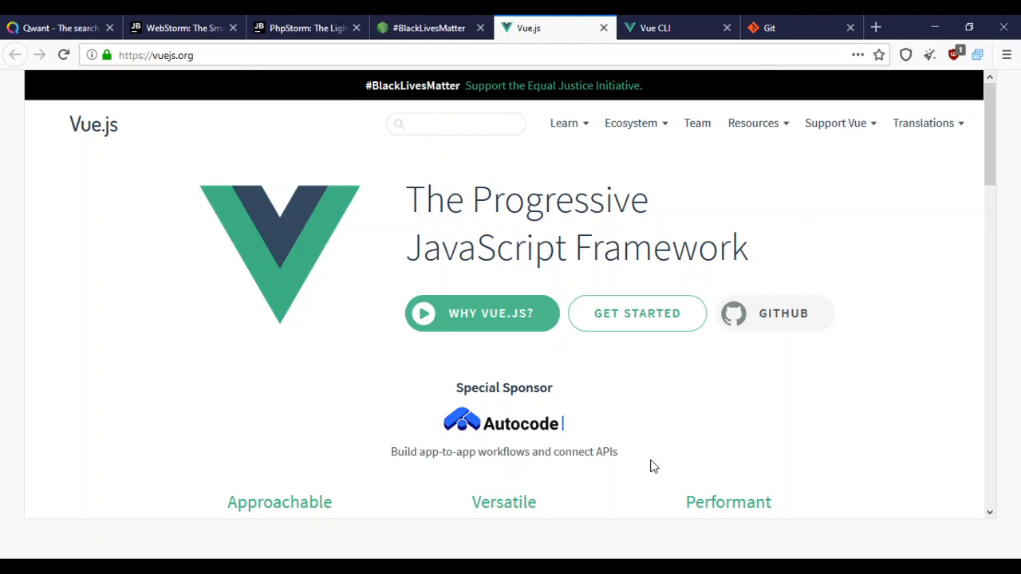
mouse_move(291, 338)
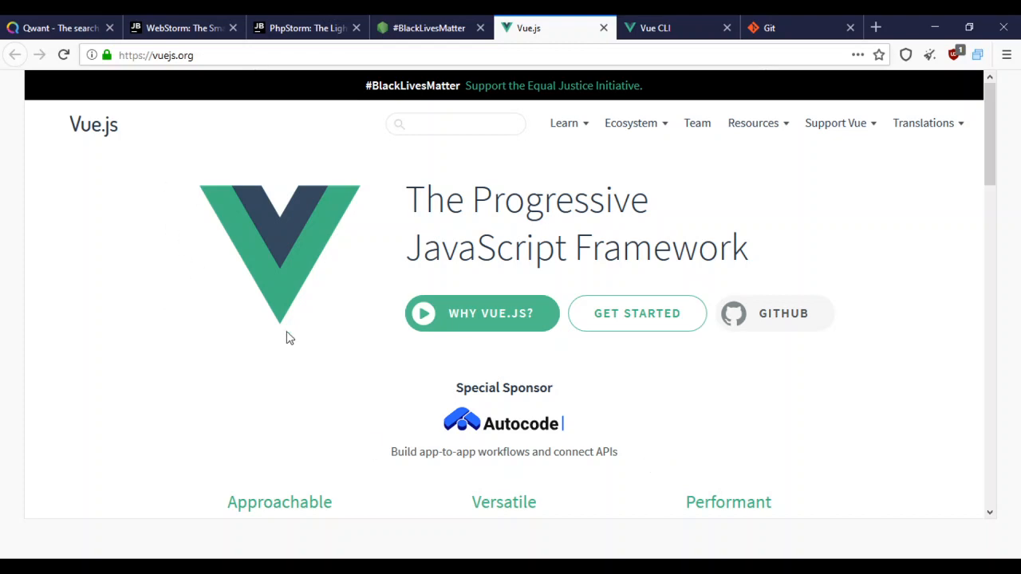
mouse_move(290, 185)
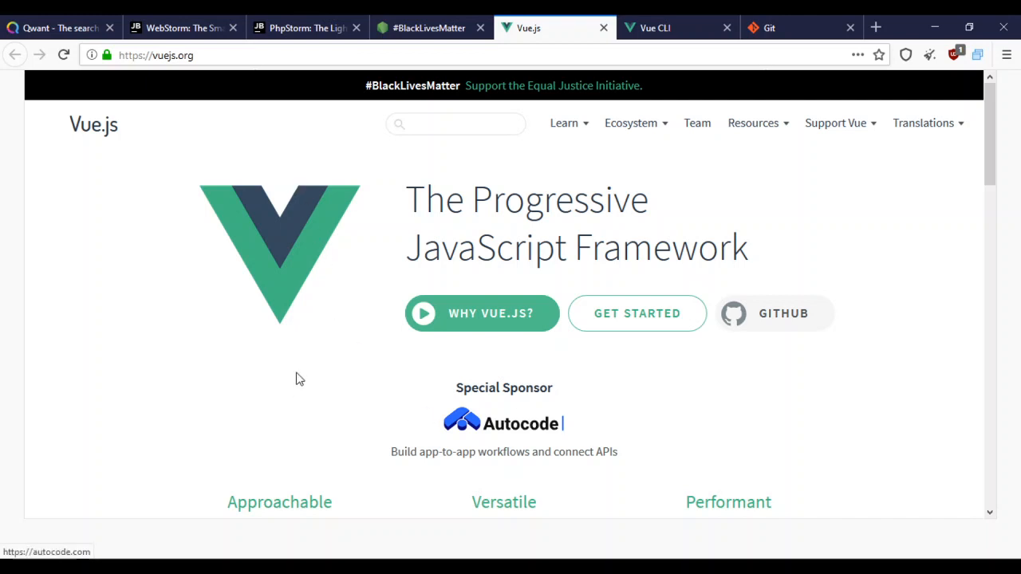
mouse_move(325, 311)
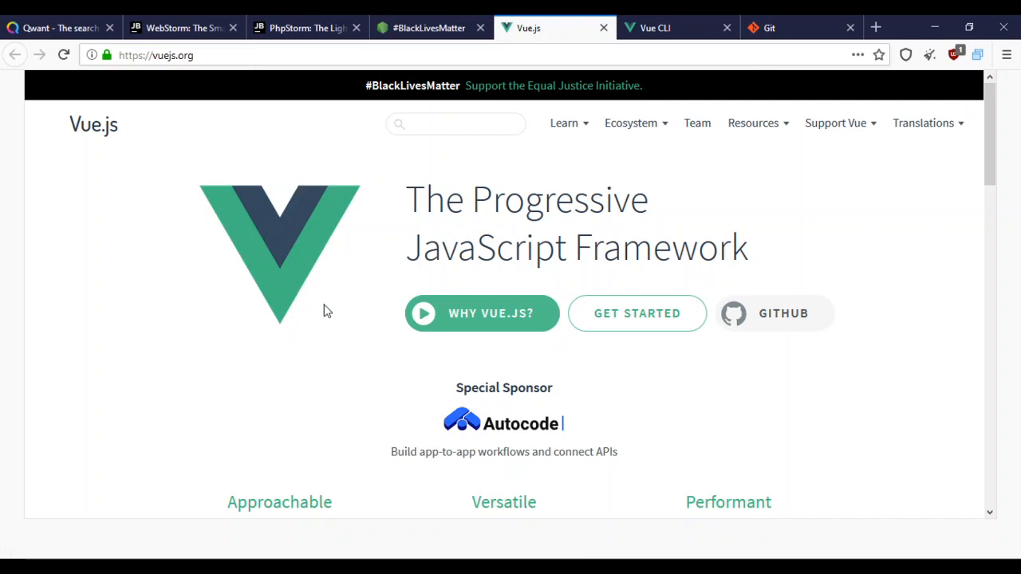
mouse_move(274, 242)
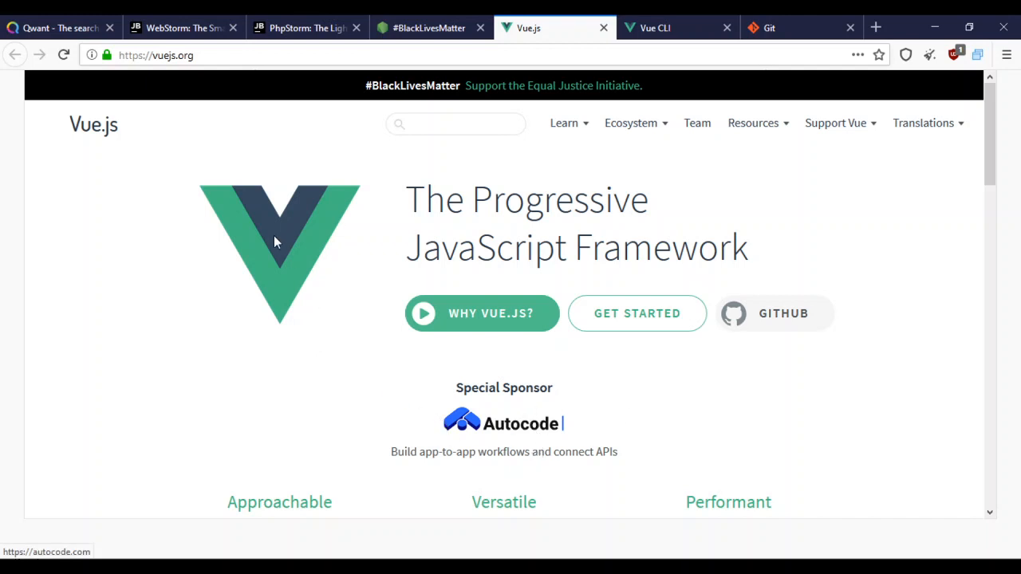
mouse_move(740, 403)
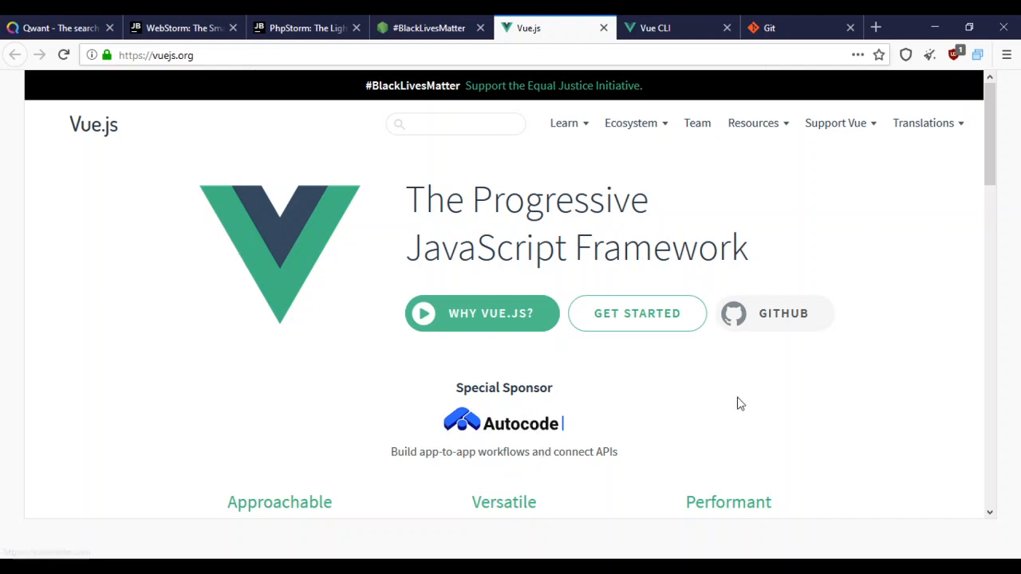
mouse_move(670, 408)
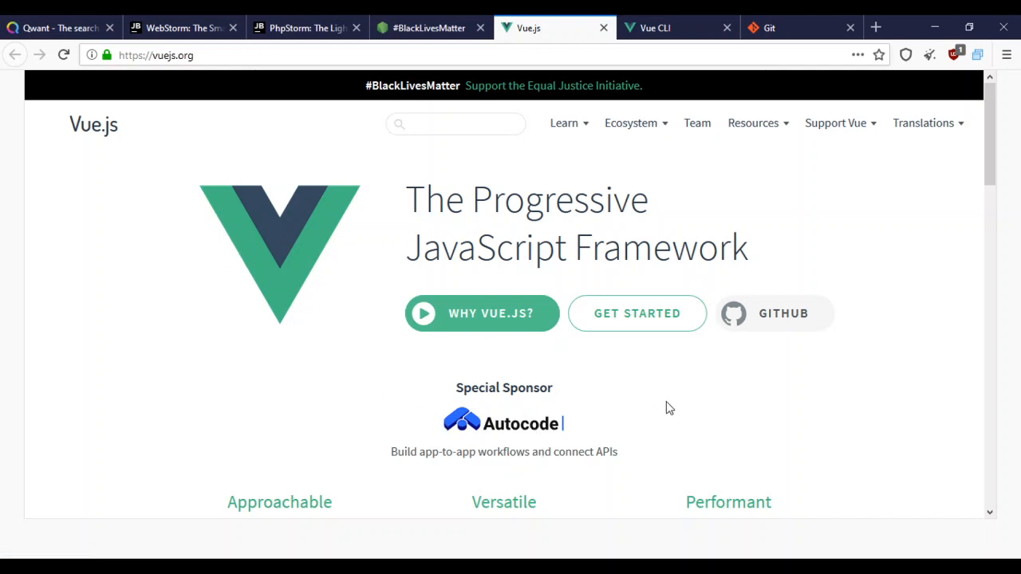
mouse_move(271, 255)
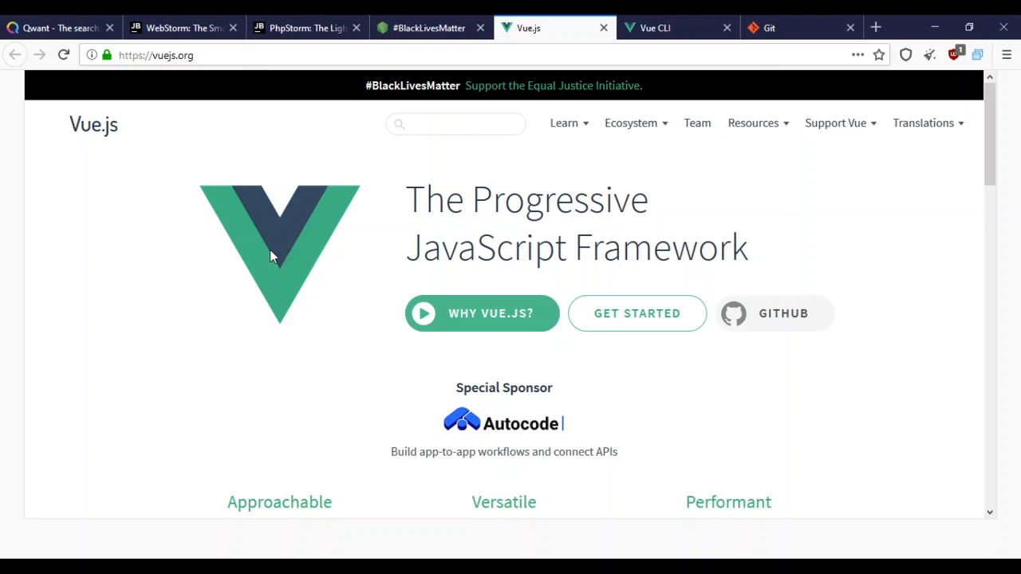
mouse_move(649, 451)
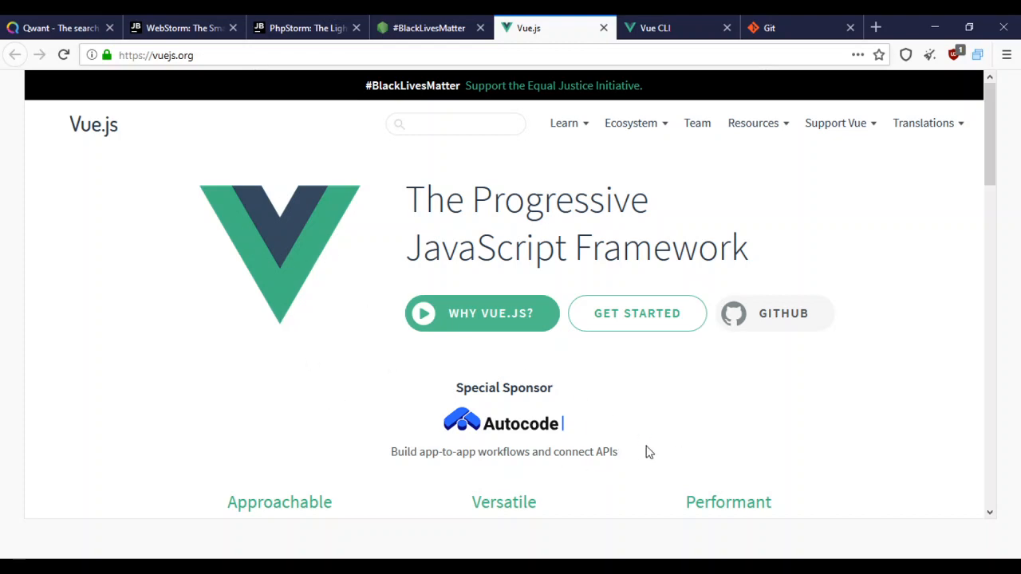
mouse_move(309, 206)
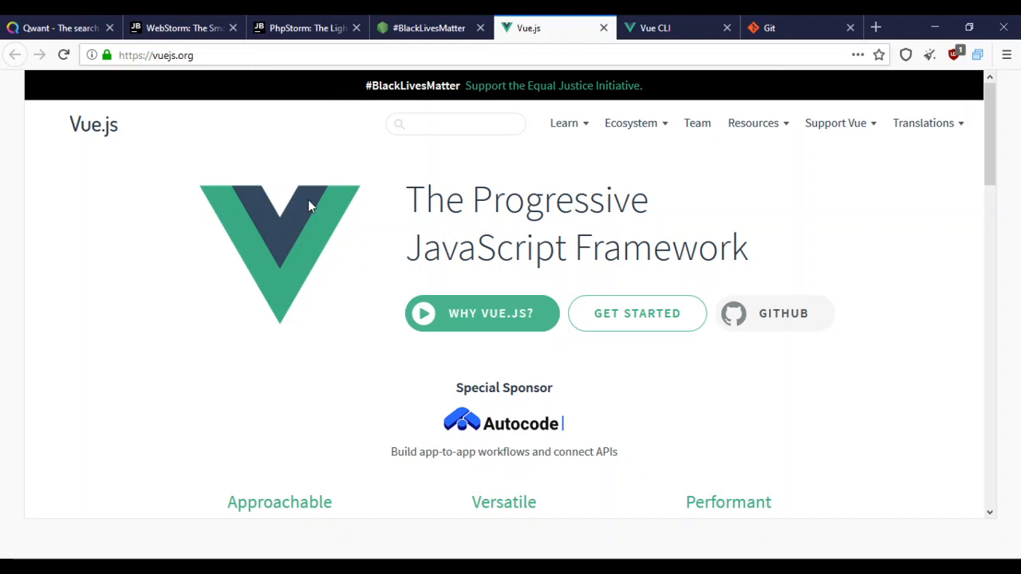
mouse_move(273, 268)
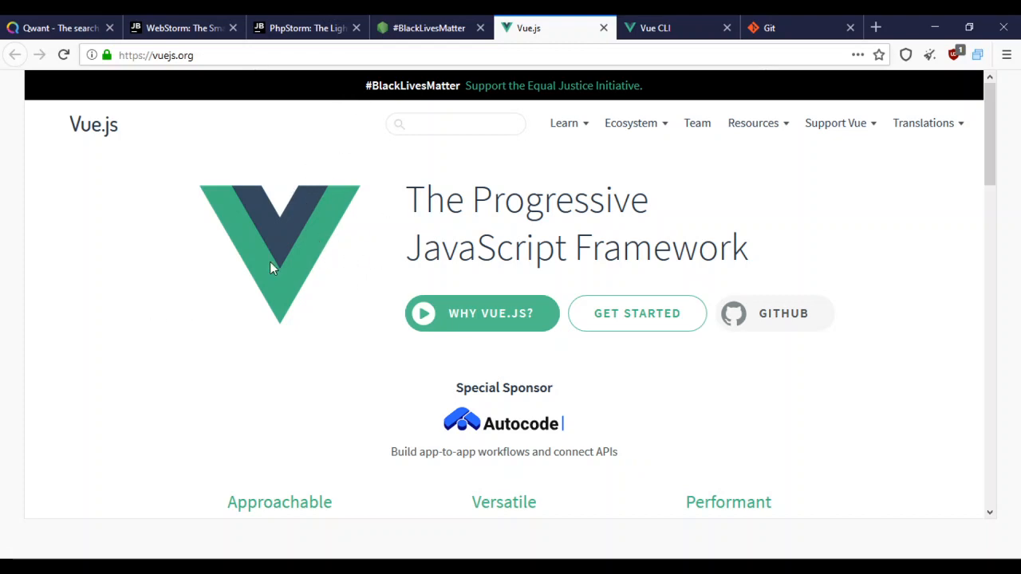
mouse_move(634, 440)
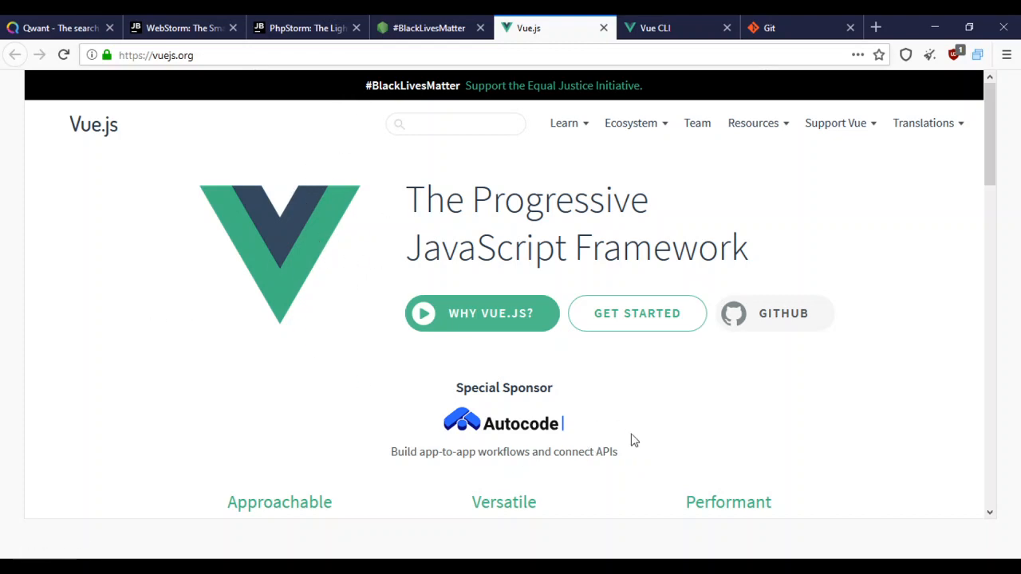
mouse_move(678, 429)
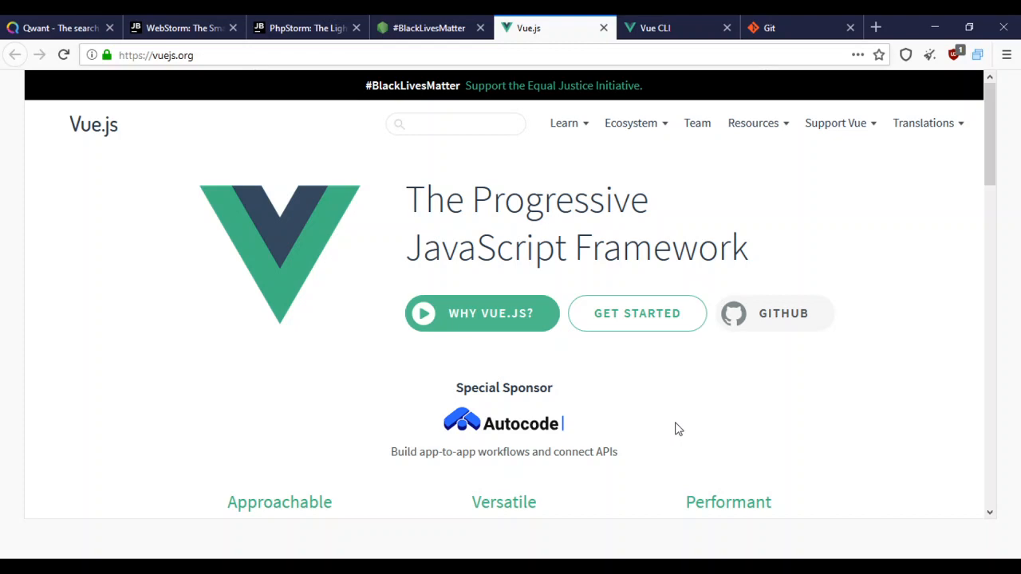
mouse_move(383, 274)
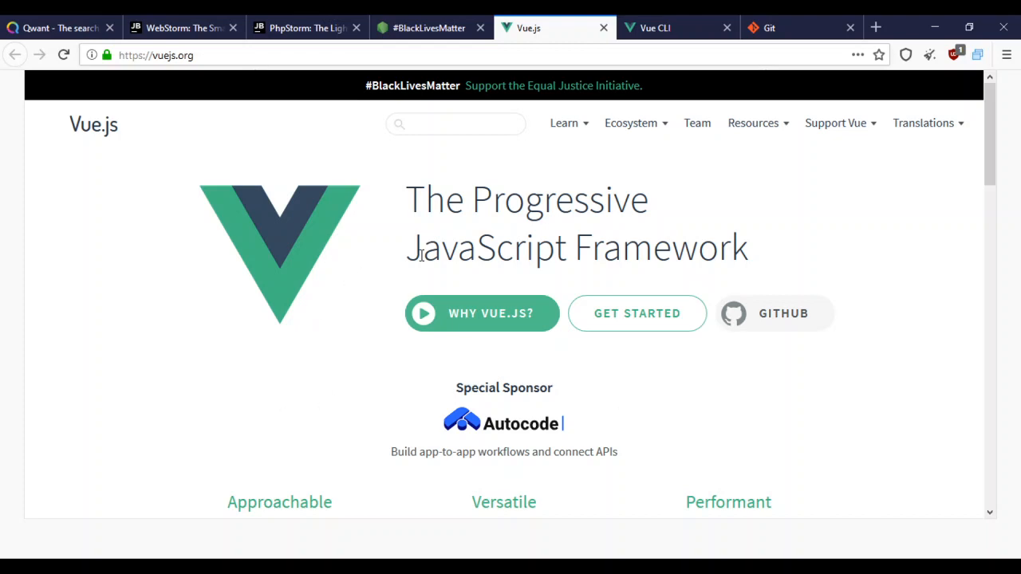
mouse_move(348, 213)
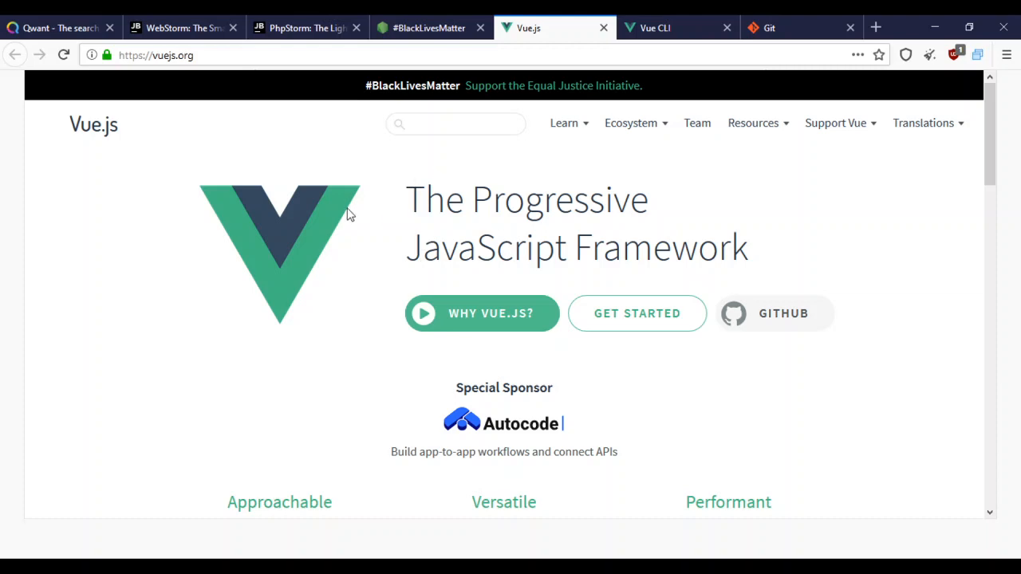
mouse_move(437, 89)
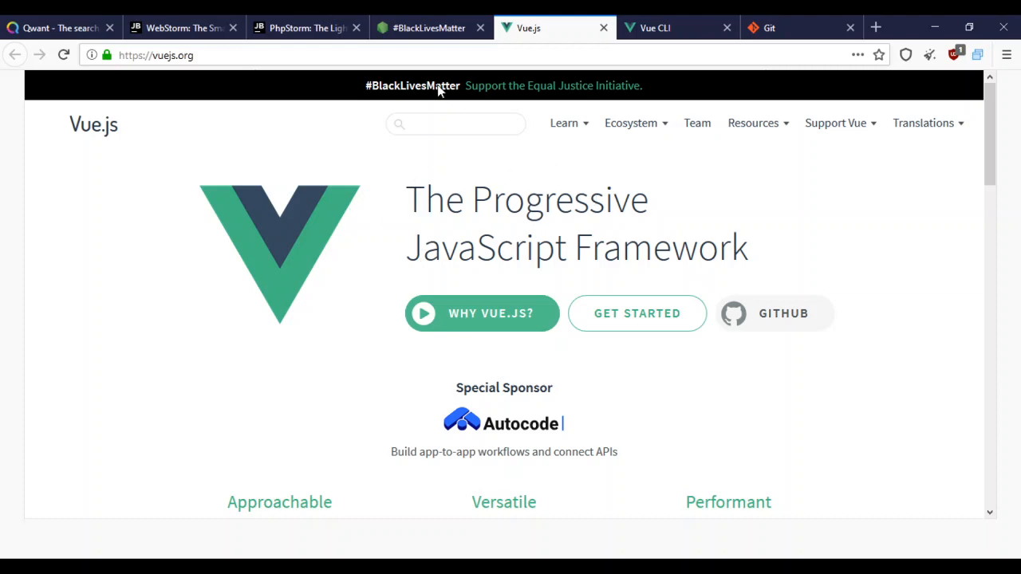
mouse_move(475, 233)
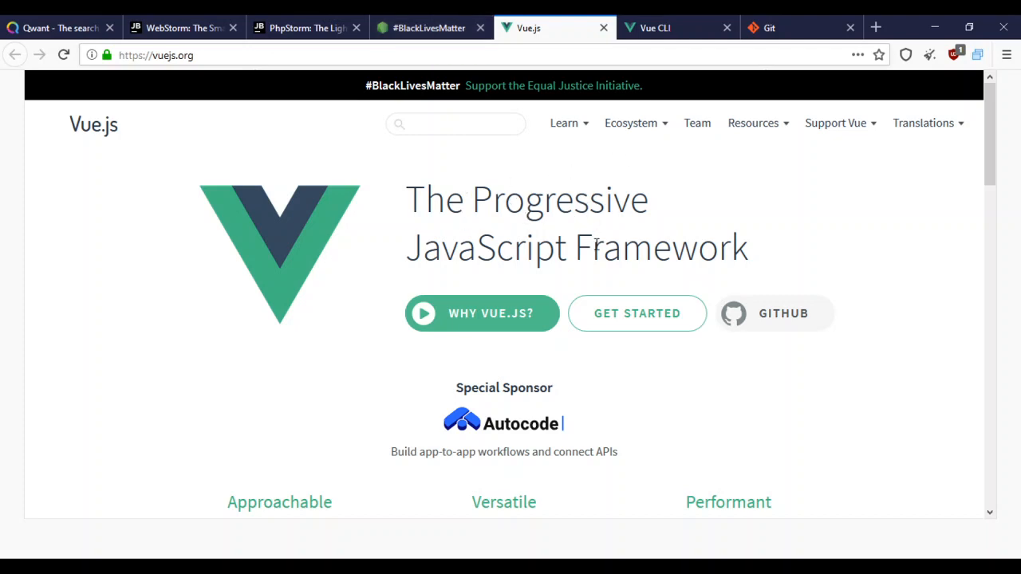
- From the nodejs.org home page announcement, follow the link to the Node.js Downloads page
click(427, 28)
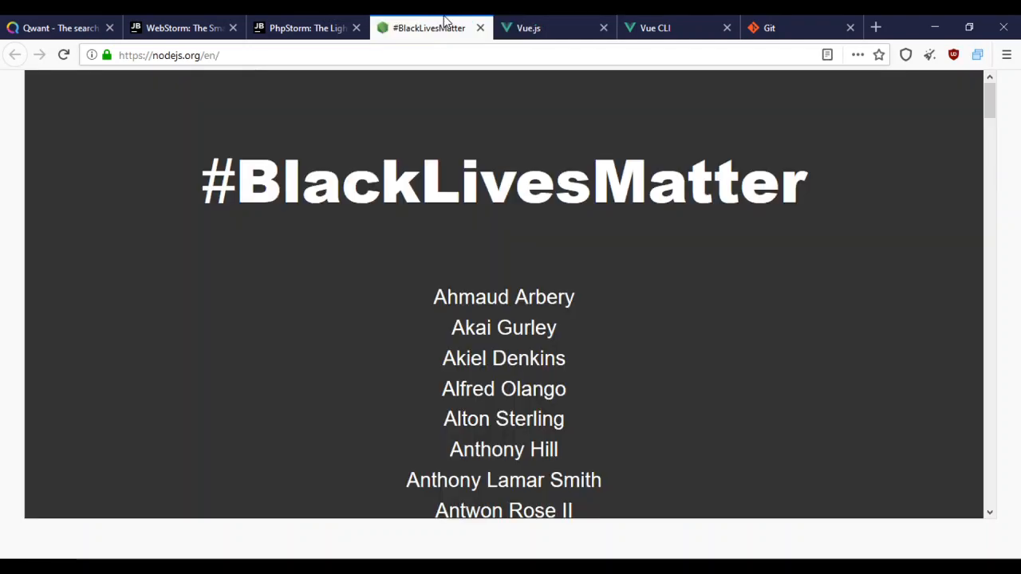
mouse_move(666, 397)
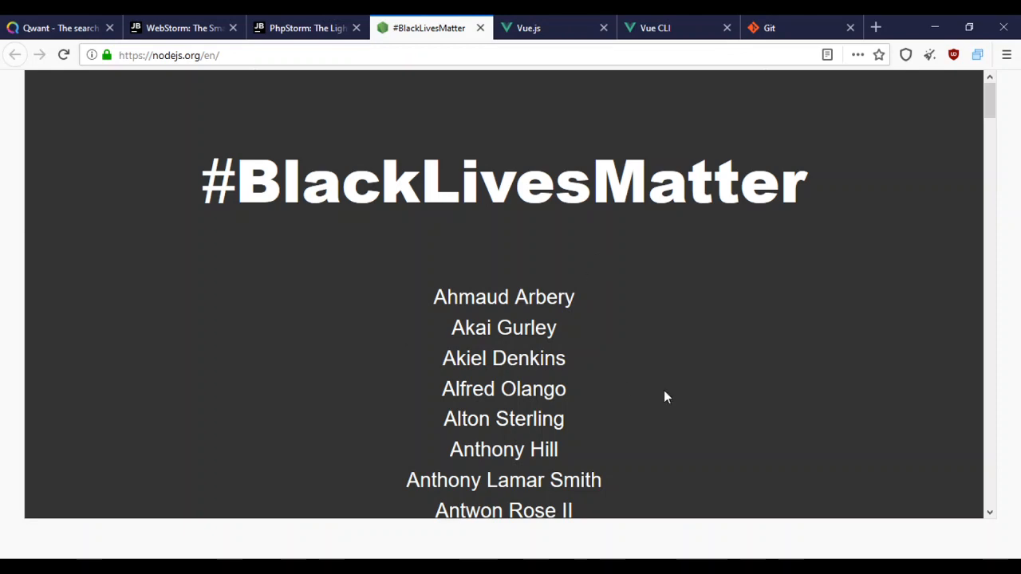
mouse_move(258, 129)
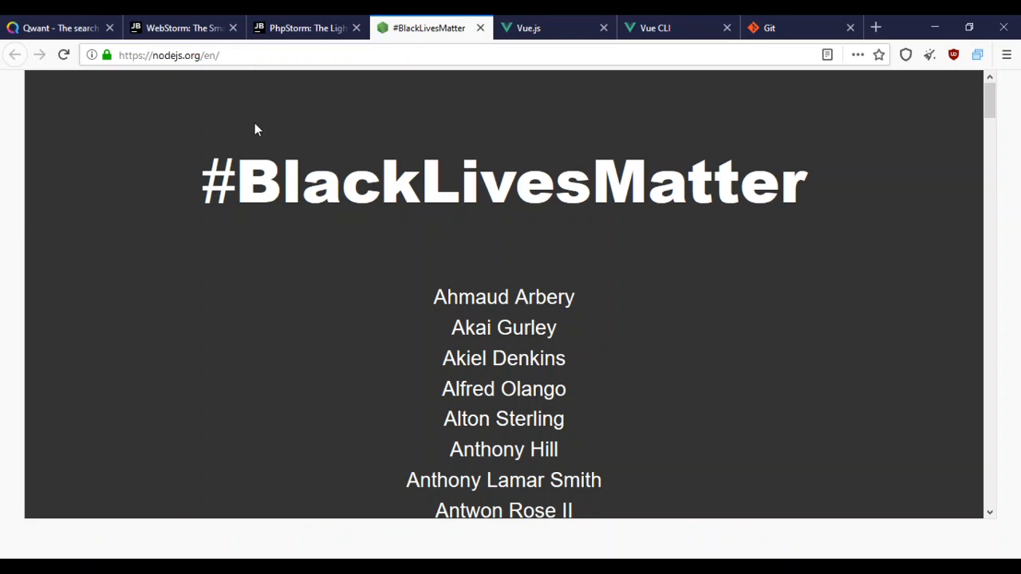
scroll(down, 3)
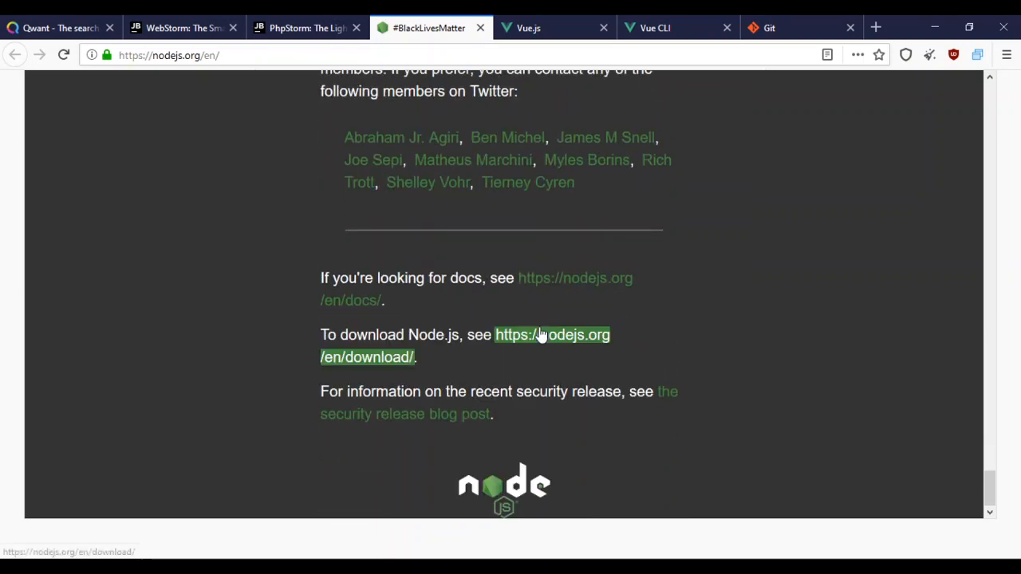
click(552, 335)
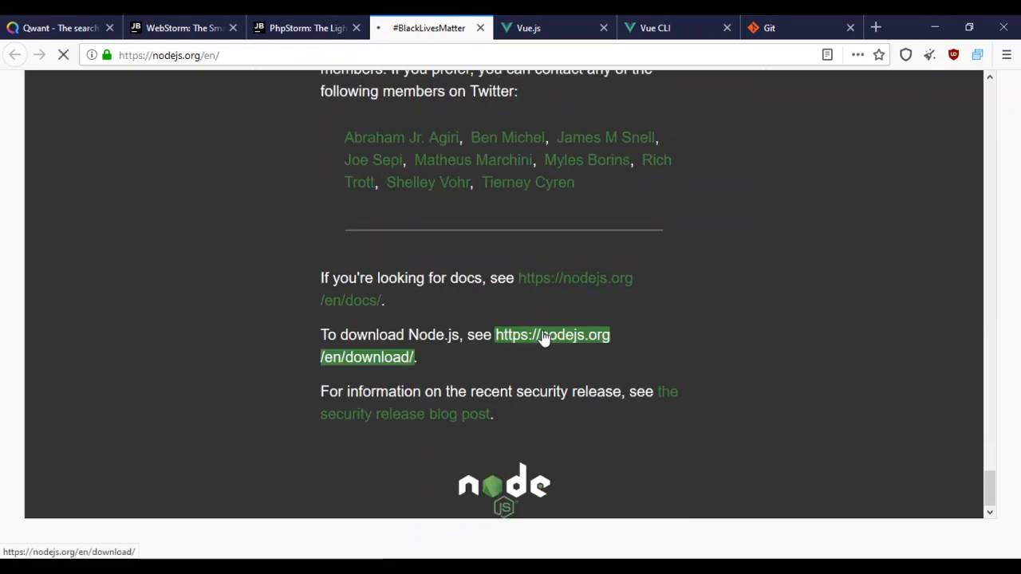
click(552, 335)
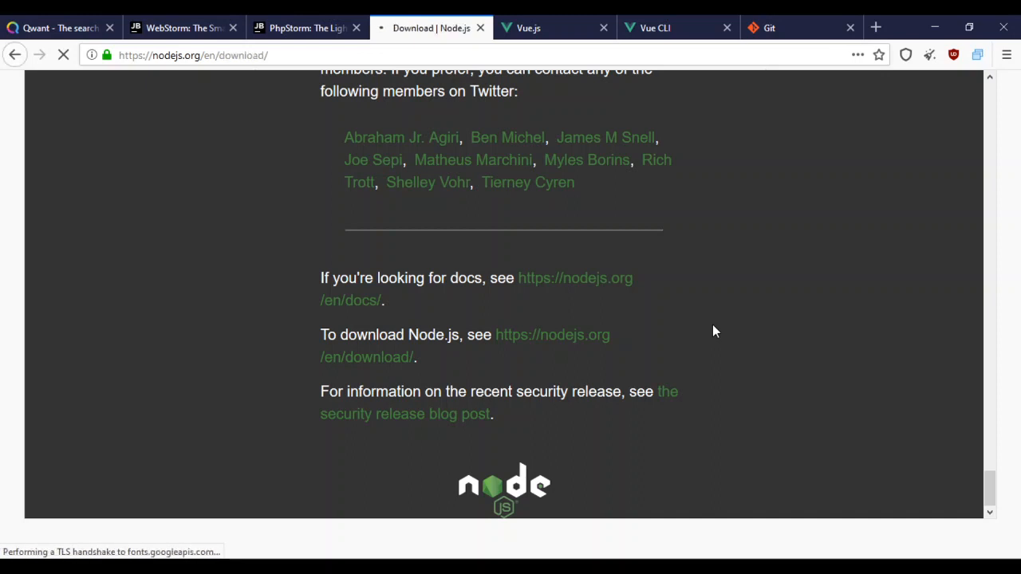
scroll(up, 3)
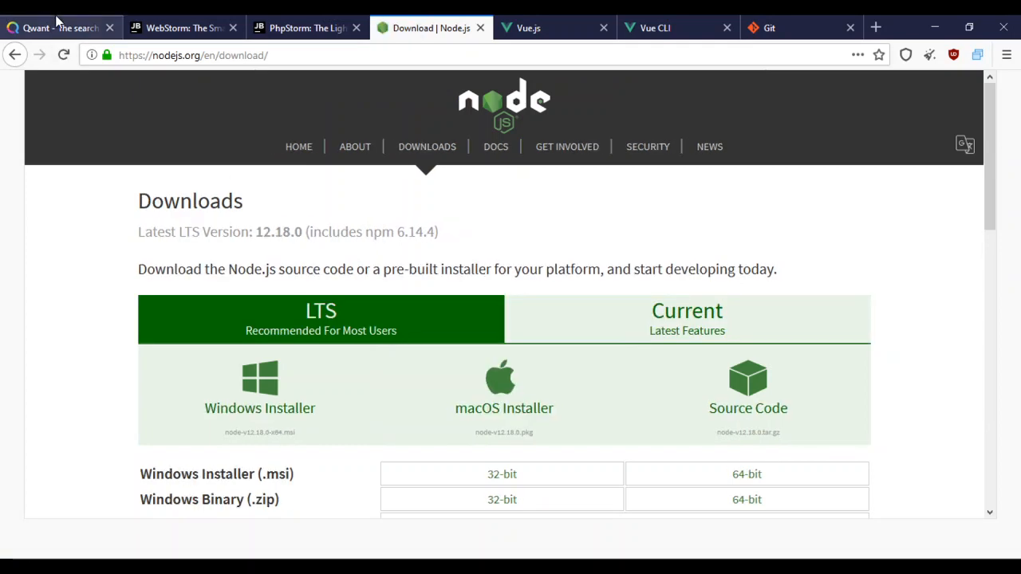
- Search Qwant for 'lts node meaning' and bring up options for the Free Dictionary LTS result
click(56, 29)
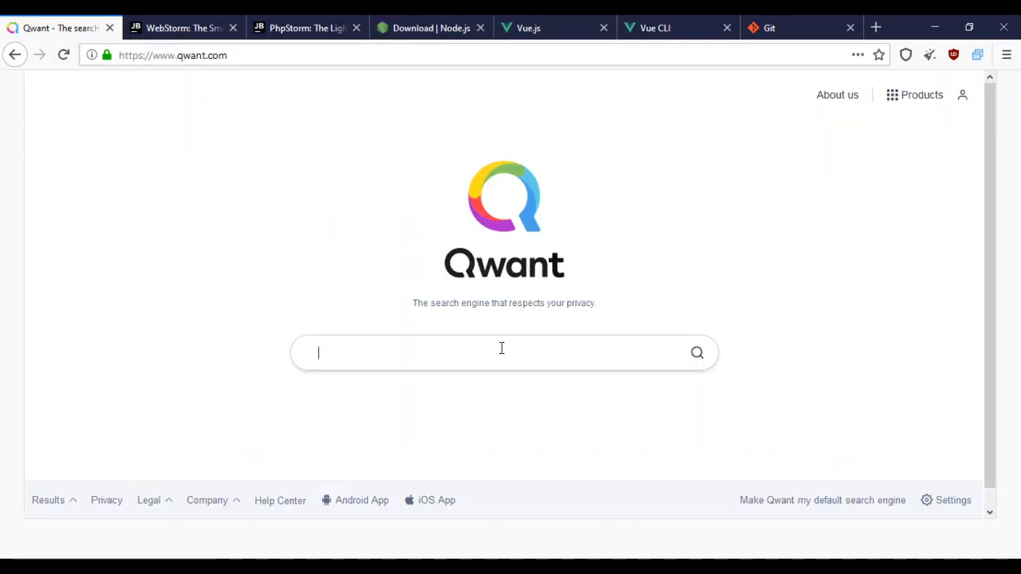
text(lts node meaning)
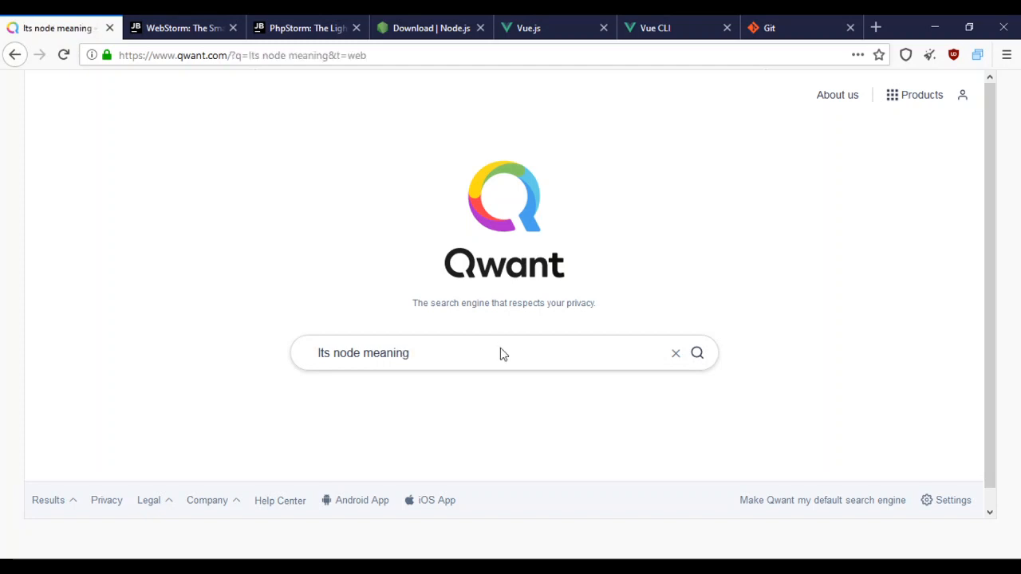
click(695, 352)
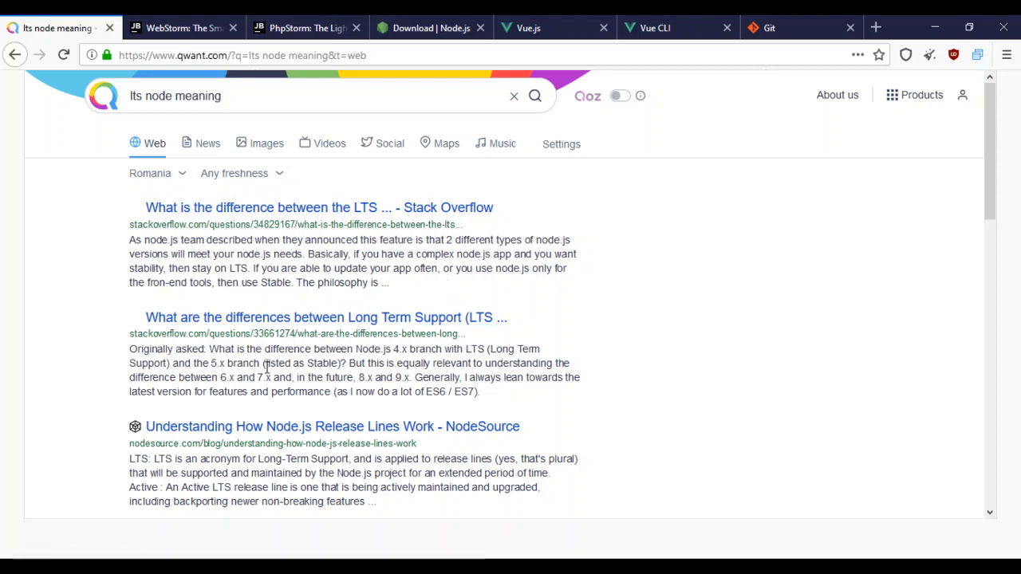
scroll(down, 3)
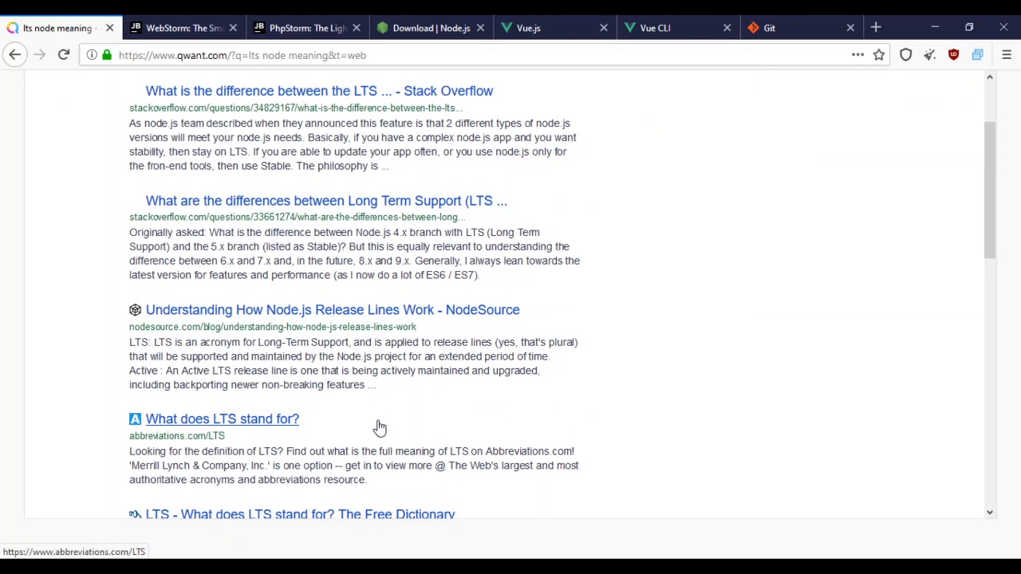
scroll(down, 3)
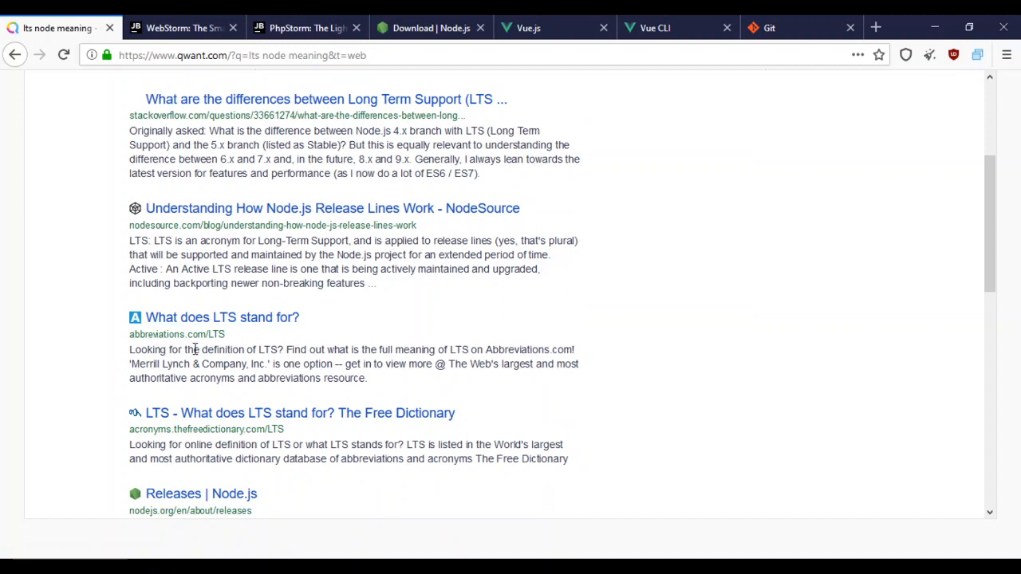
mouse_move(494, 354)
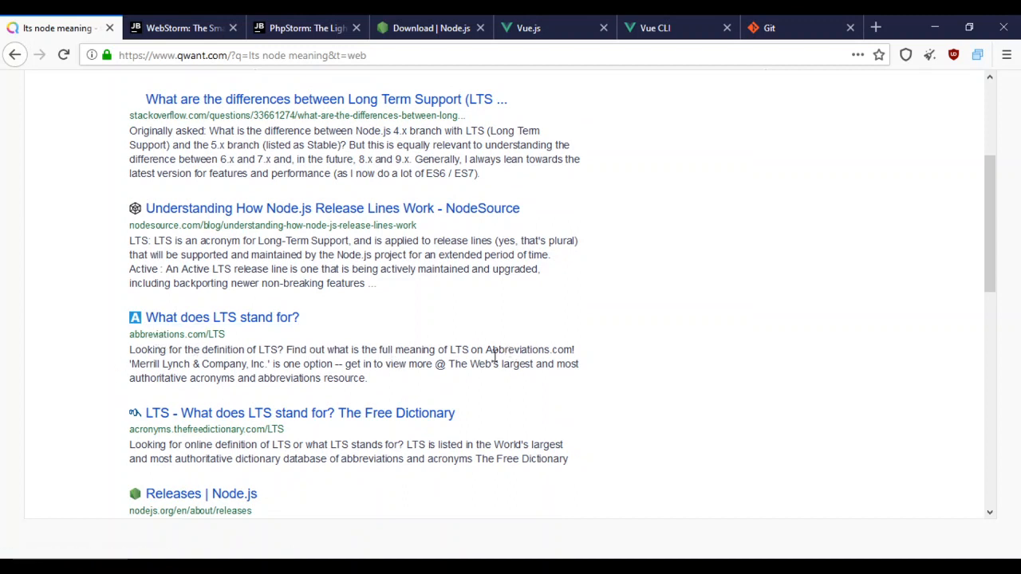
mouse_move(254, 376)
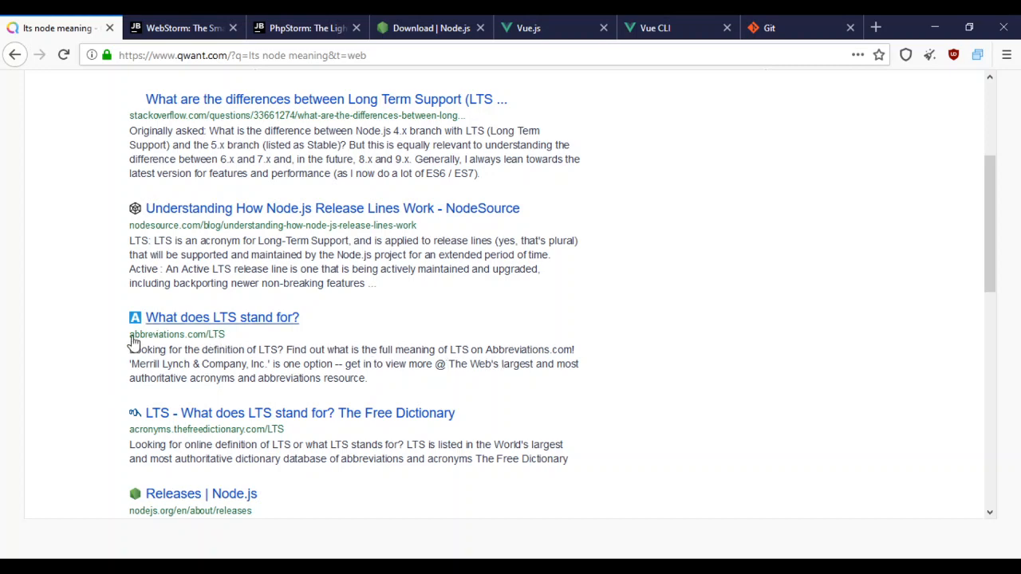
mouse_move(300, 412)
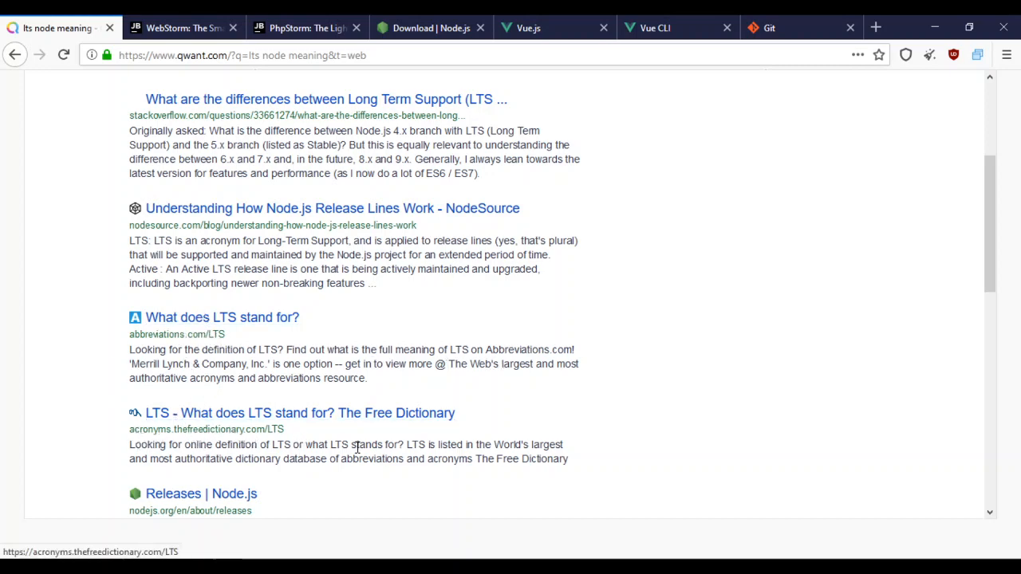
mouse_move(301, 362)
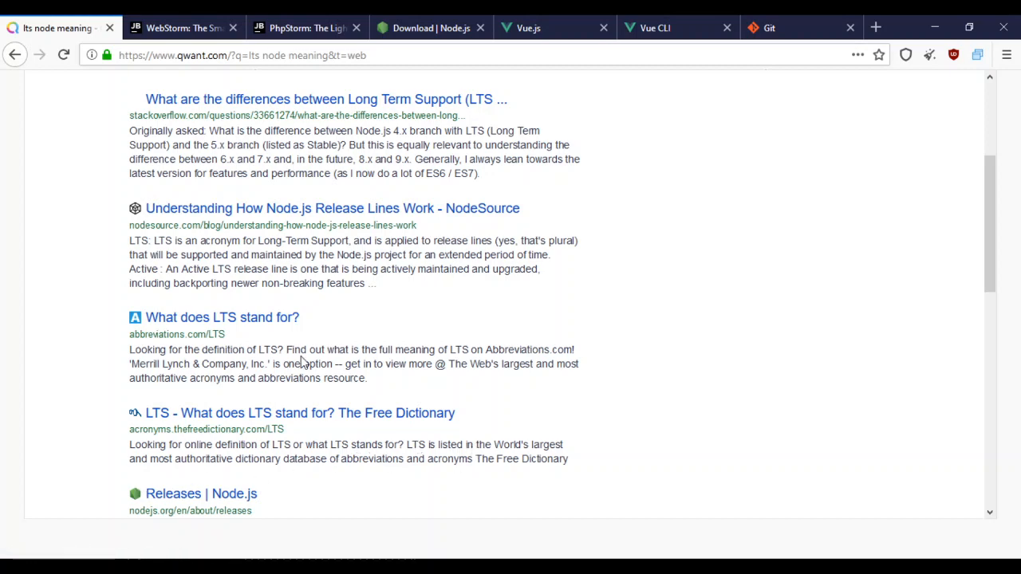
right_click(300, 411)
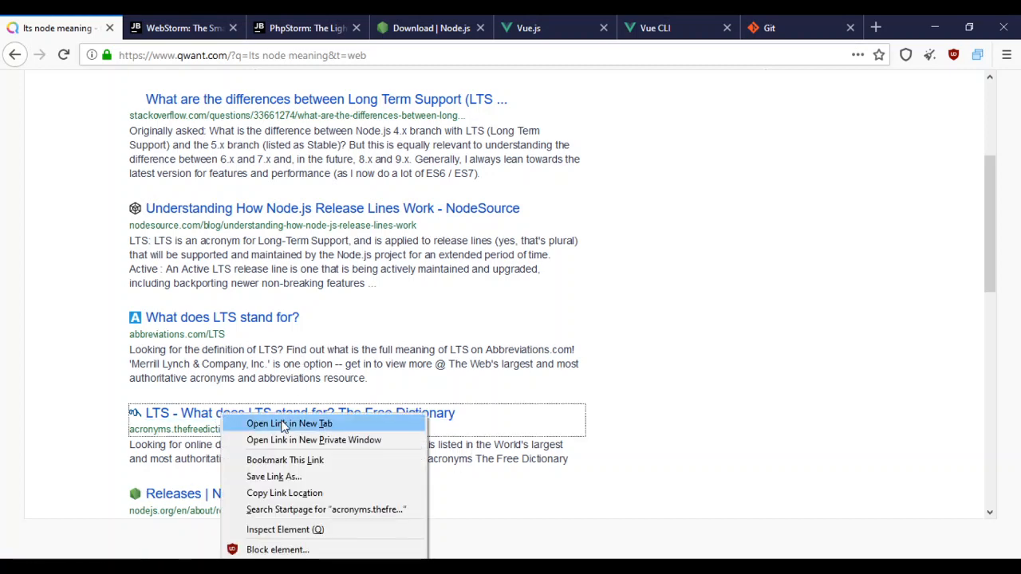
- Open the Free Dictionary LTS result separately, then review the Node.js LTS 12.18.0 installer options
click(289, 424)
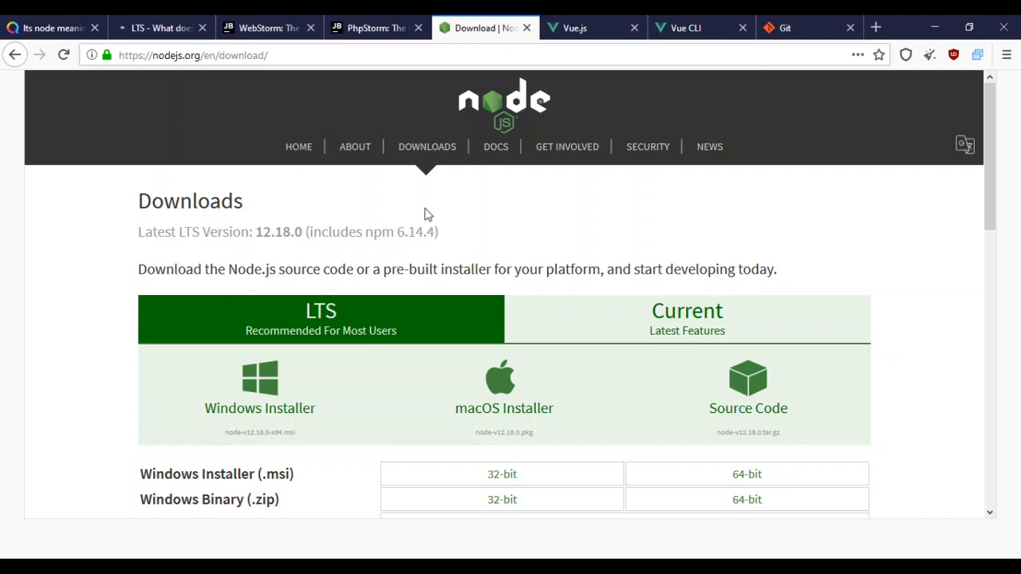
mouse_move(609, 239)
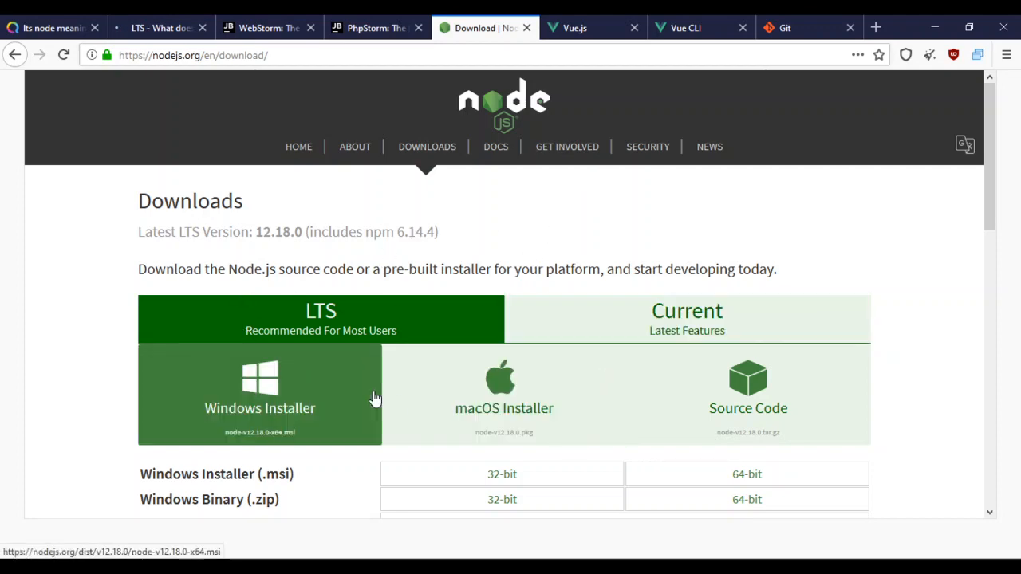
mouse_move(893, 421)
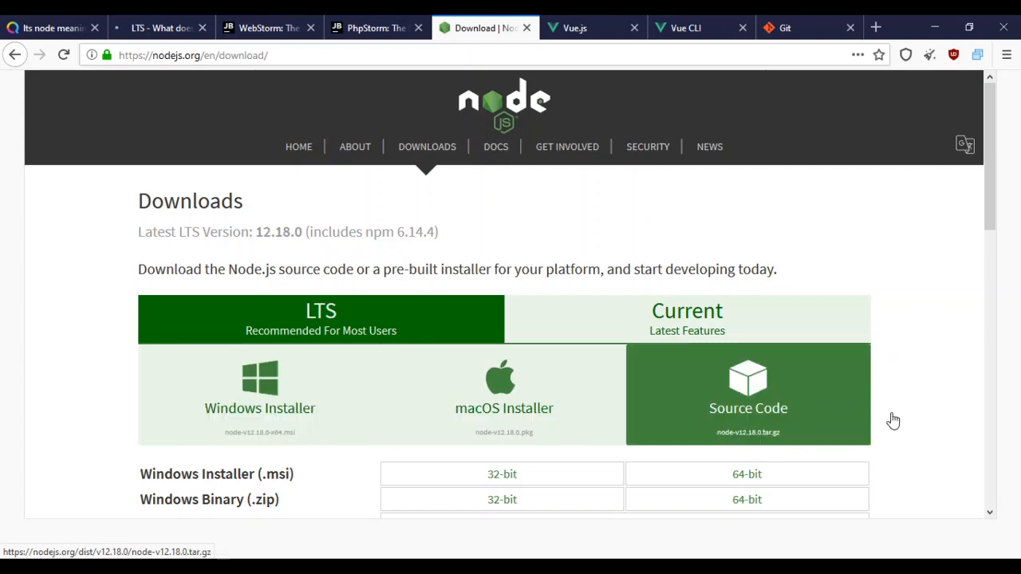
scroll(down, 3)
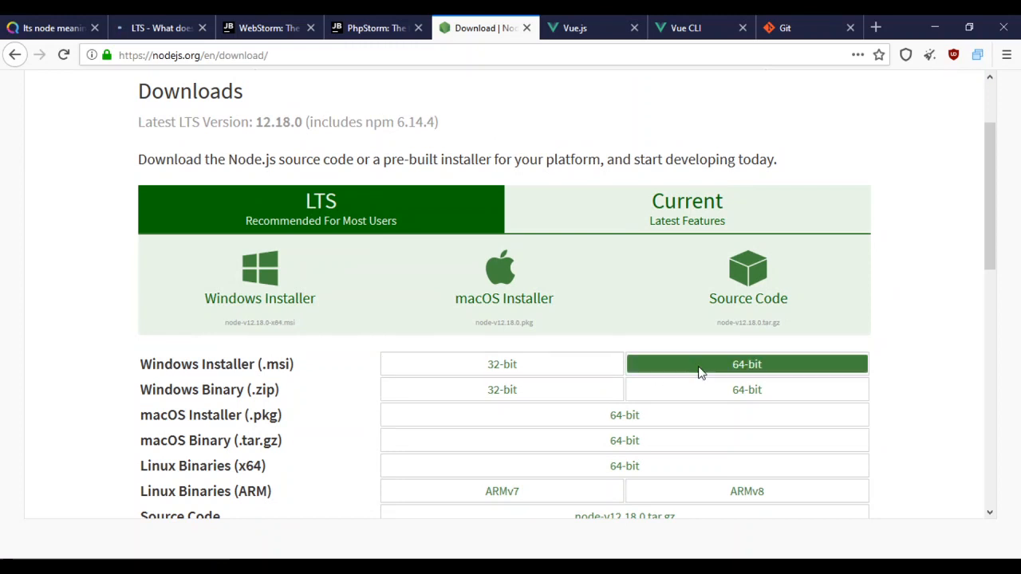
mouse_move(360, 497)
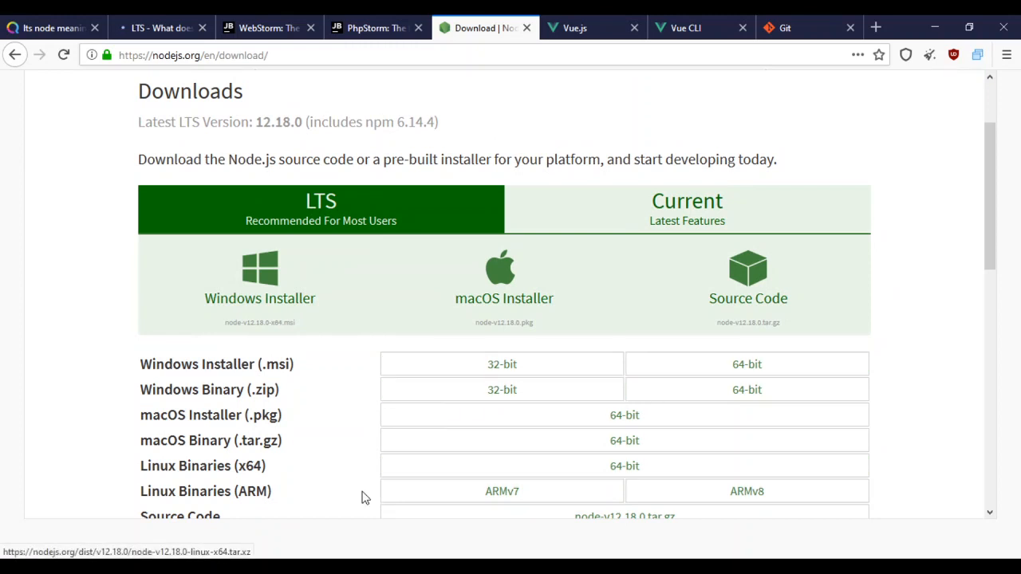
scroll(up, 3)
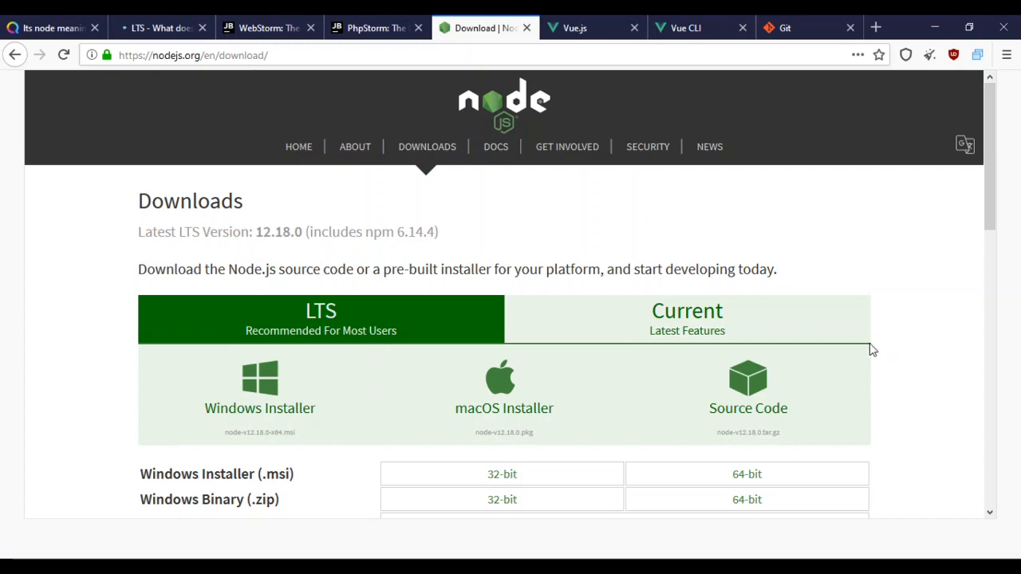
mouse_move(900, 334)
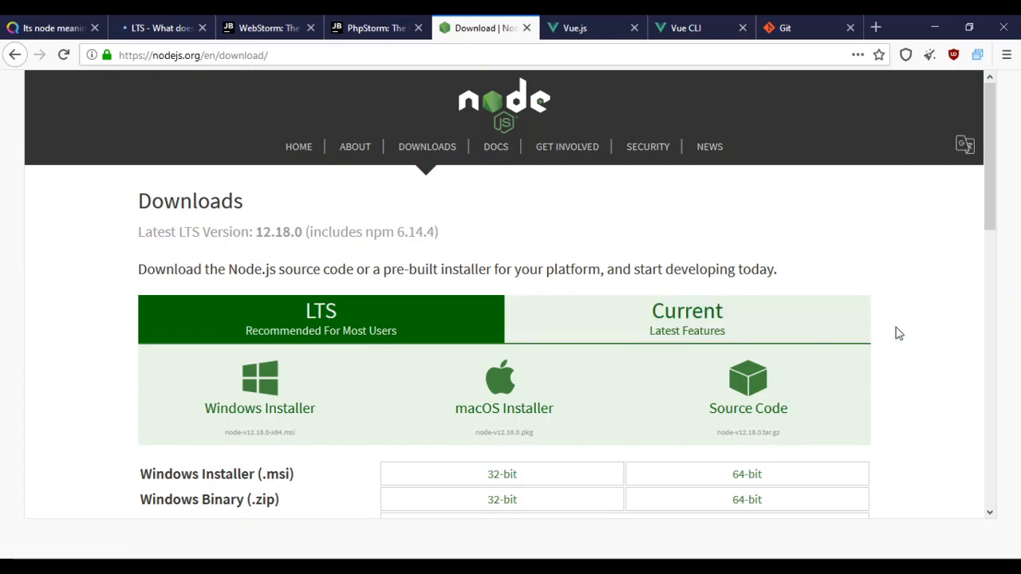
scroll(down, 3)
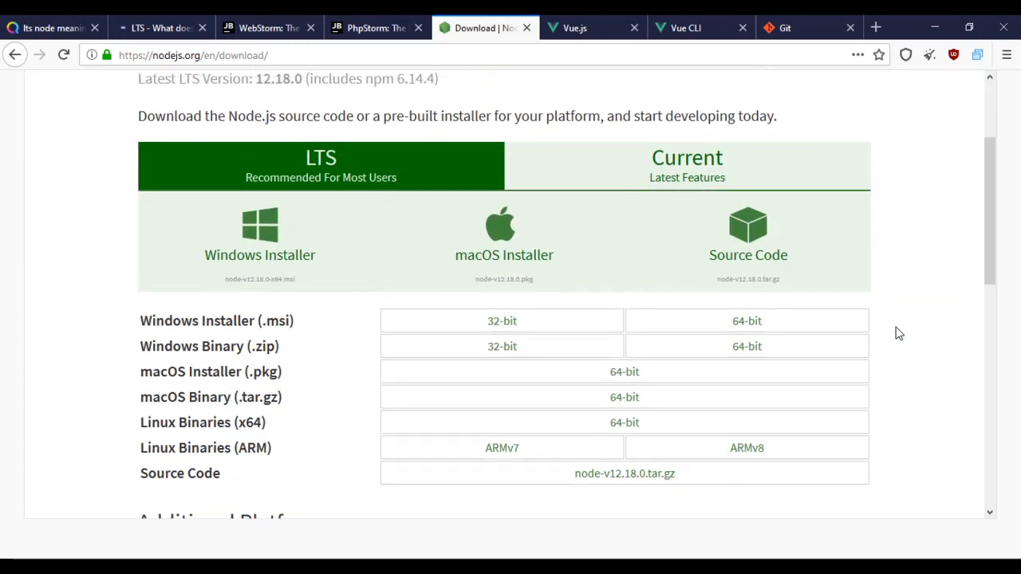
scroll(up, 3)
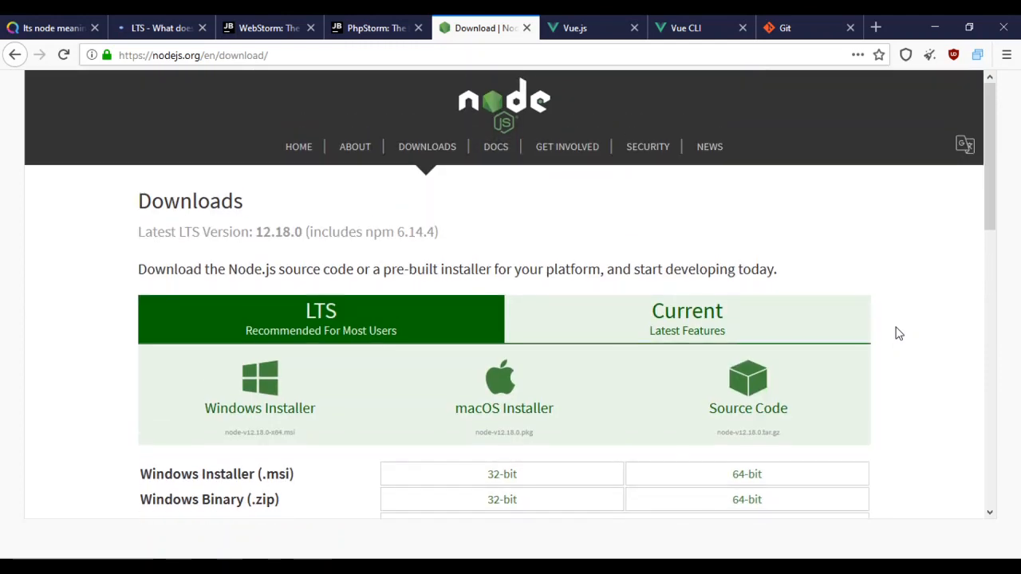
mouse_move(488, 241)
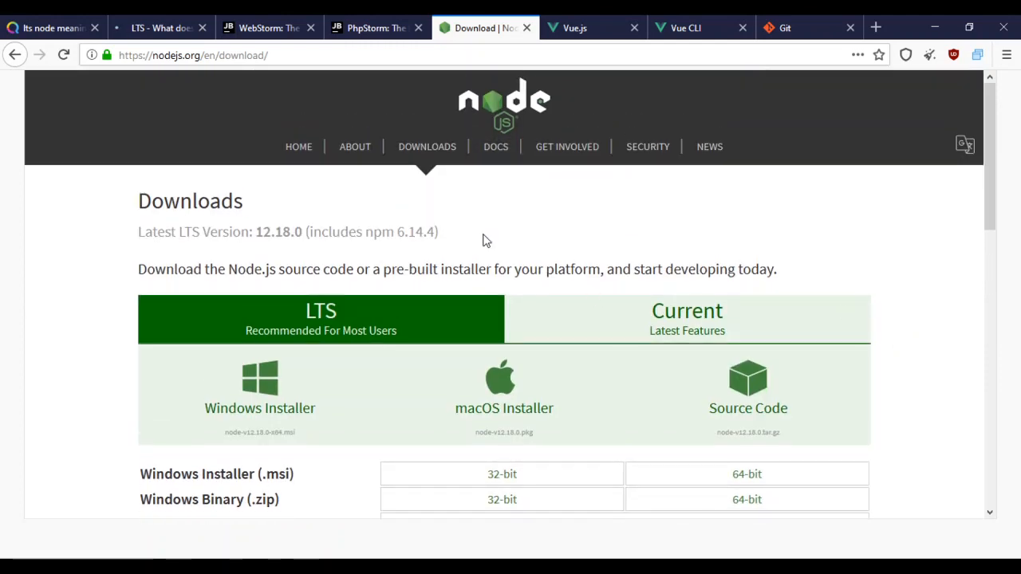
mouse_move(525, 190)
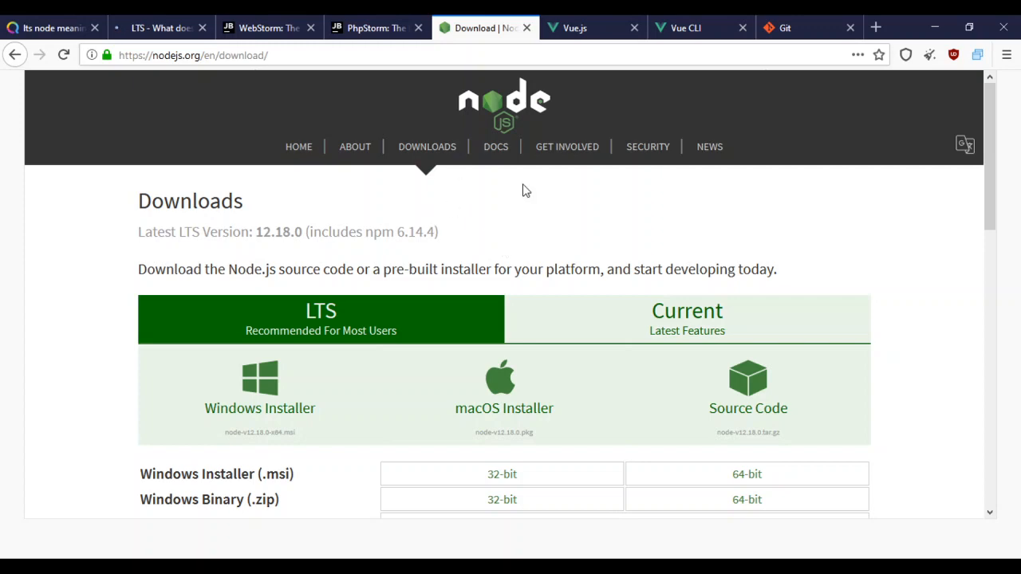
mouse_move(546, 264)
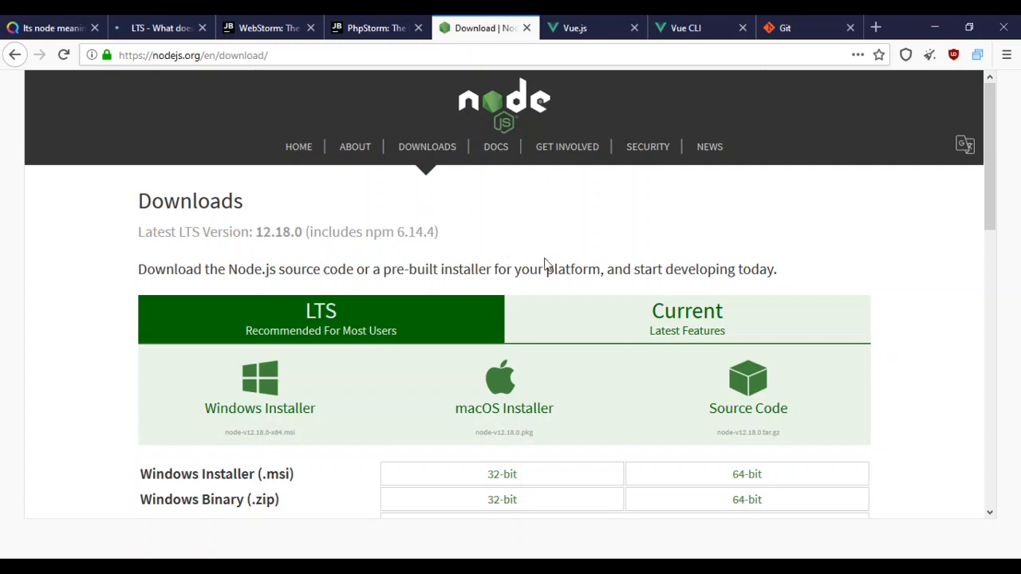
mouse_move(376, 202)
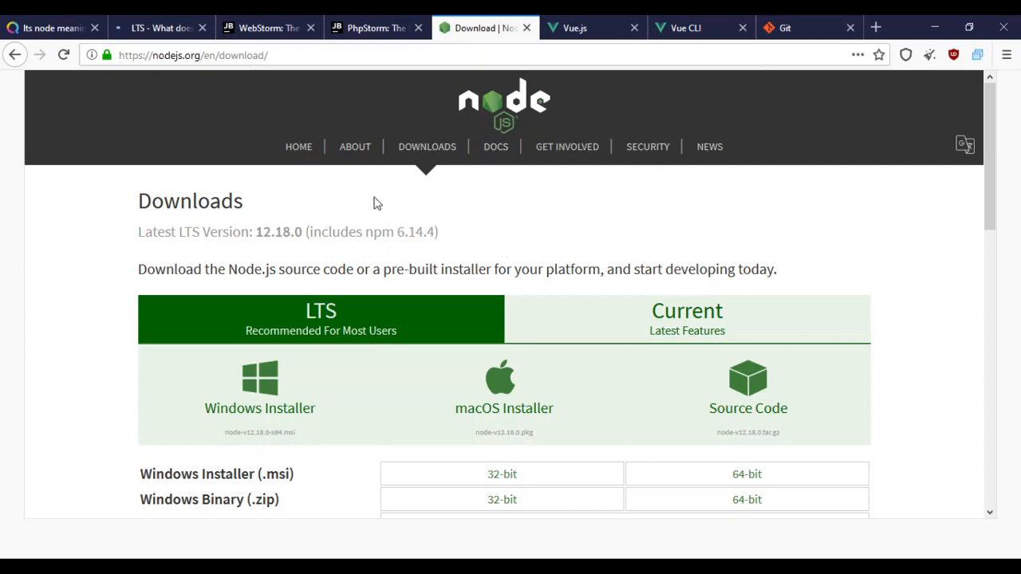
mouse_move(274, 231)
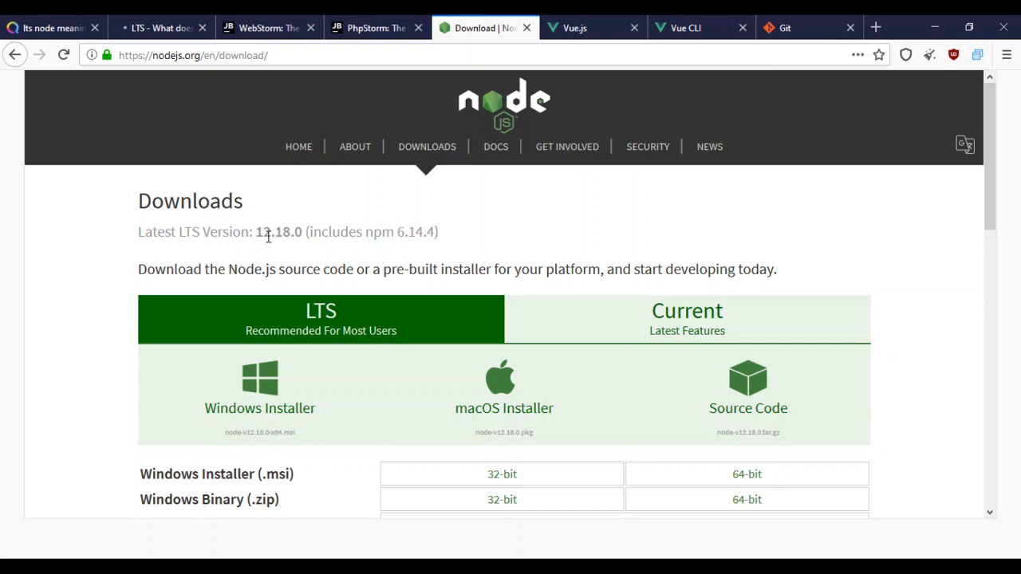
mouse_move(292, 239)
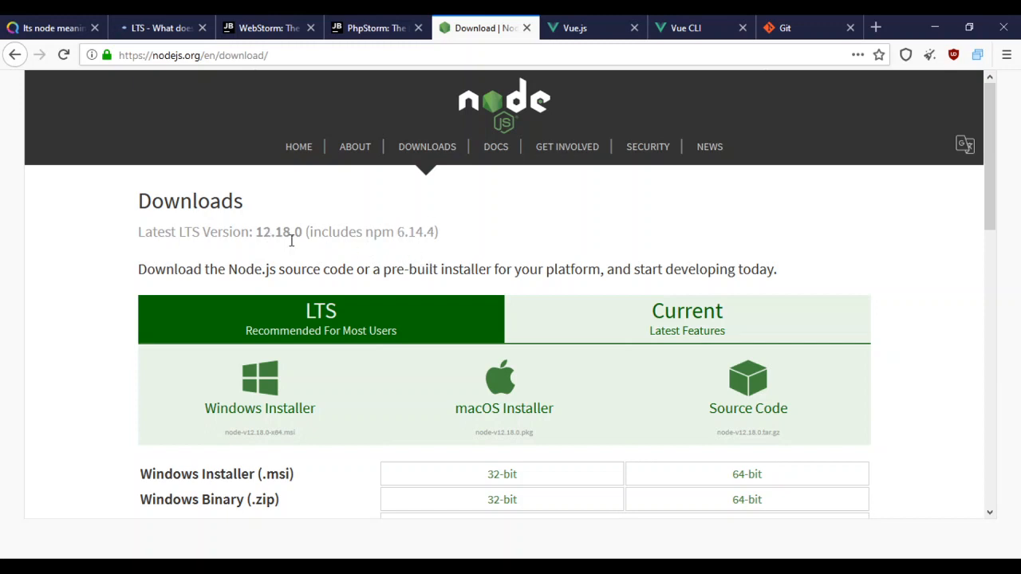
mouse_move(430, 197)
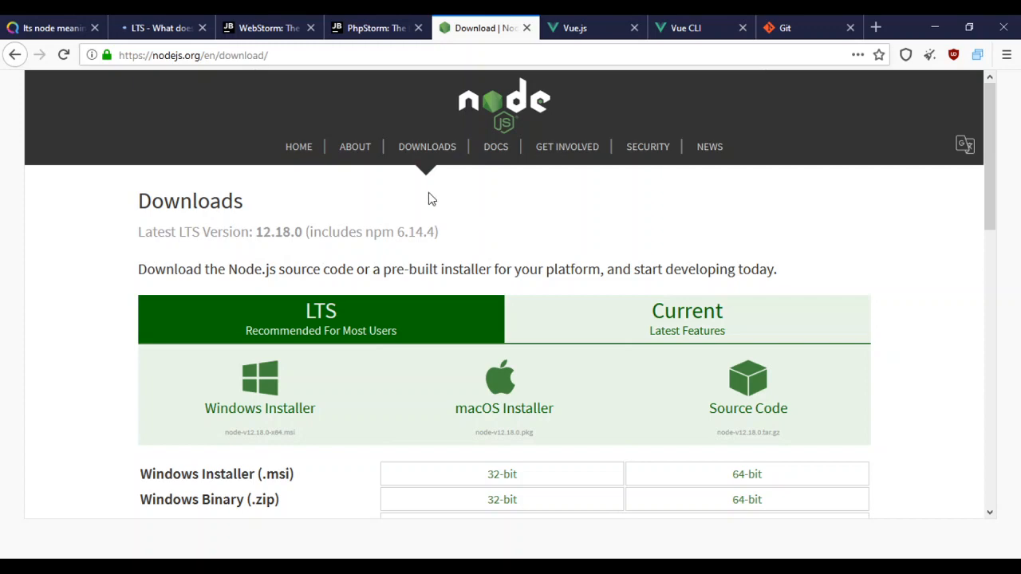
mouse_move(582, 217)
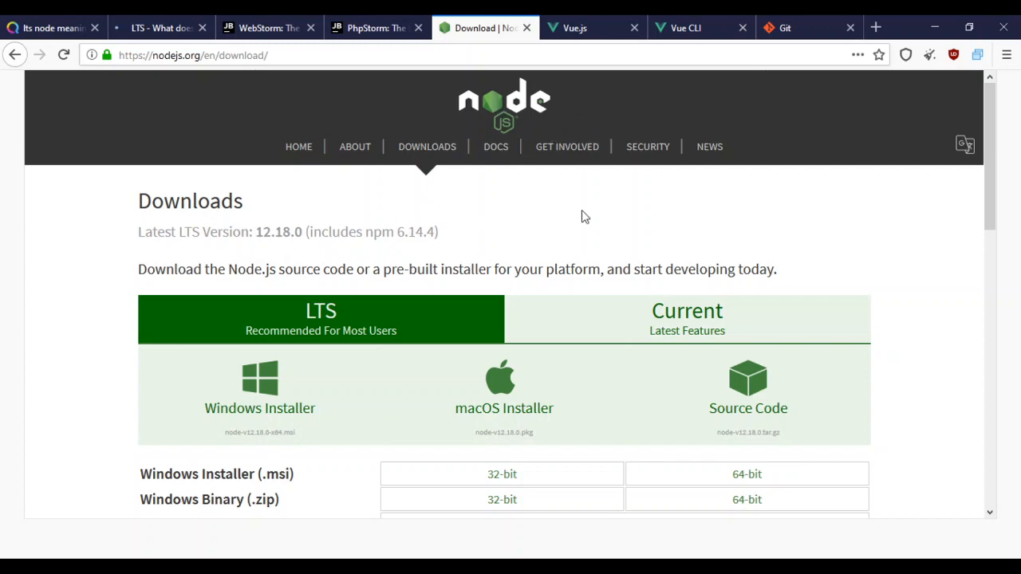
mouse_move(525, 249)
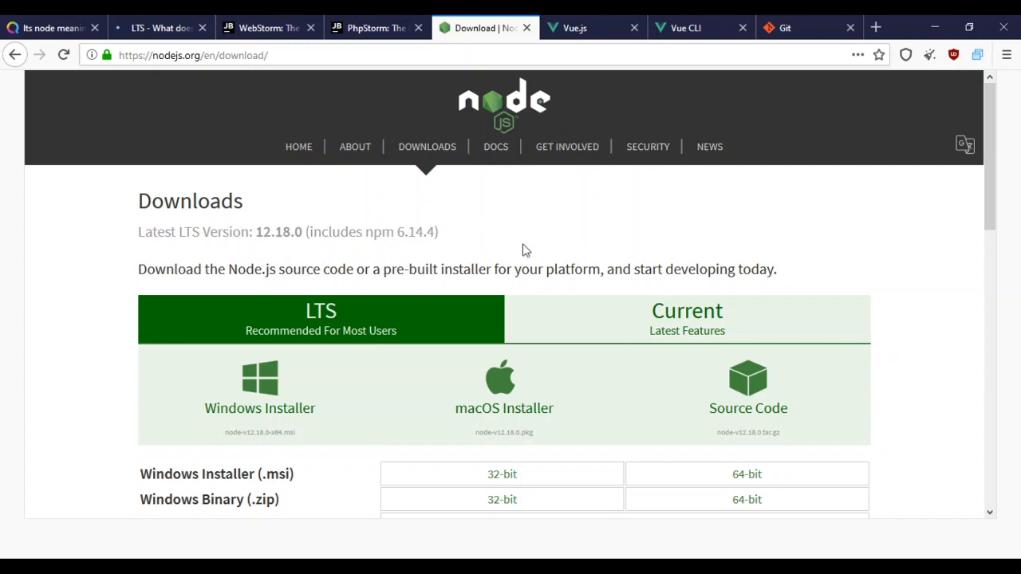
mouse_move(478, 223)
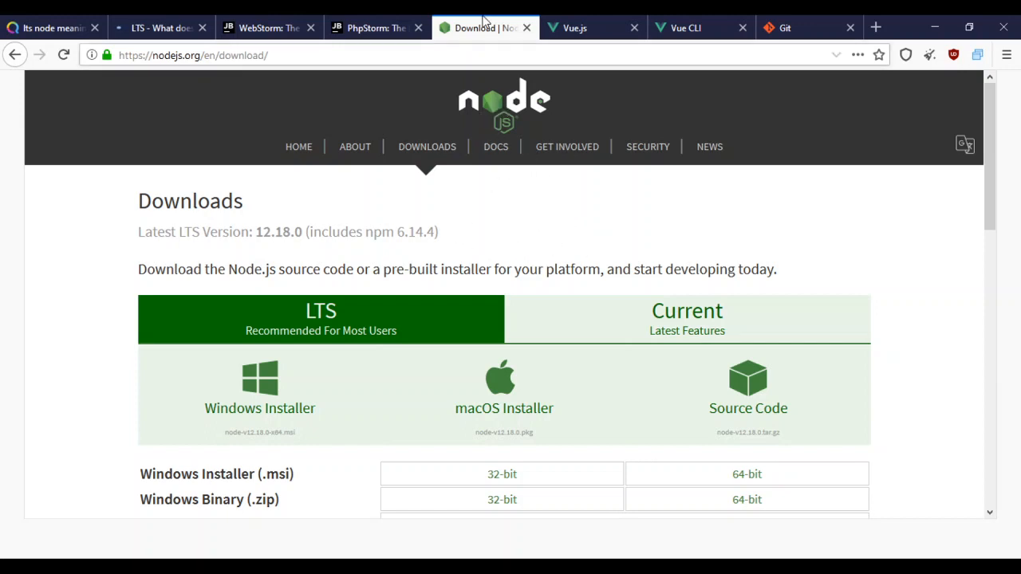
- Review the Vue CLI Getting Started install and create-project commands, returning to the top
click(700, 28)
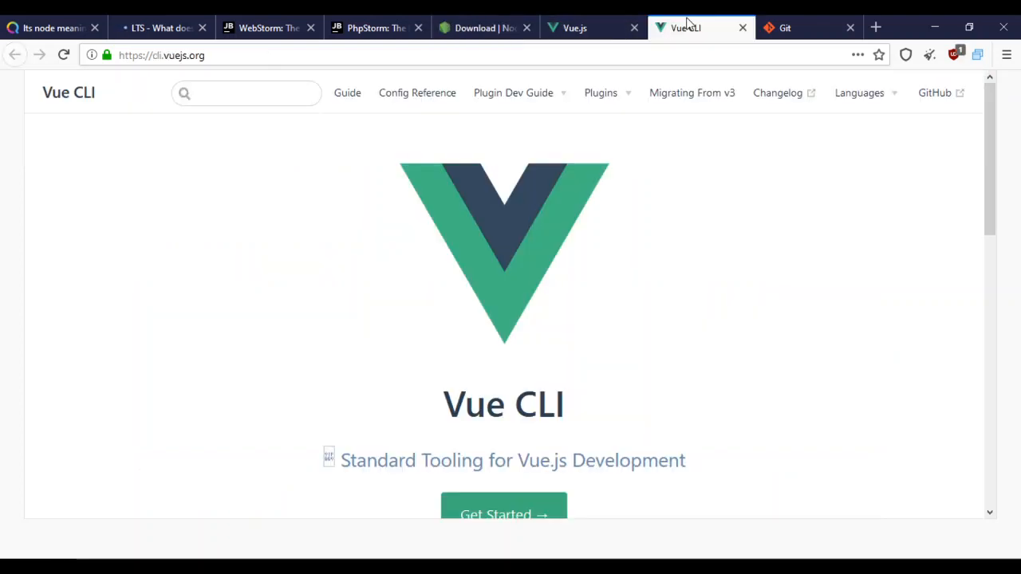
scroll(down, 3)
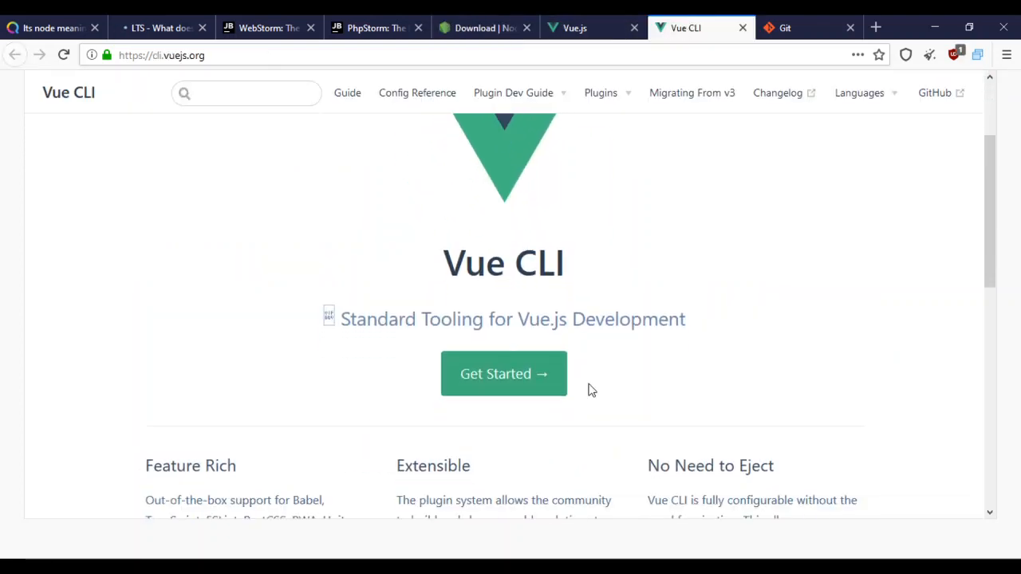
click(600, 92)
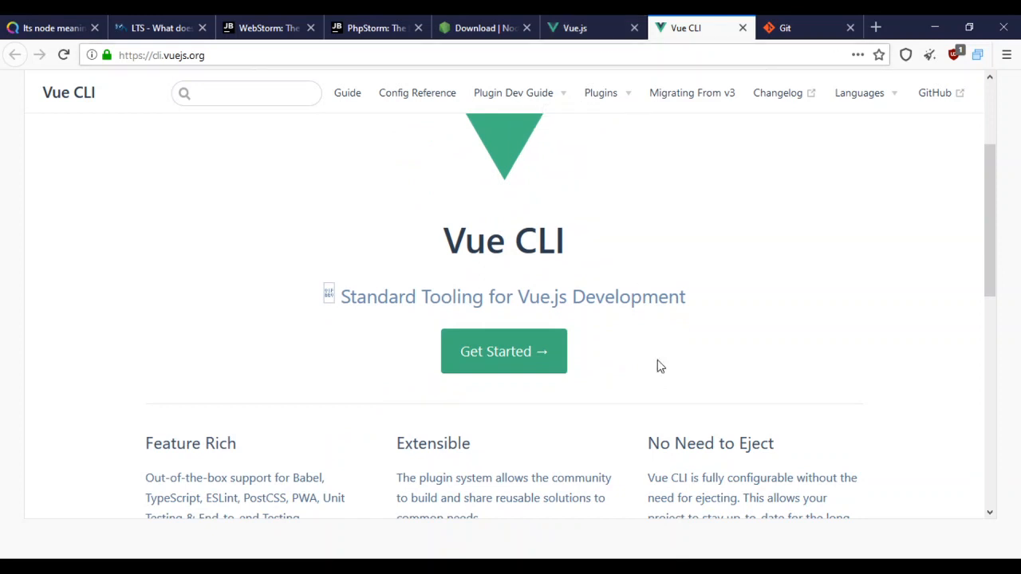
mouse_move(593, 317)
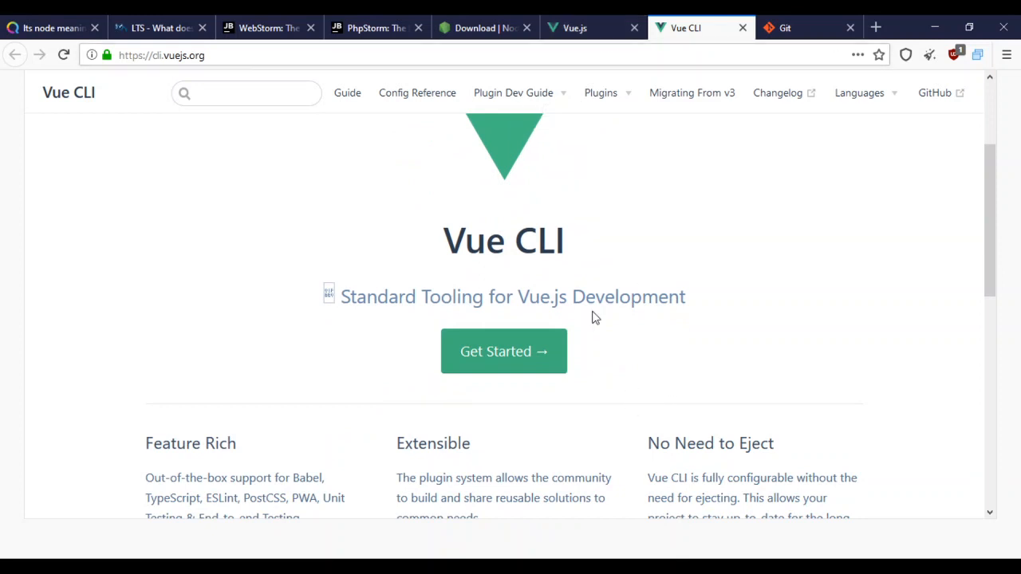
scroll(down, 3)
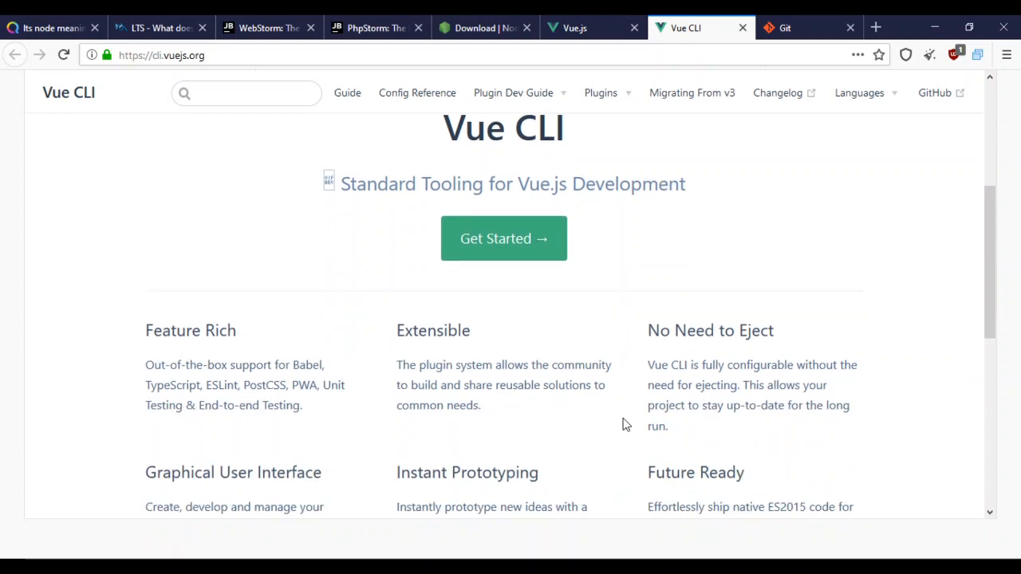
click(504, 238)
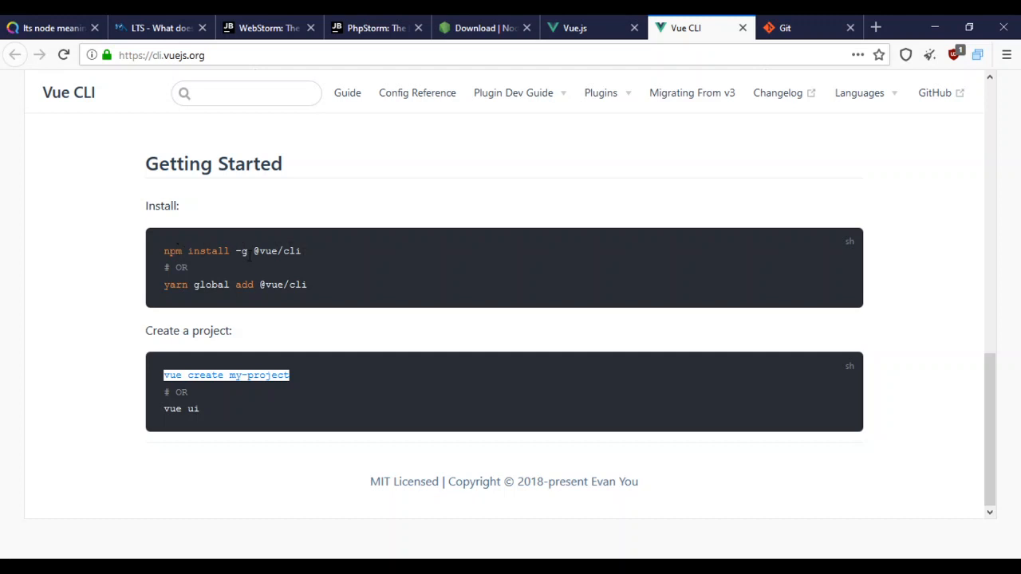
mouse_move(303, 328)
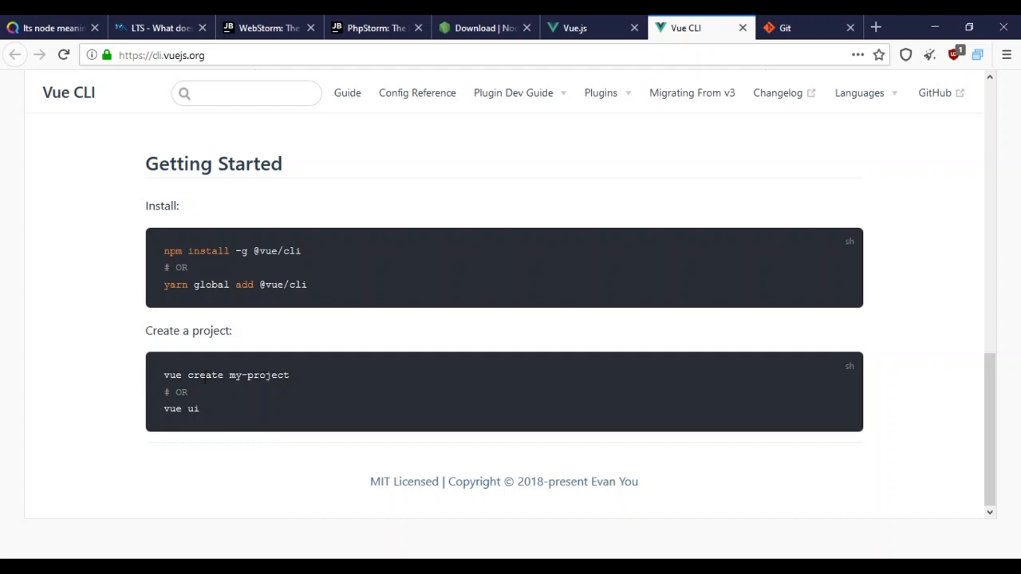
mouse_move(80, 469)
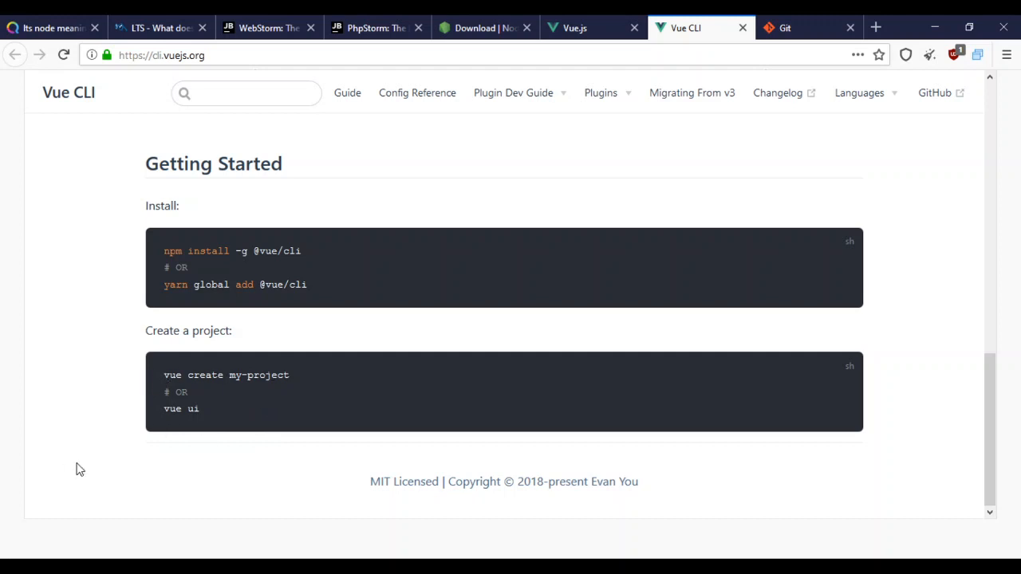
mouse_move(227, 438)
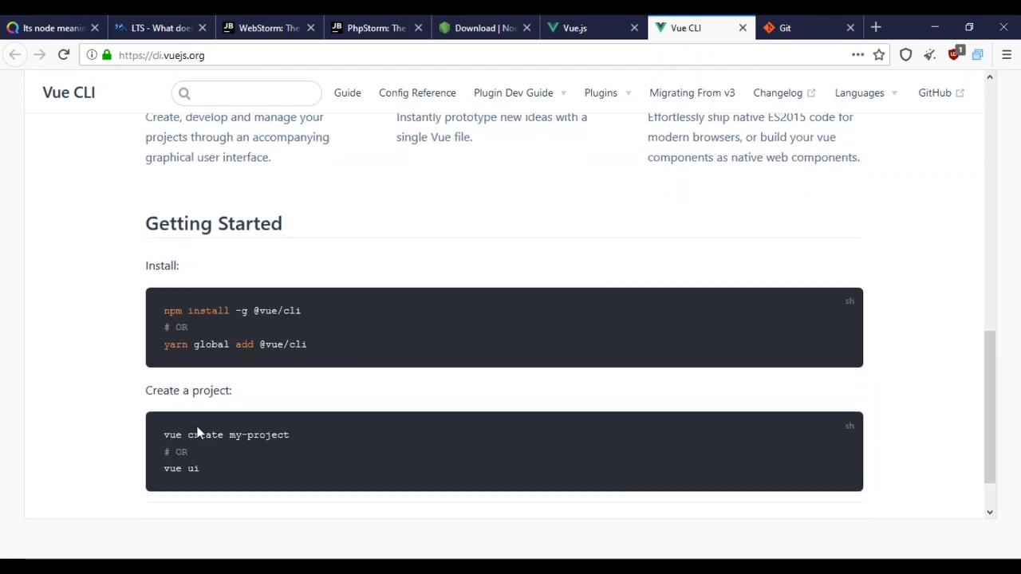
scroll(up, 3)
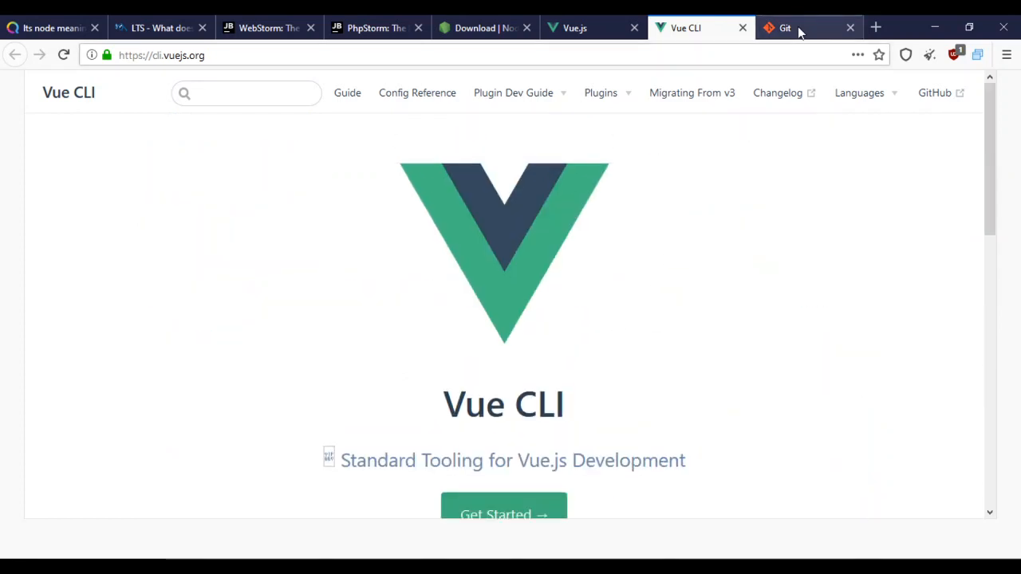
- Look over the git-scm.com home page's 2.27.0 release and Windows download section
click(801, 29)
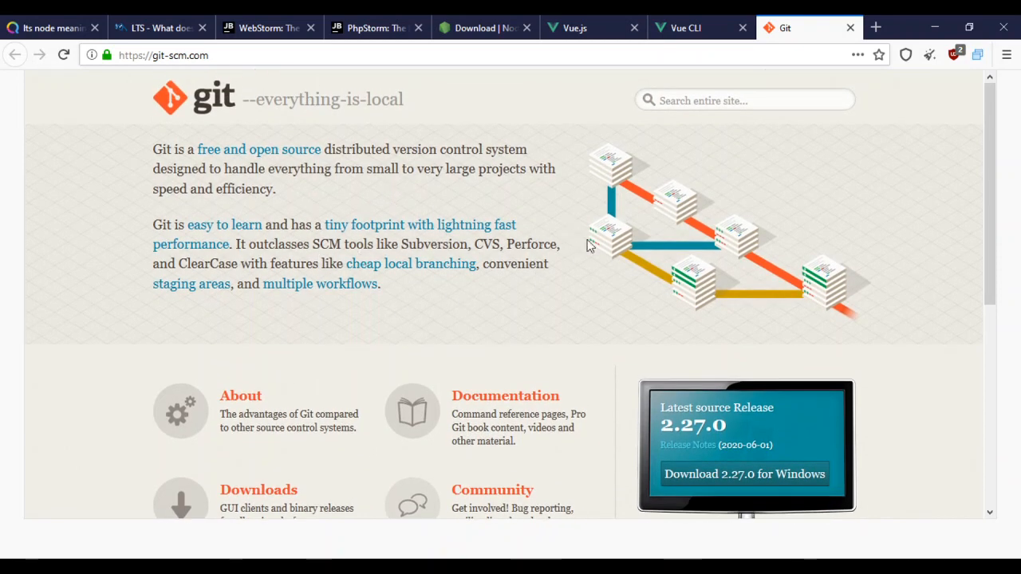
mouse_move(635, 472)
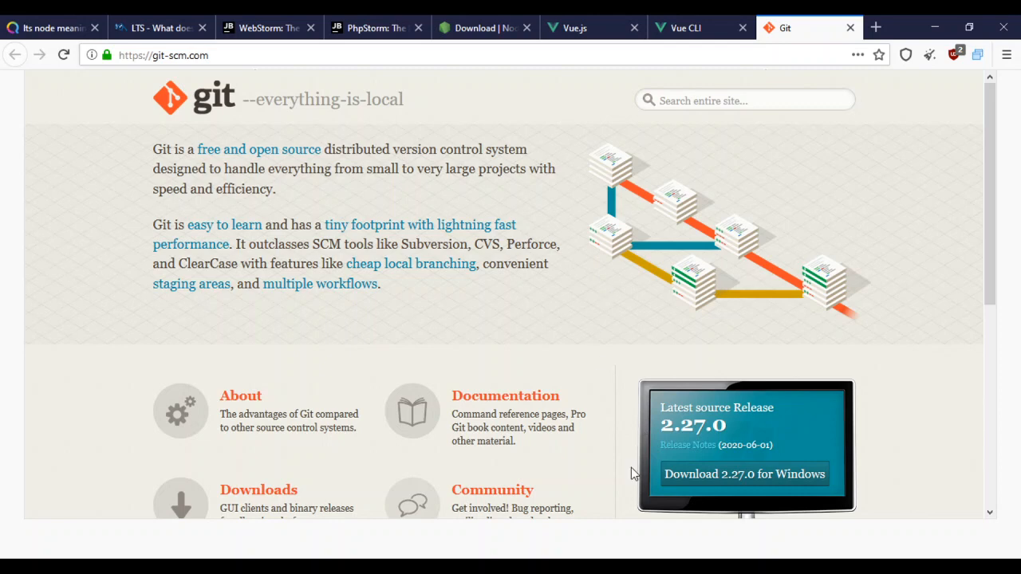
scroll(down, 3)
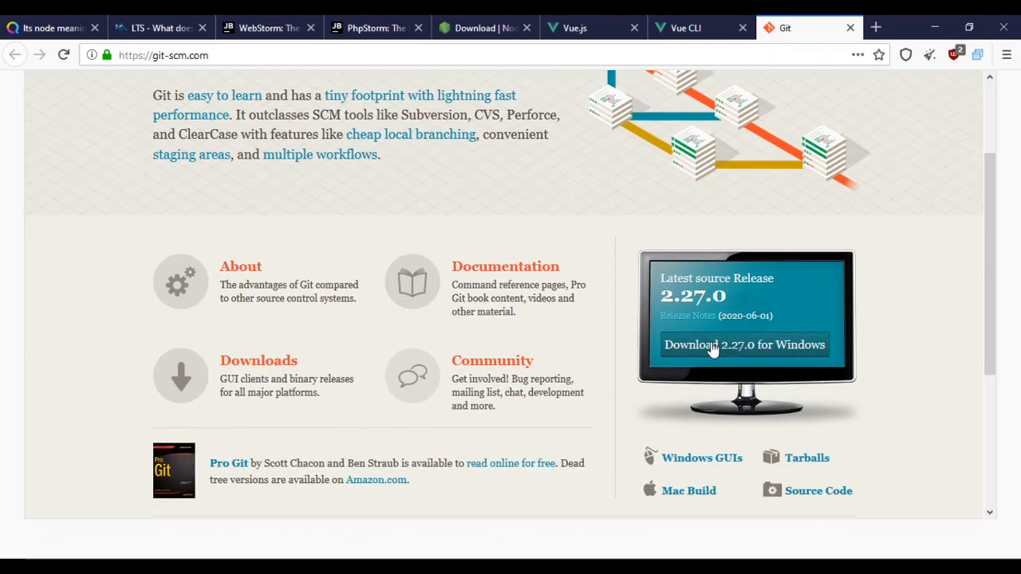
scroll(up, 3)
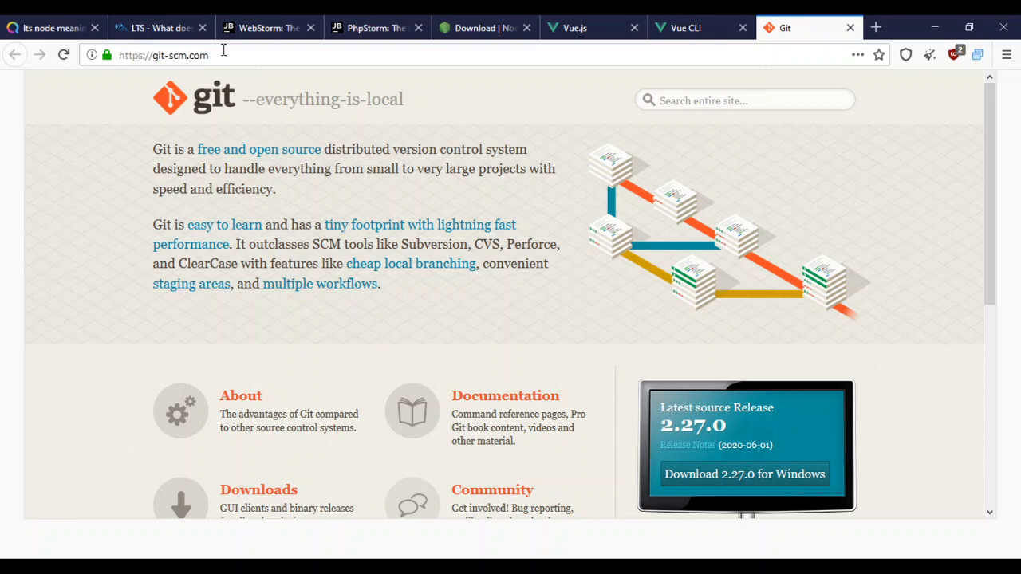
- Close the Free Dictionary 'LTS - What does...' tab, leaving the WebStorm page showing
click(156, 28)
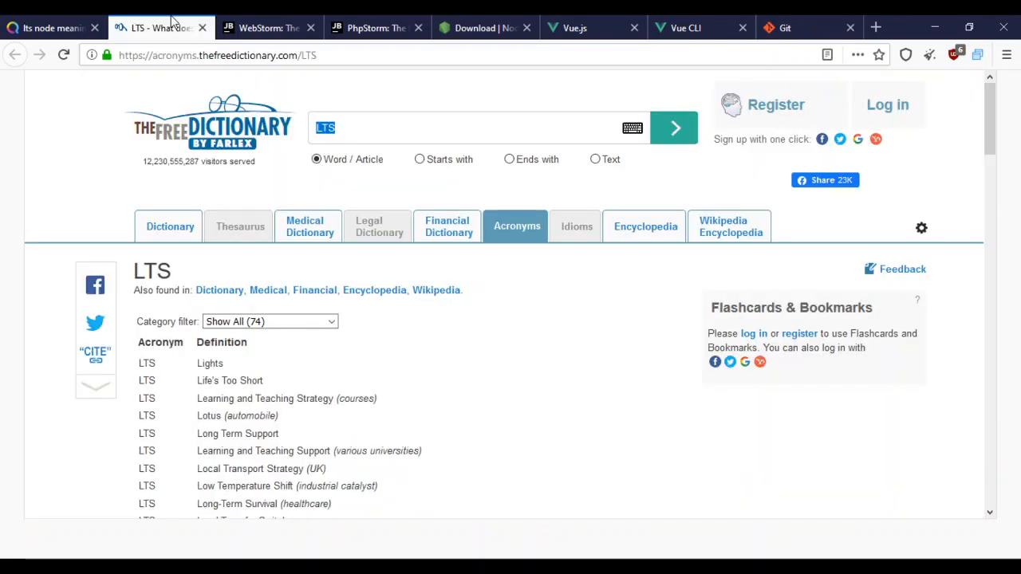
scroll(down, 3)
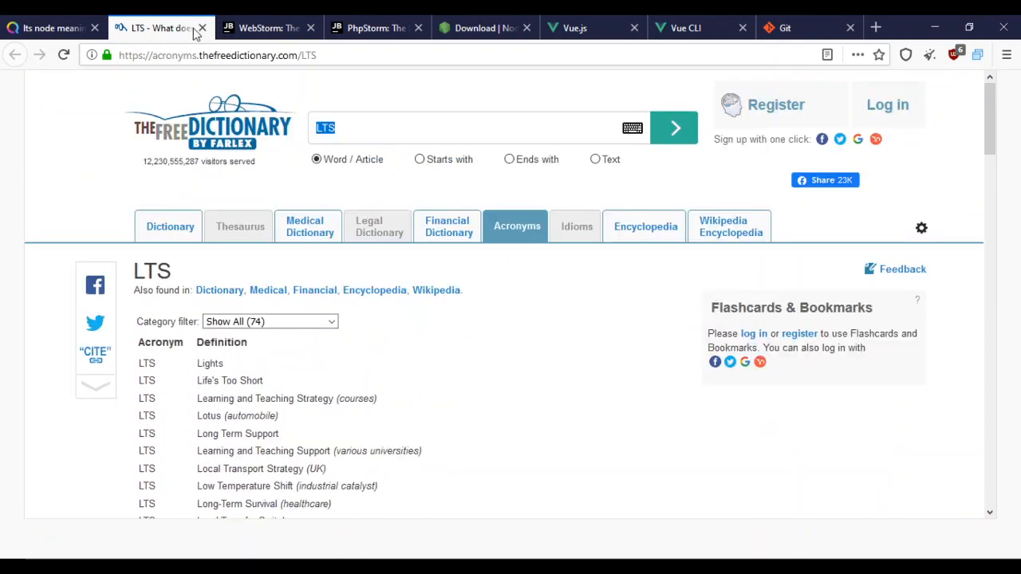
click(201, 28)
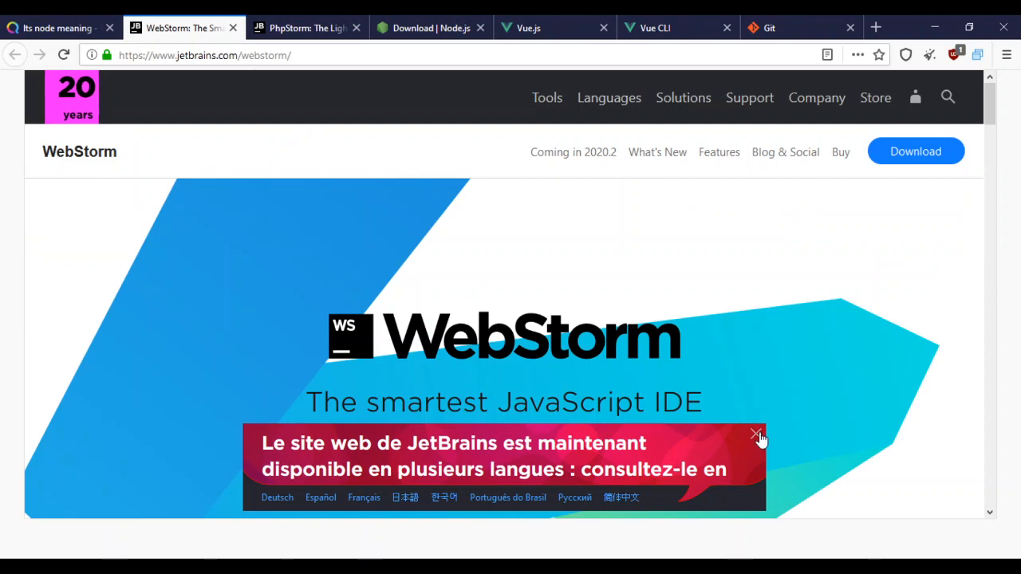
- Dismiss the WebStorm language banner, scroll its features, and switch to the PhpStorm product page
click(756, 436)
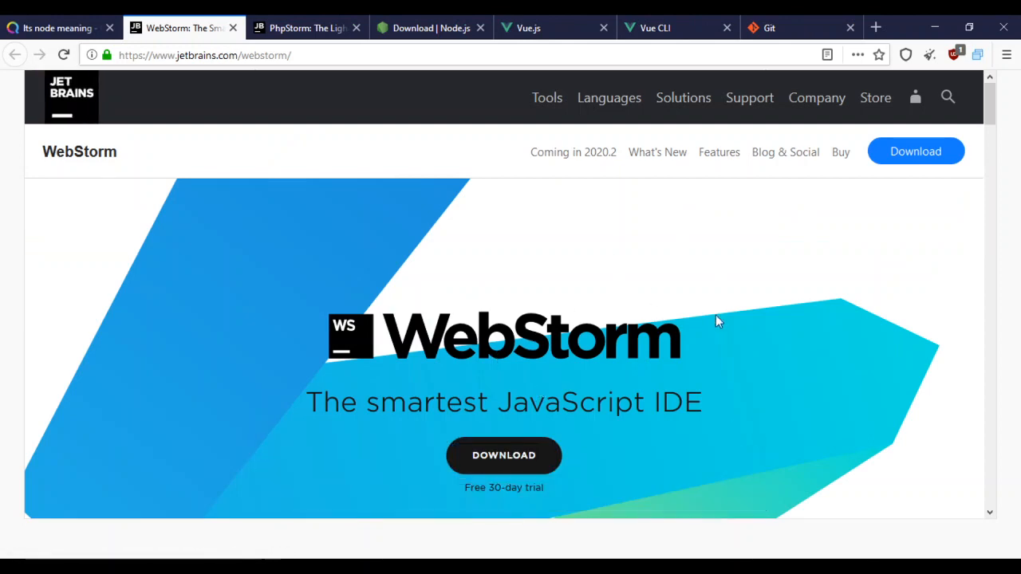
mouse_move(638, 381)
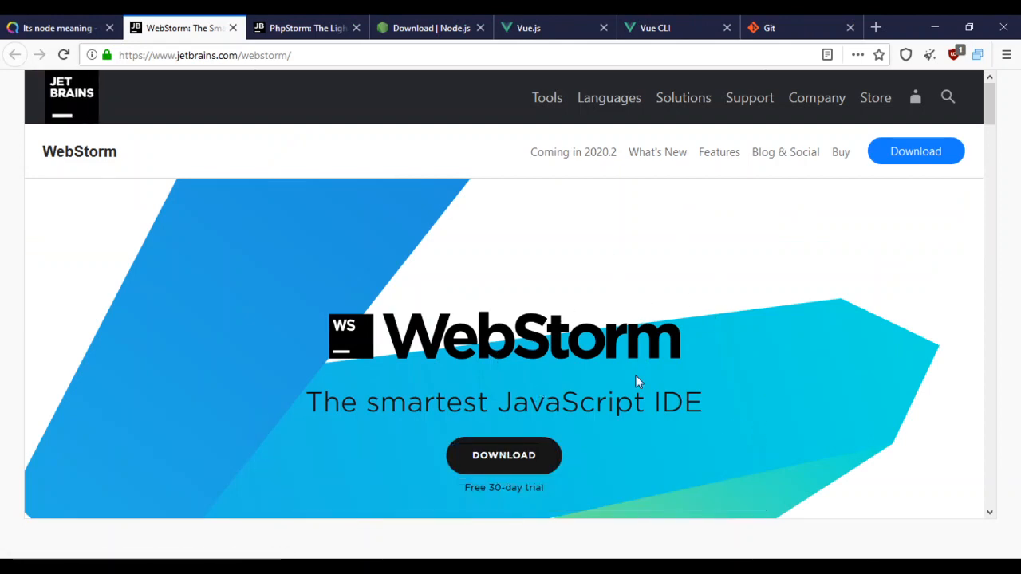
scroll(down, 3)
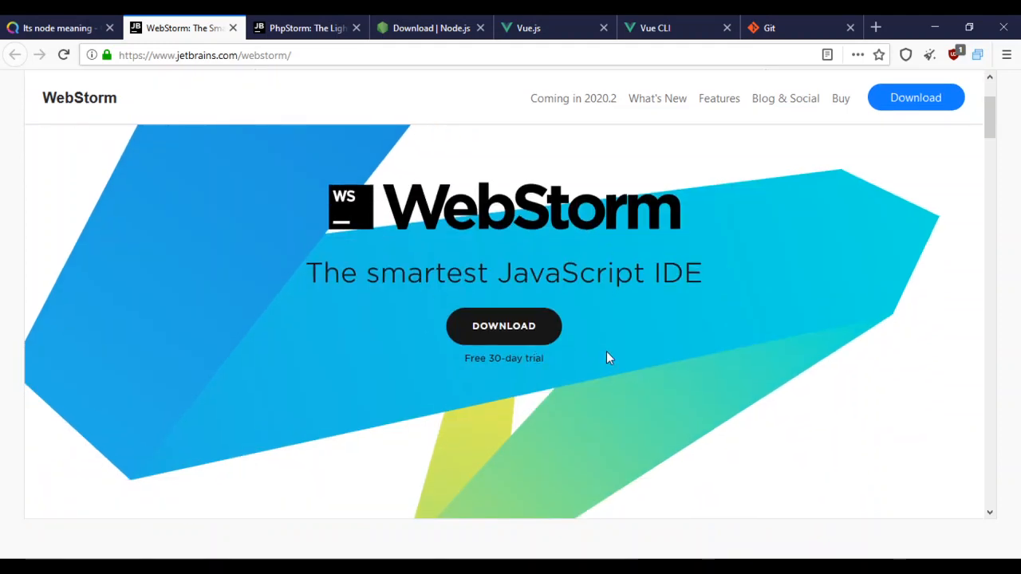
scroll(down, 3)
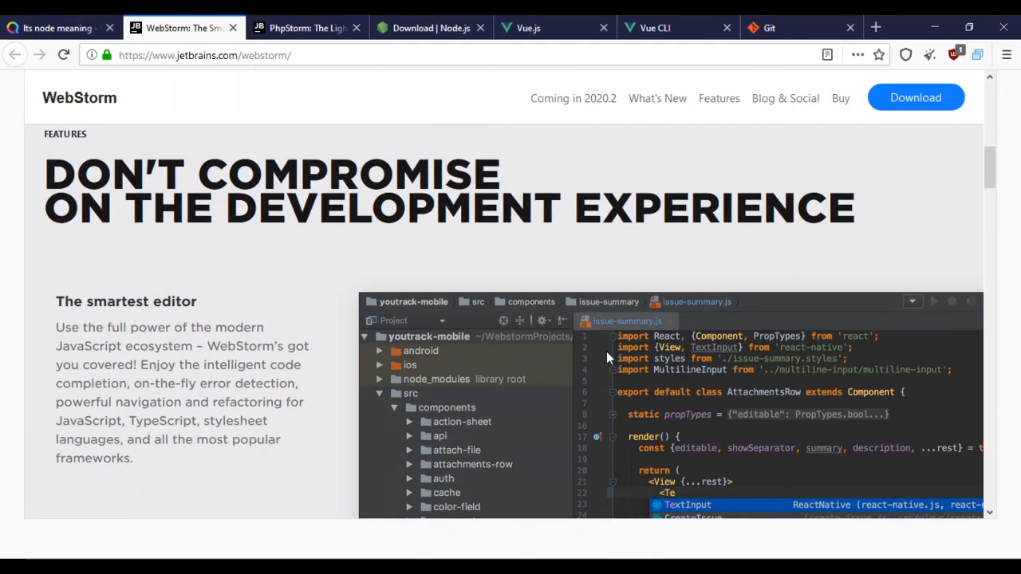
scroll(down, 3)
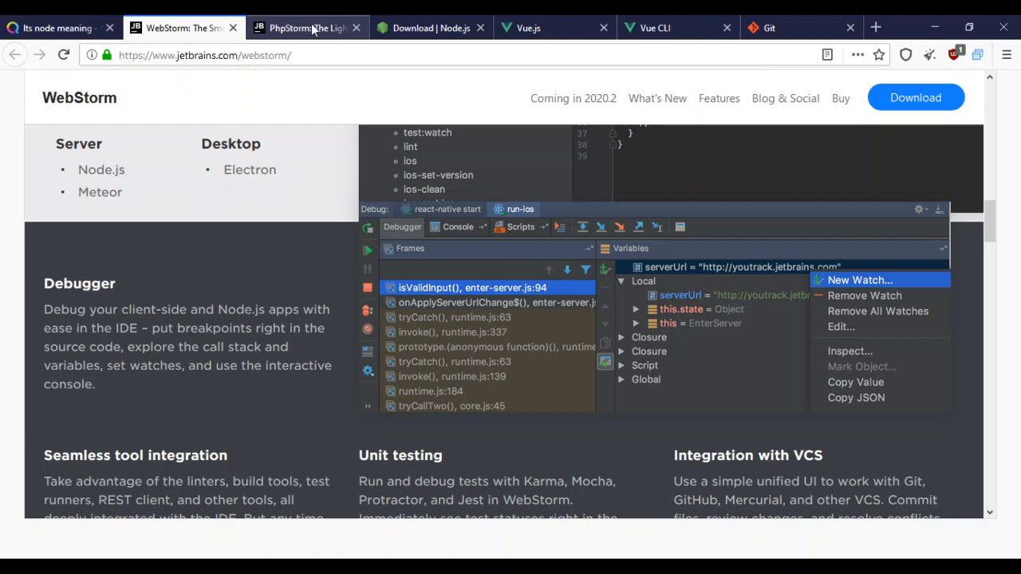
click(303, 29)
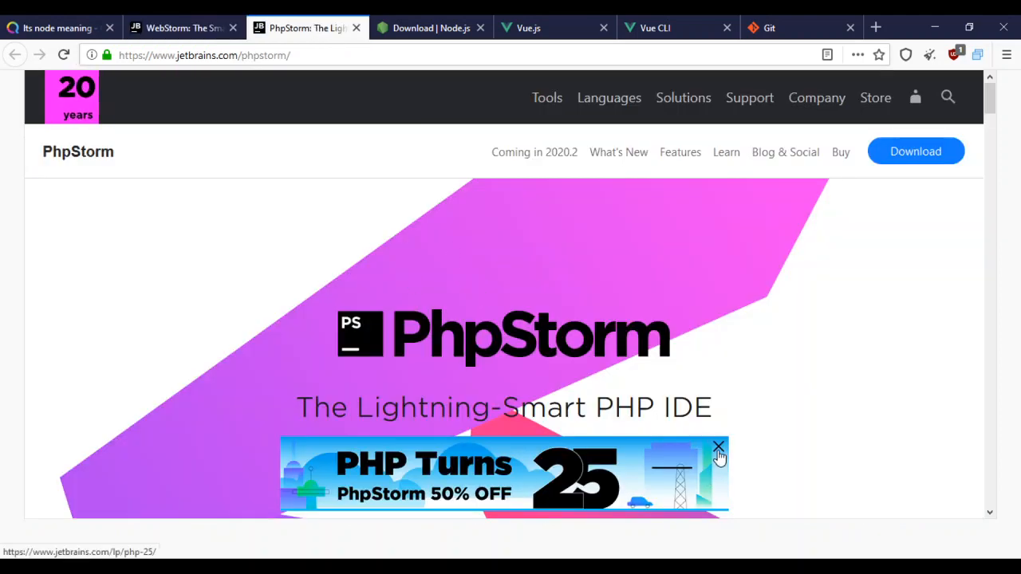
- Dismiss the 'PHP Turns 25' promo banner on the PhpStorm page
click(718, 446)
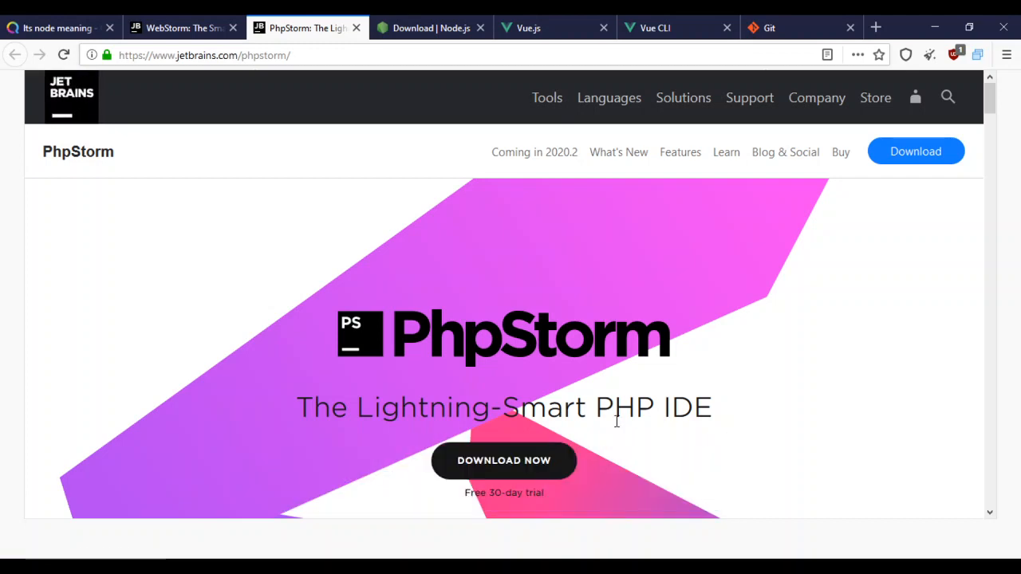
scroll(down, 3)
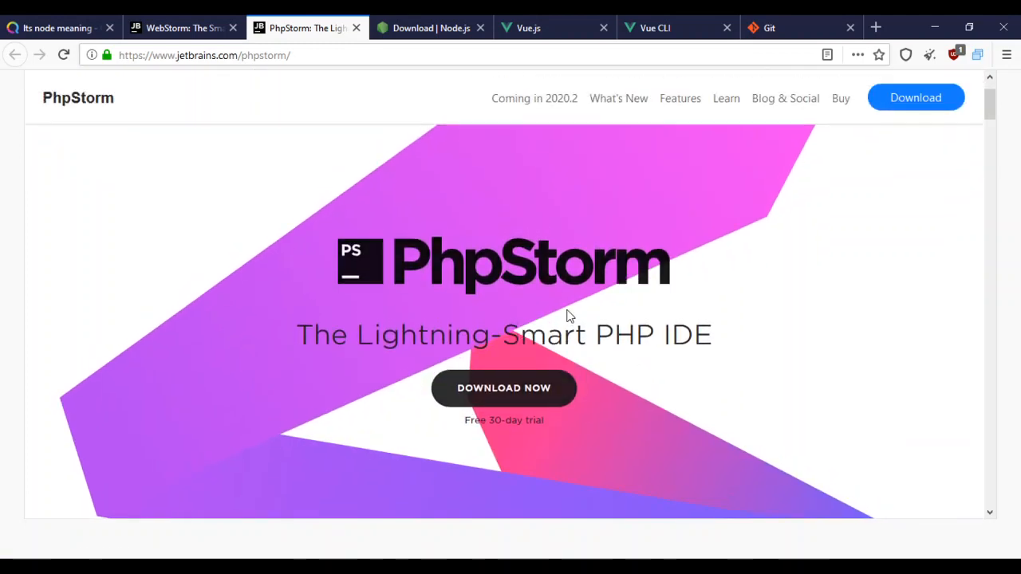
mouse_move(354, 325)
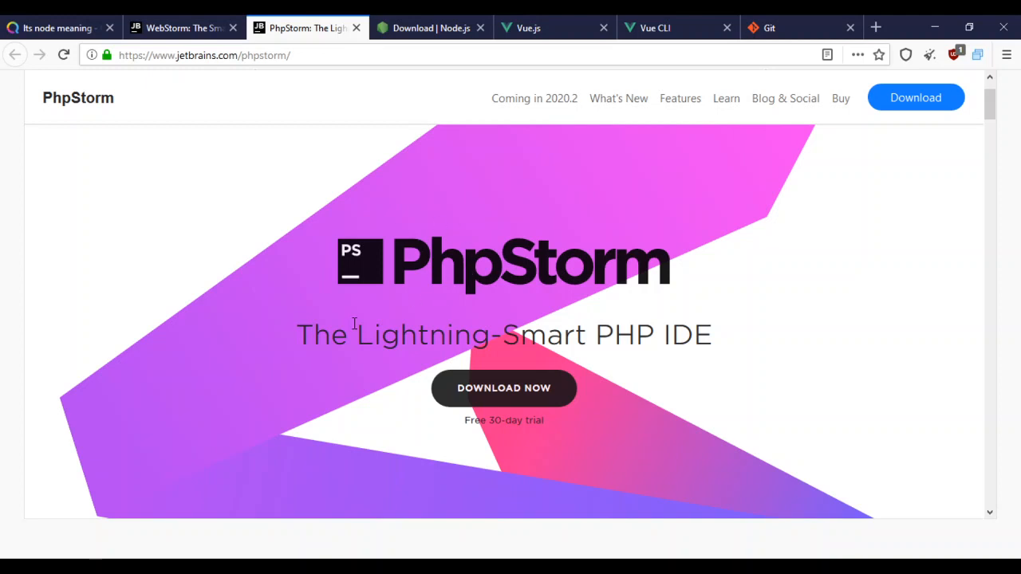
mouse_move(466, 200)
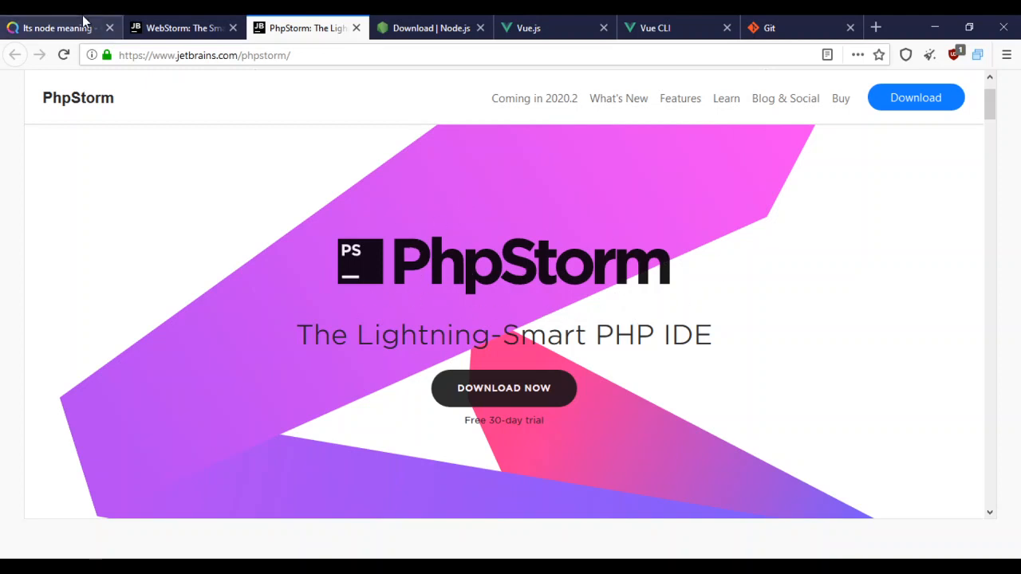
mouse_move(495, 278)
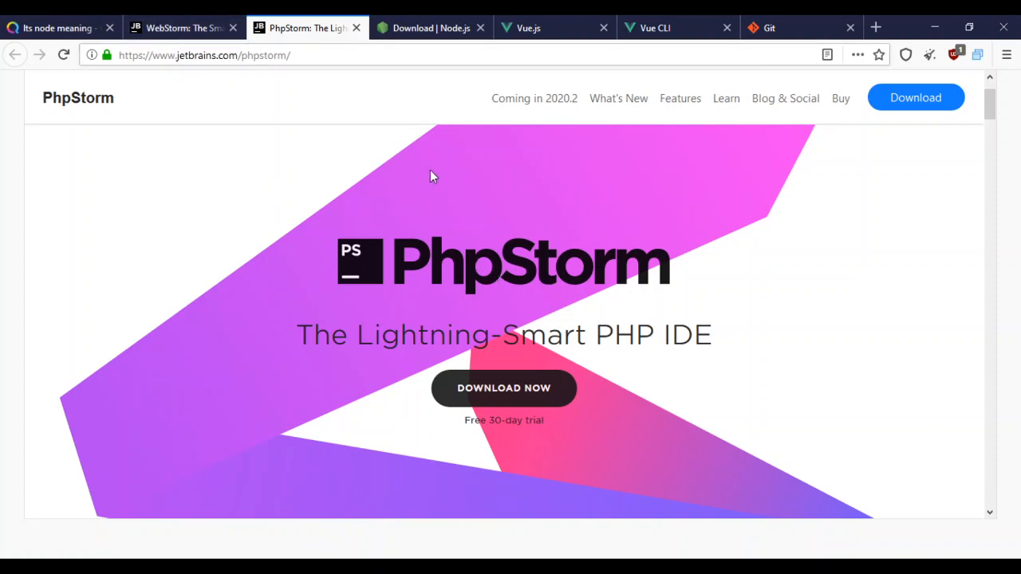
mouse_move(635, 265)
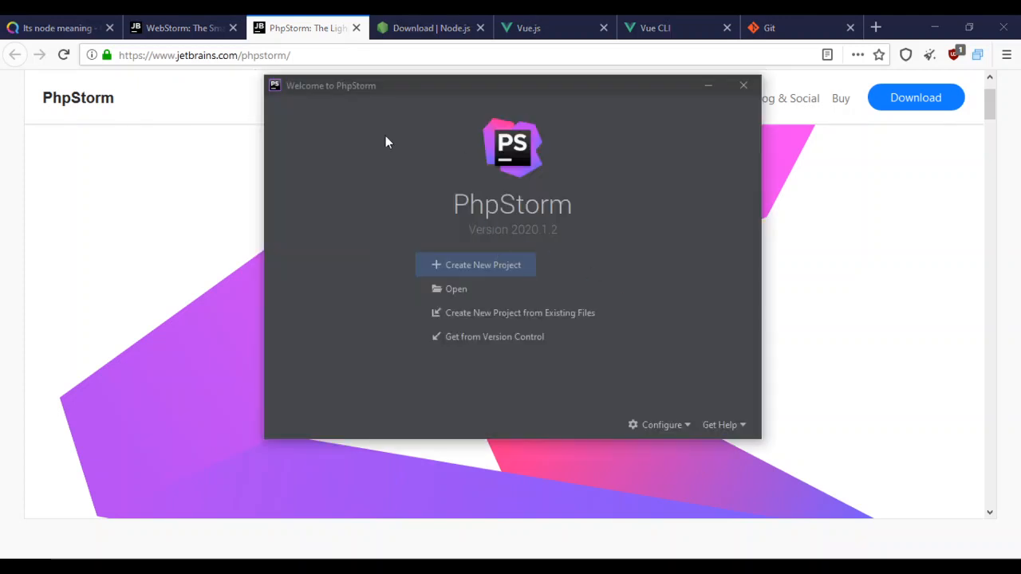
mouse_move(354, 281)
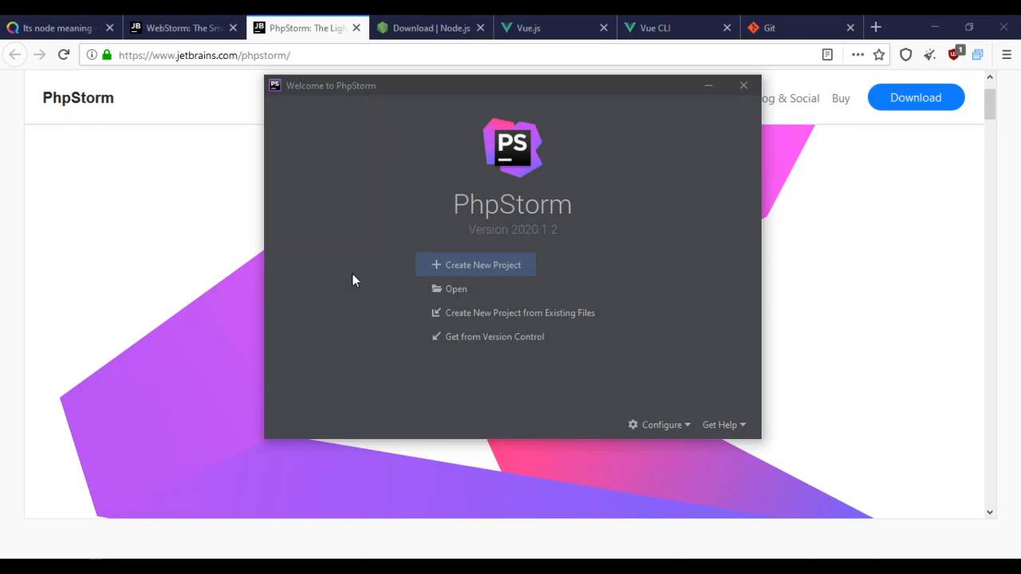
mouse_move(549, 295)
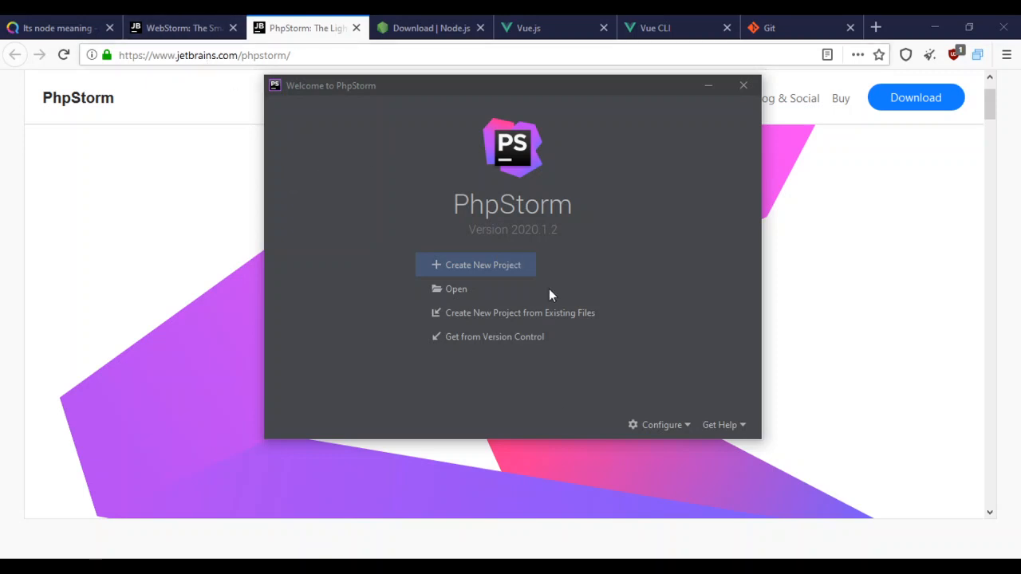
mouse_move(469, 271)
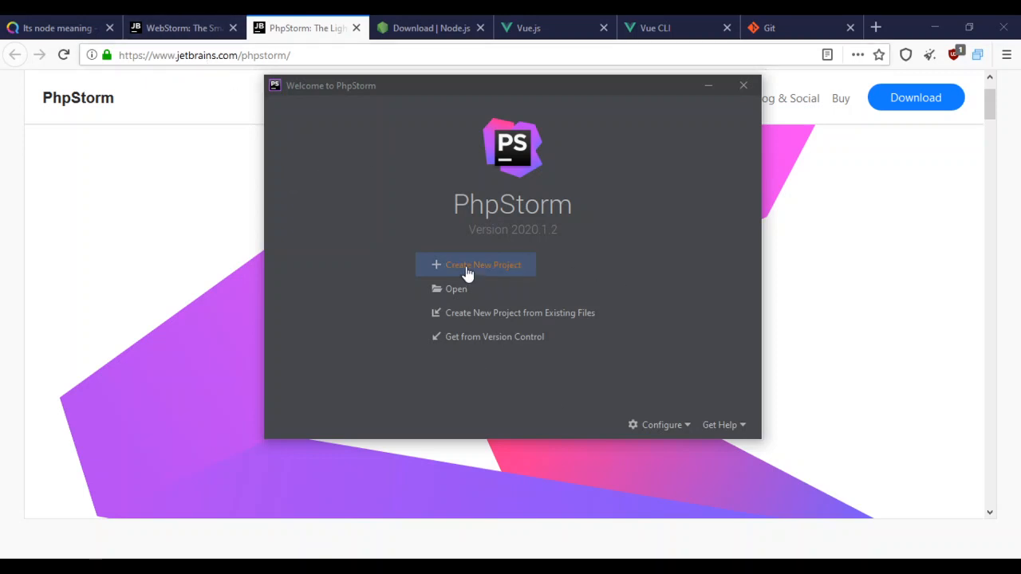
mouse_move(475, 271)
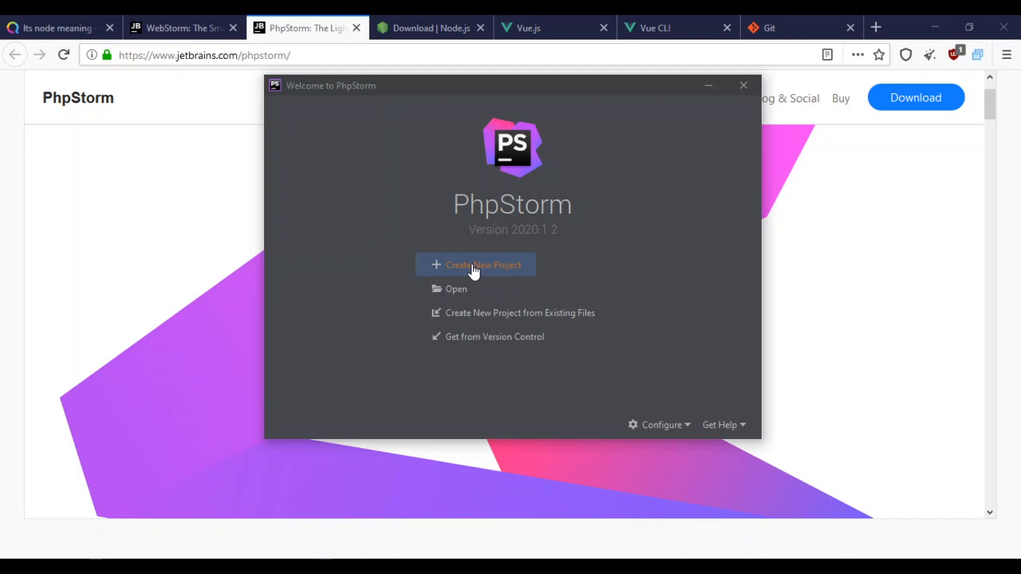
- Create a new PhpStorm project of type Vue.js, showing its Node interpreter and Vue CLI settings
click(475, 264)
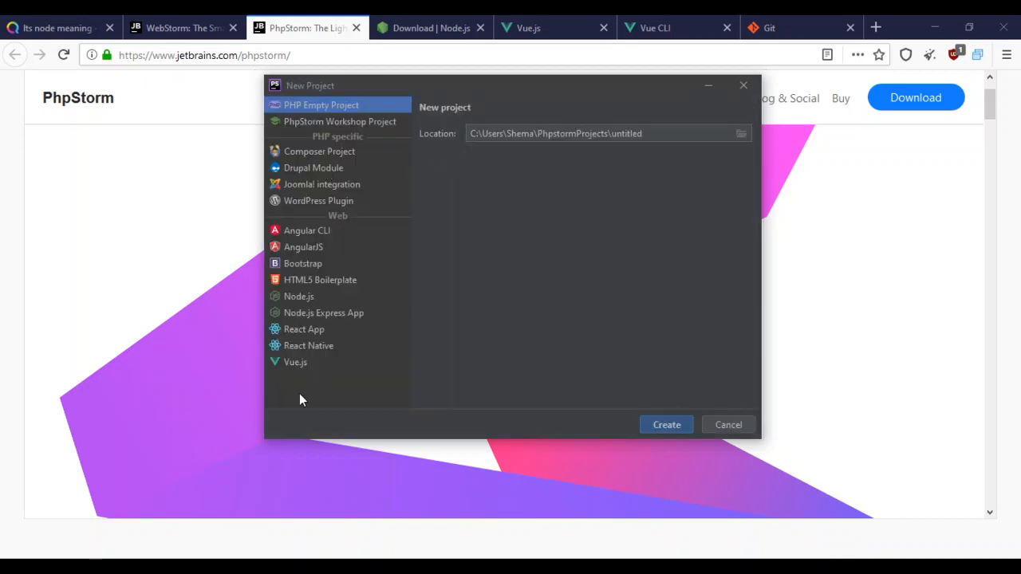
click(295, 361)
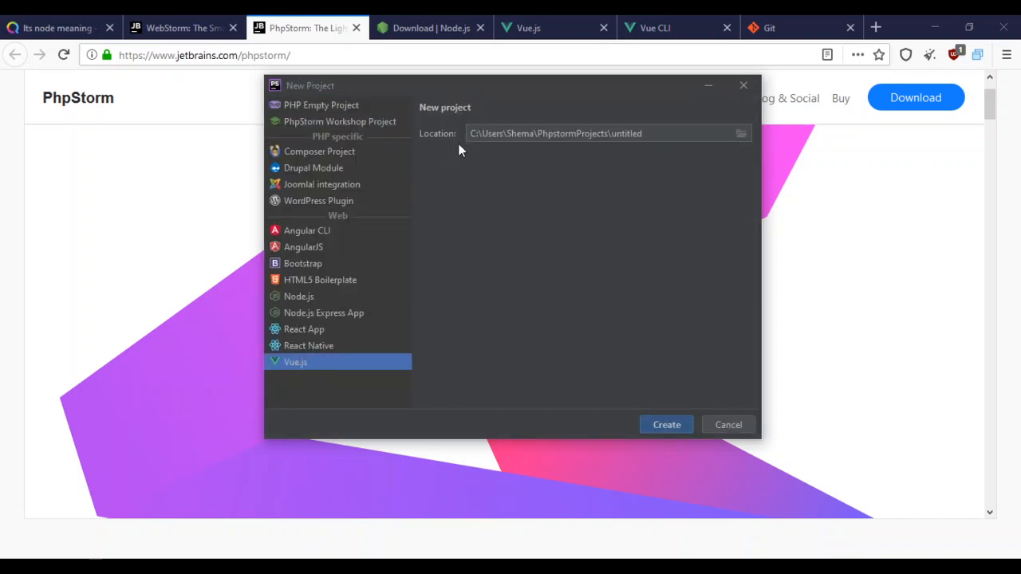
mouse_move(488, 193)
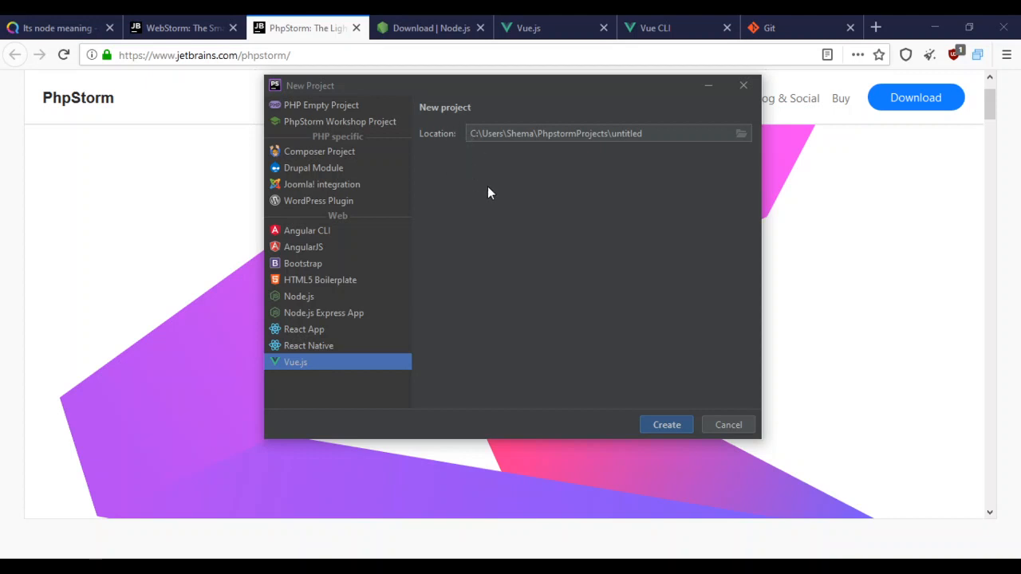
mouse_move(330, 362)
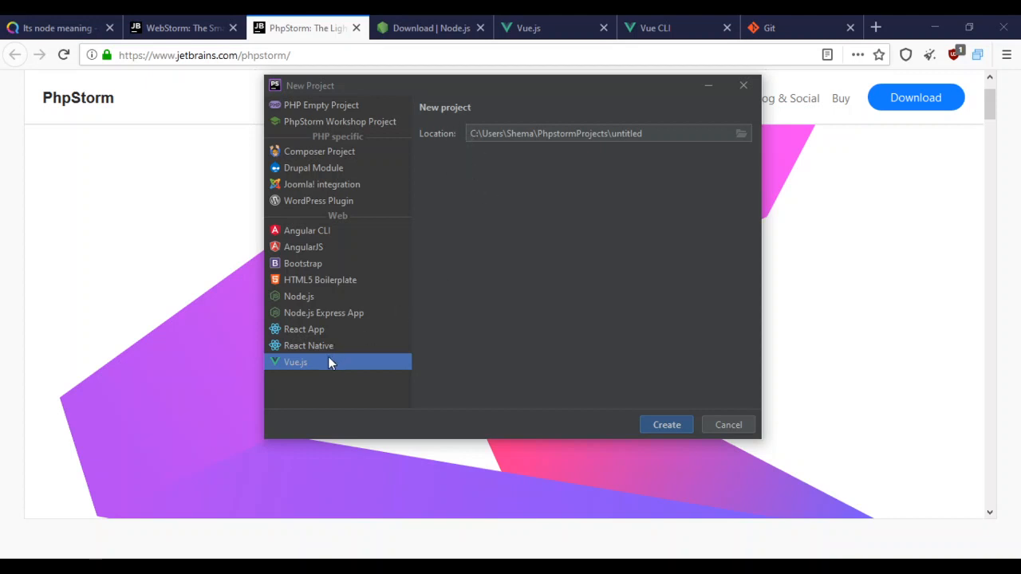
click(295, 361)
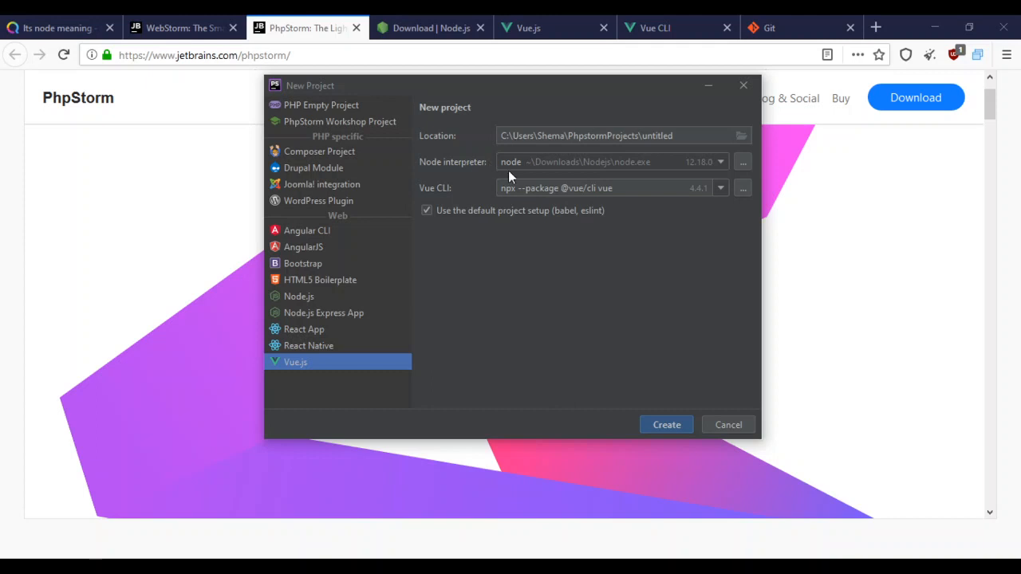
mouse_move(723, 141)
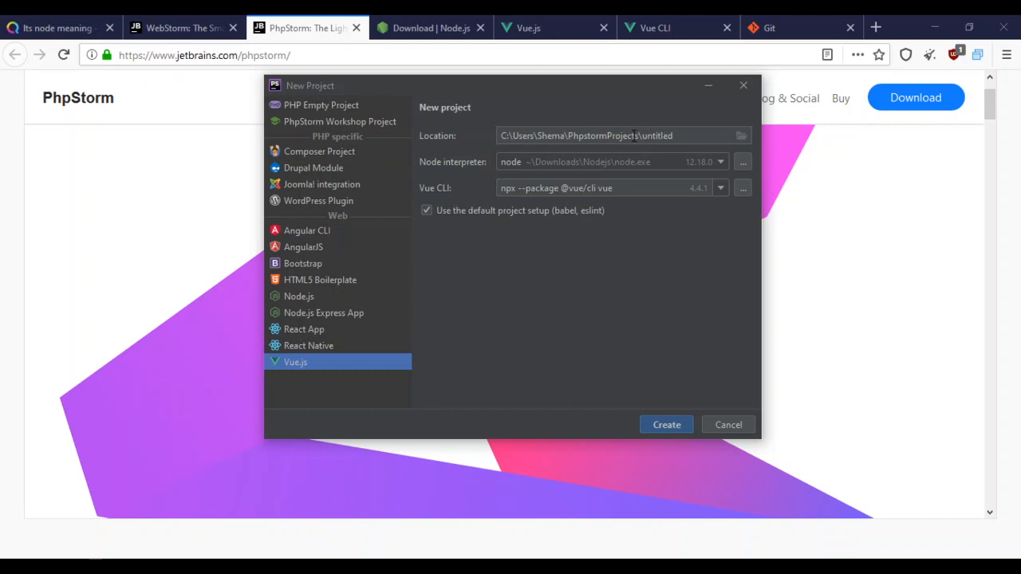
mouse_move(438, 198)
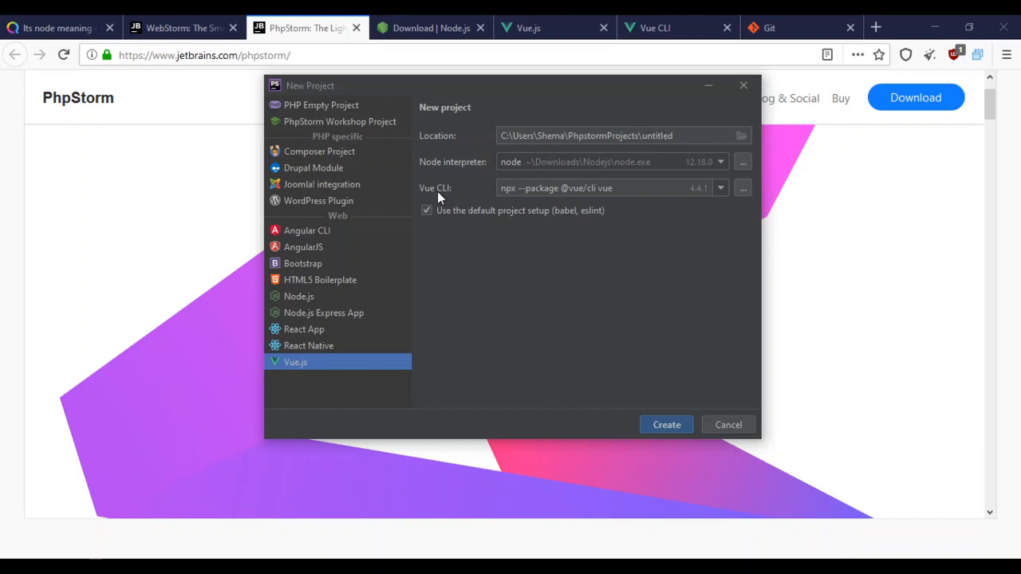
mouse_move(528, 200)
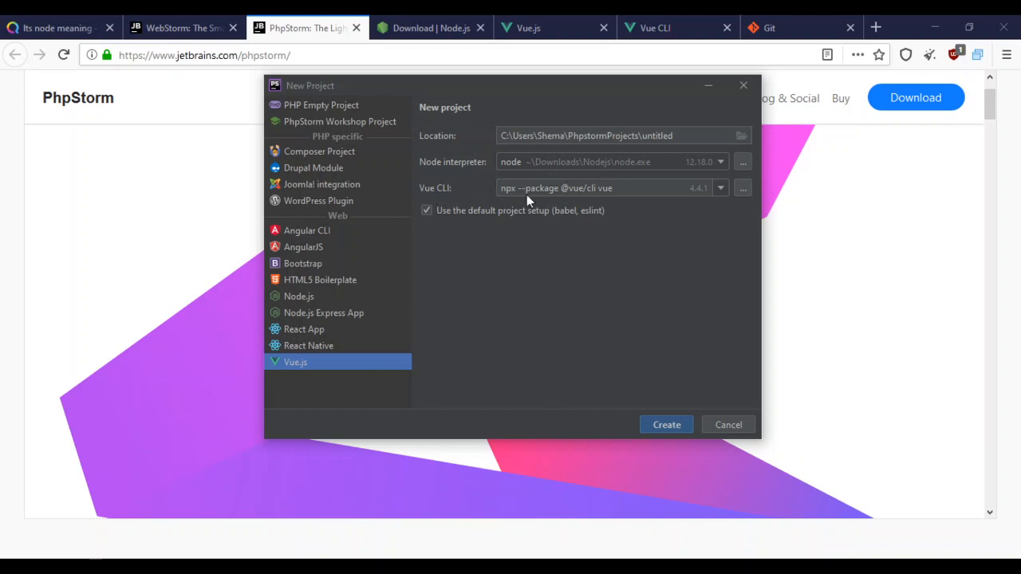
mouse_move(726, 424)
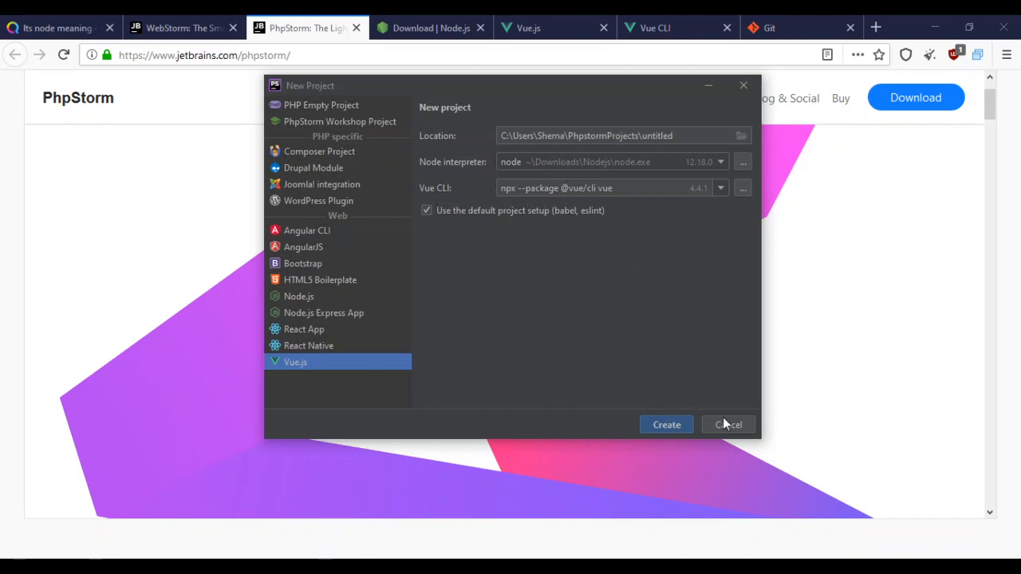
mouse_move(727, 421)
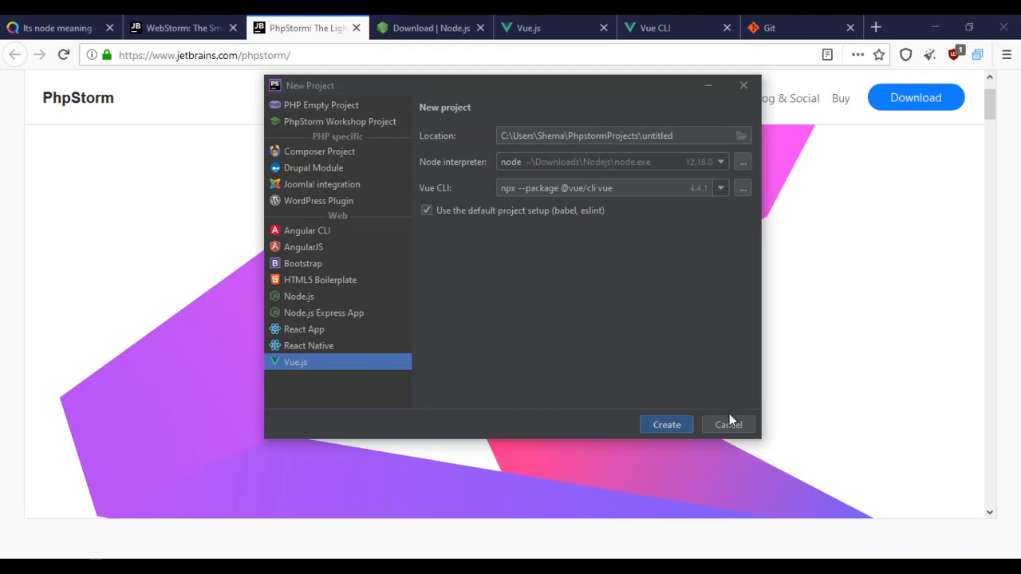
mouse_move(728, 431)
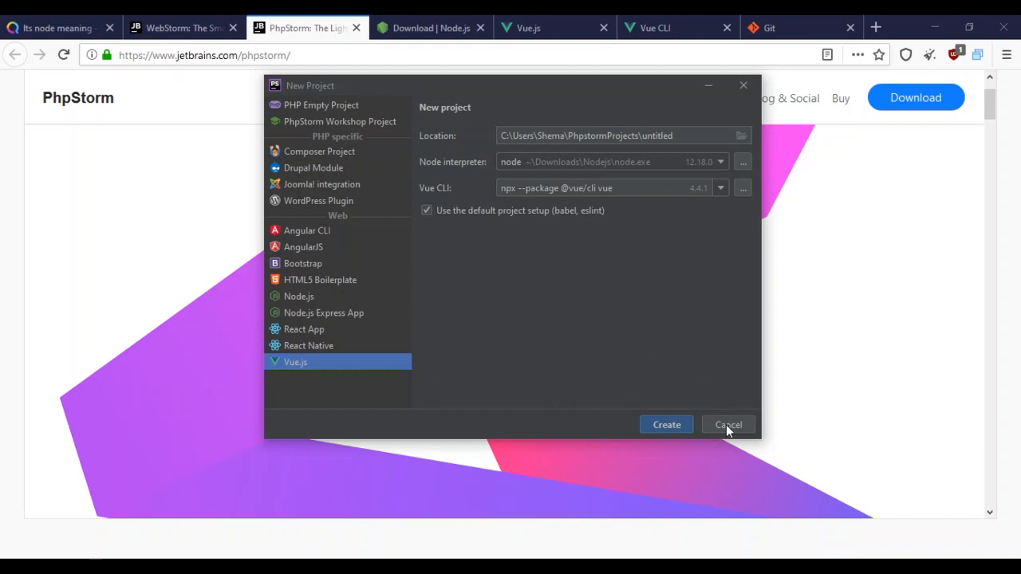
mouse_move(725, 428)
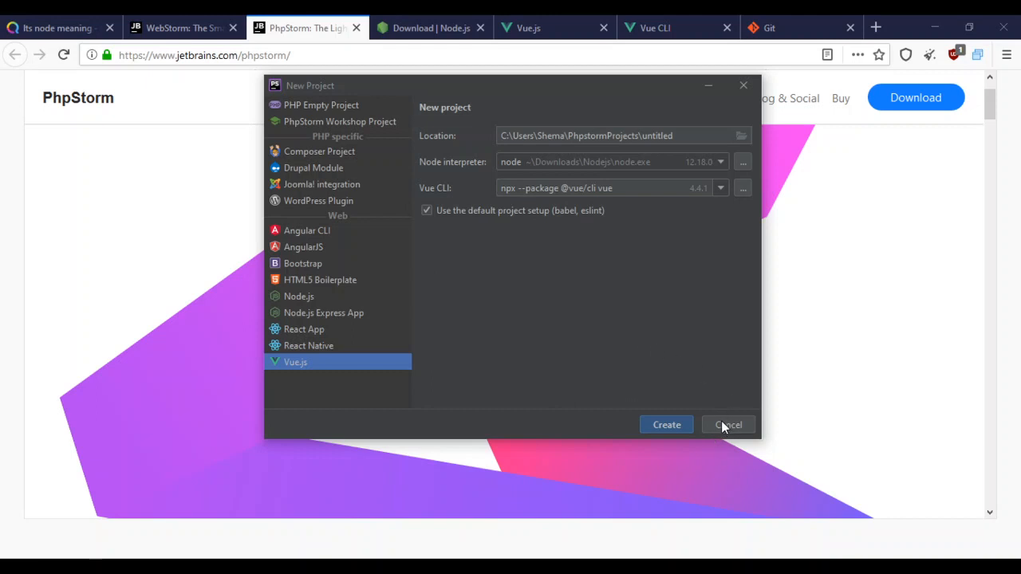
- Cancel the PhpStorm New Project dialog and open bulma.io in a new tab, scrolling to the sponsors
click(727, 424)
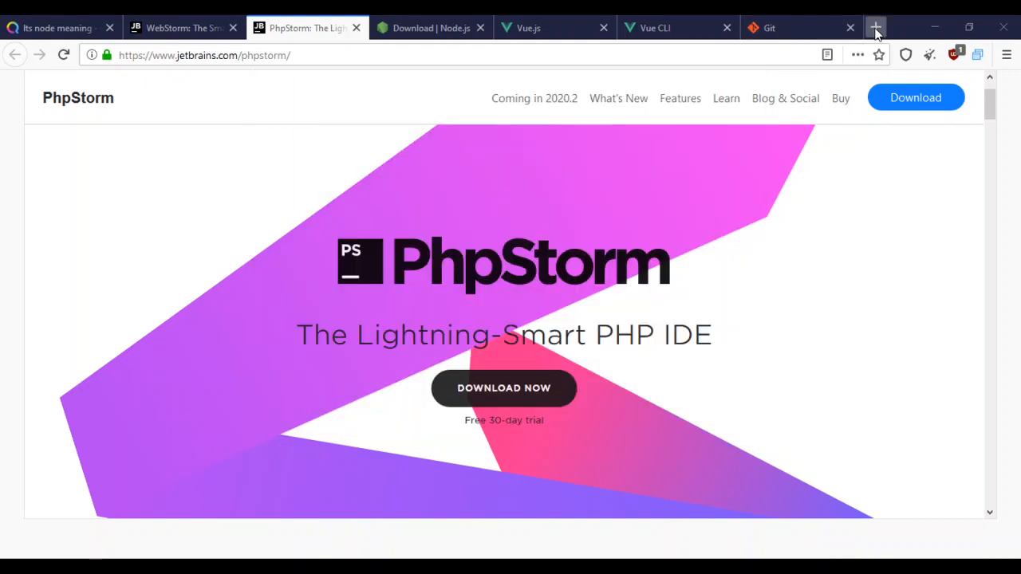
click(874, 27)
text(https://bulma.io)
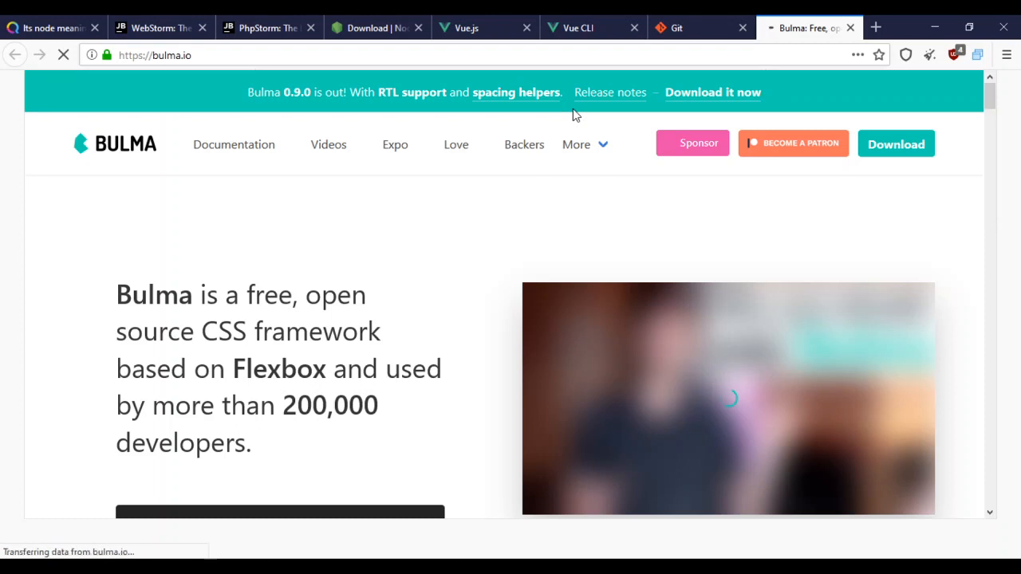
mouse_move(398, 298)
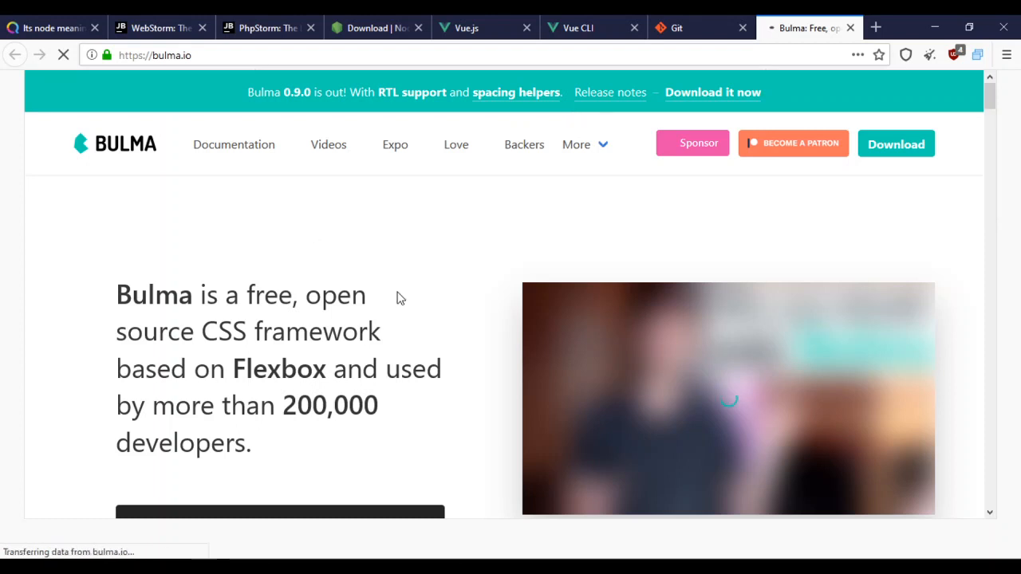
scroll(down, 3)
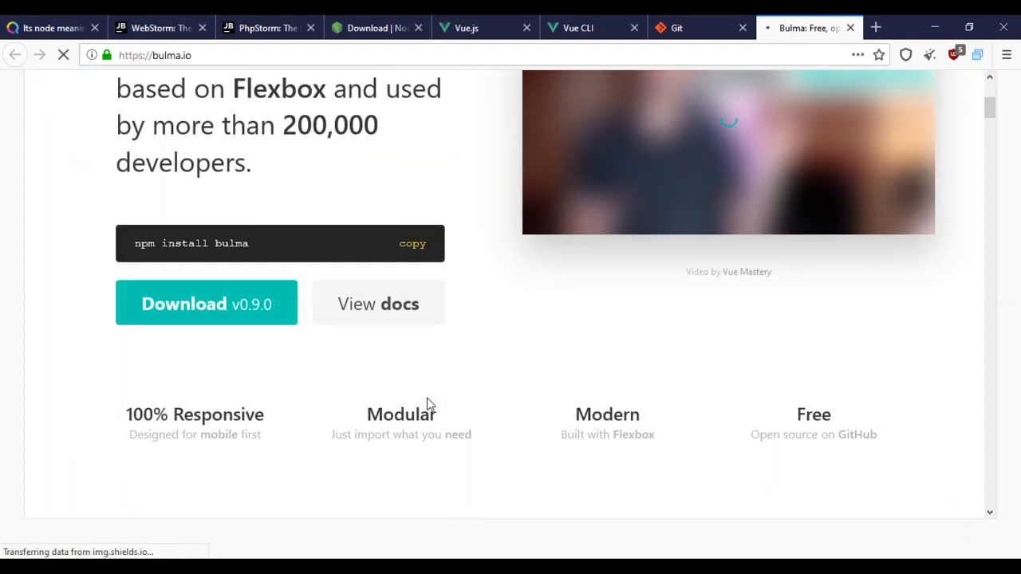
scroll(down, 3)
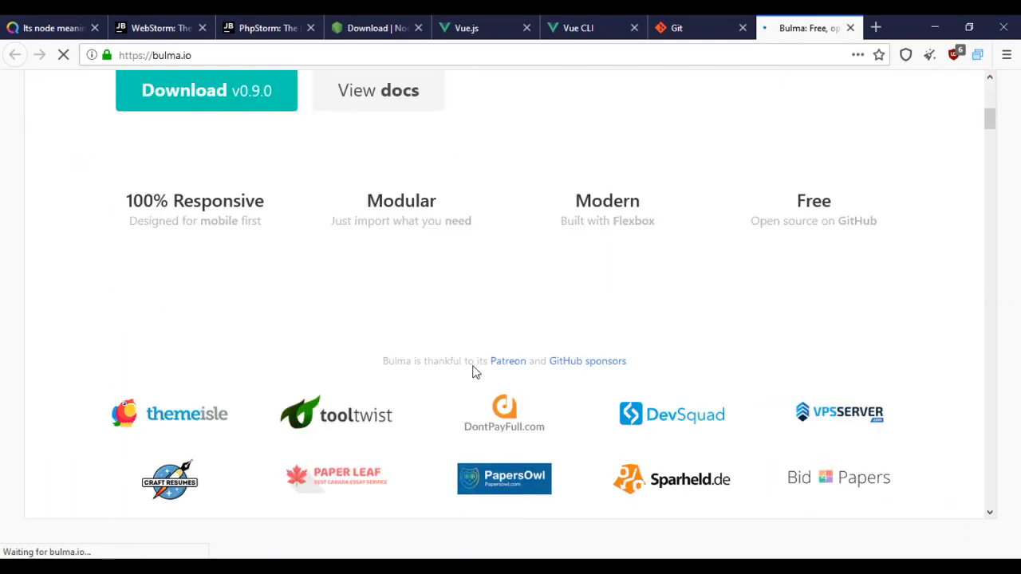
scroll(down, 3)
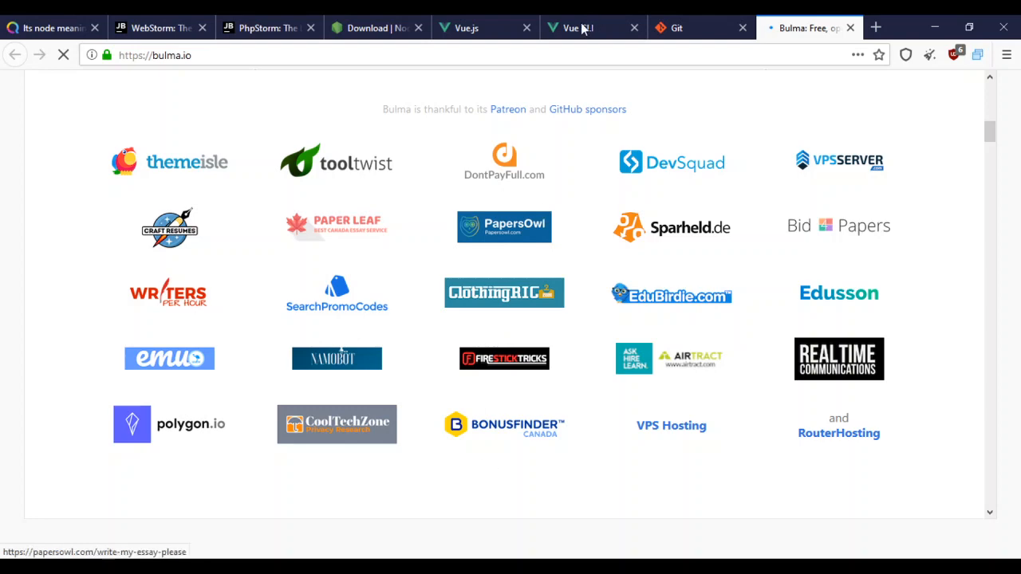
click(574, 29)
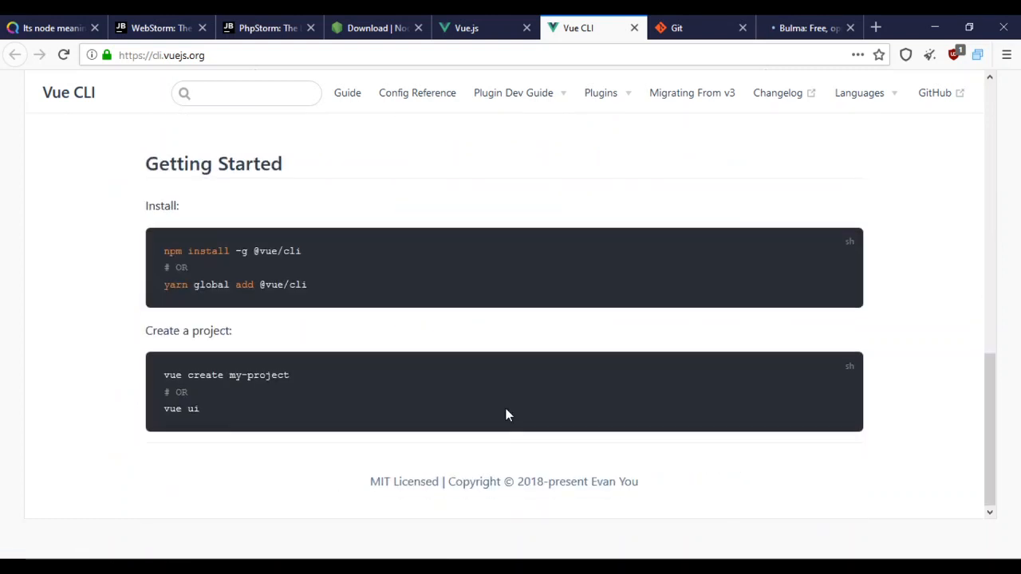
mouse_move(421, 408)
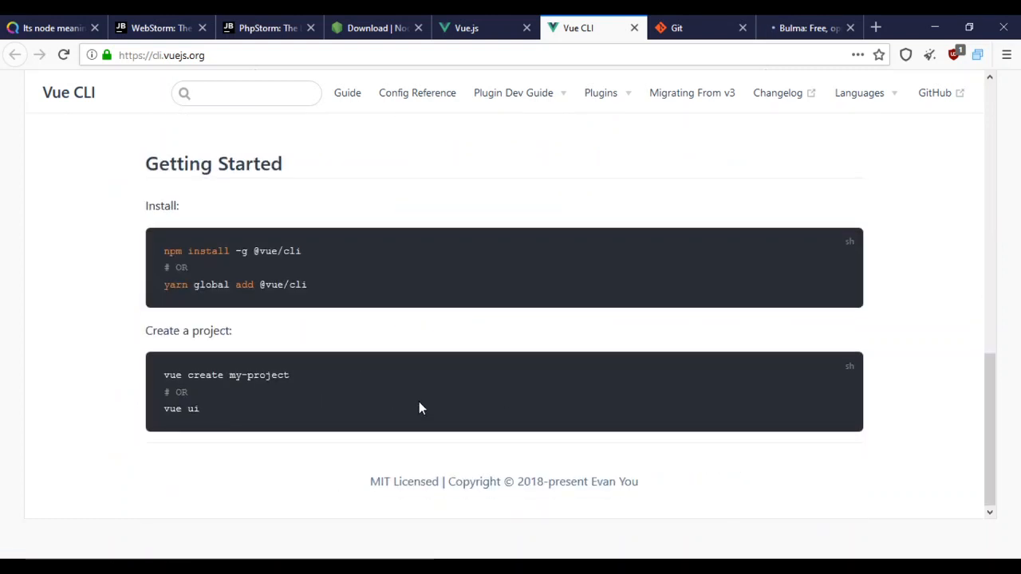
mouse_move(545, 418)
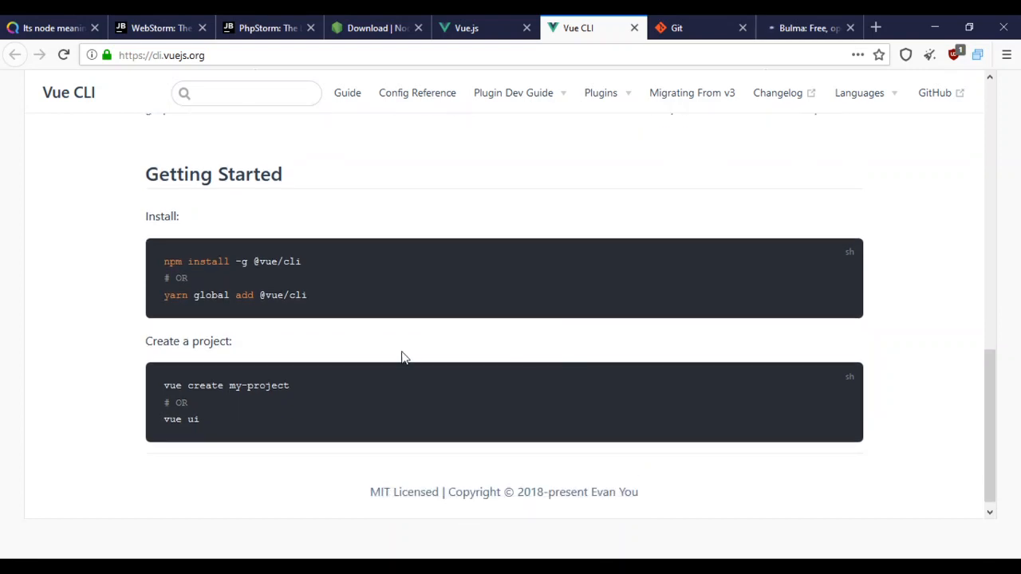
scroll(up, 3)
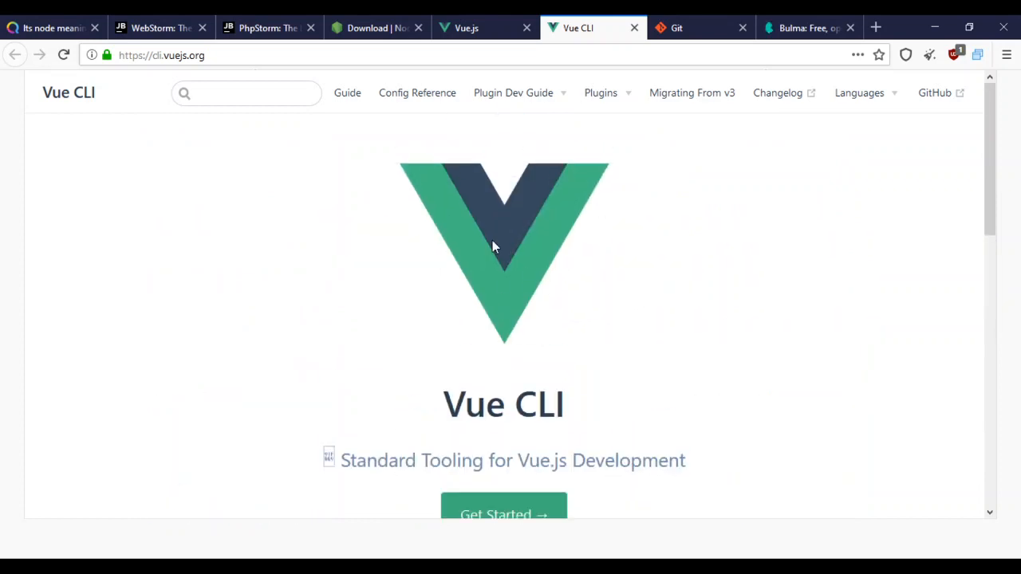
mouse_move(519, 224)
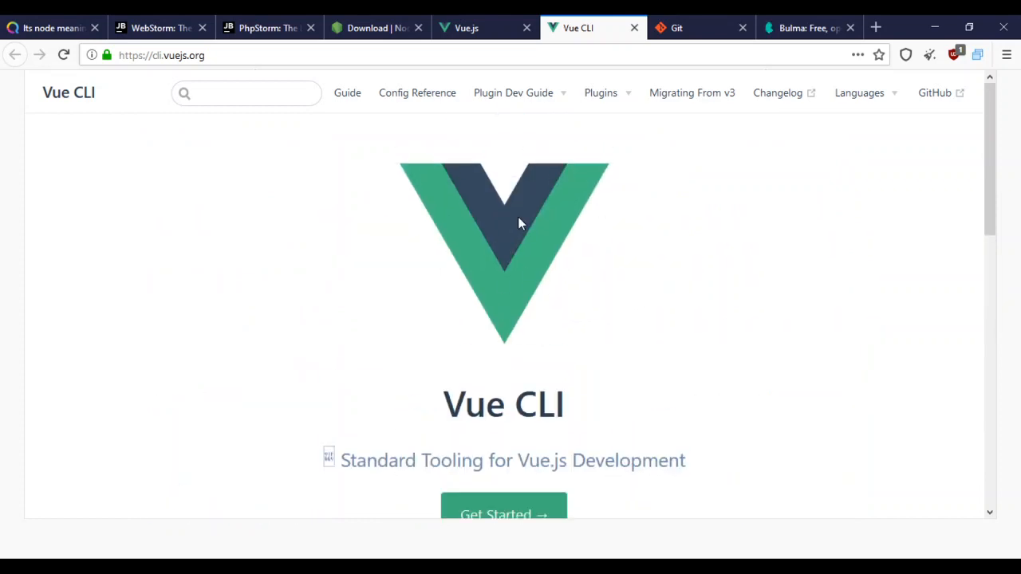
mouse_move(559, 263)
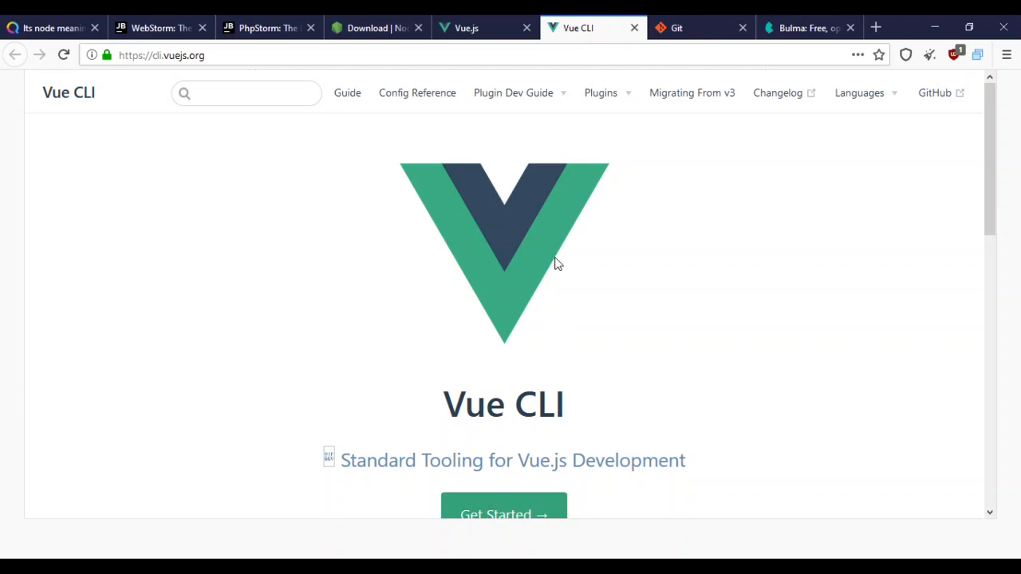
scroll(down, 3)
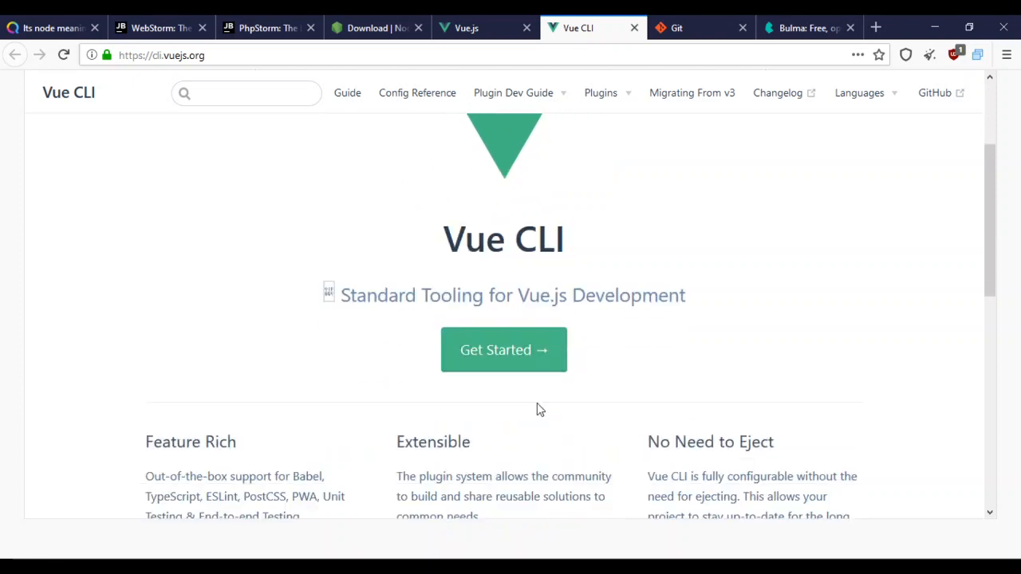
scroll(down, 3)
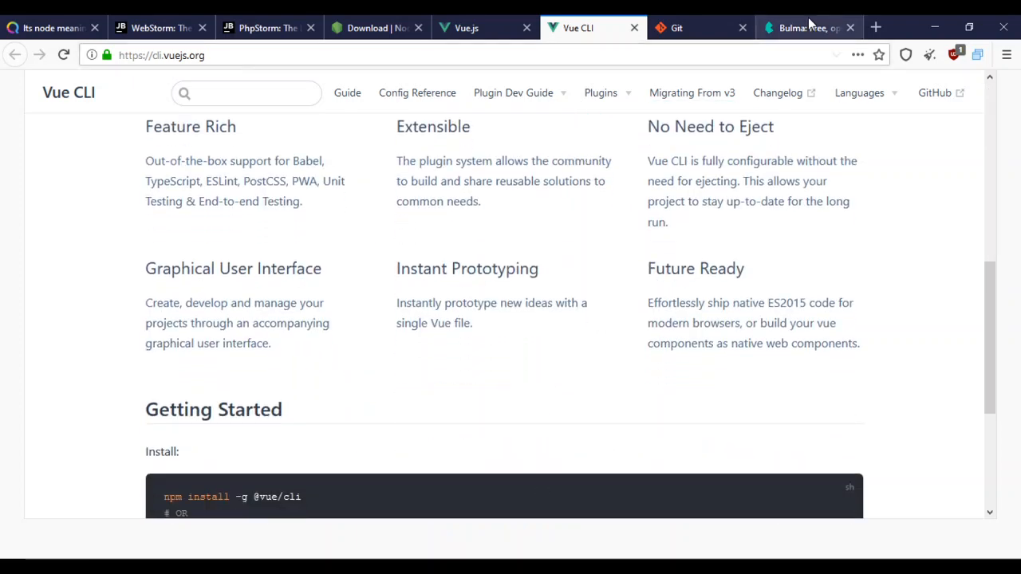
- Switch to the Bulma tab and scroll the homepage down to the sponsor logos
click(807, 28)
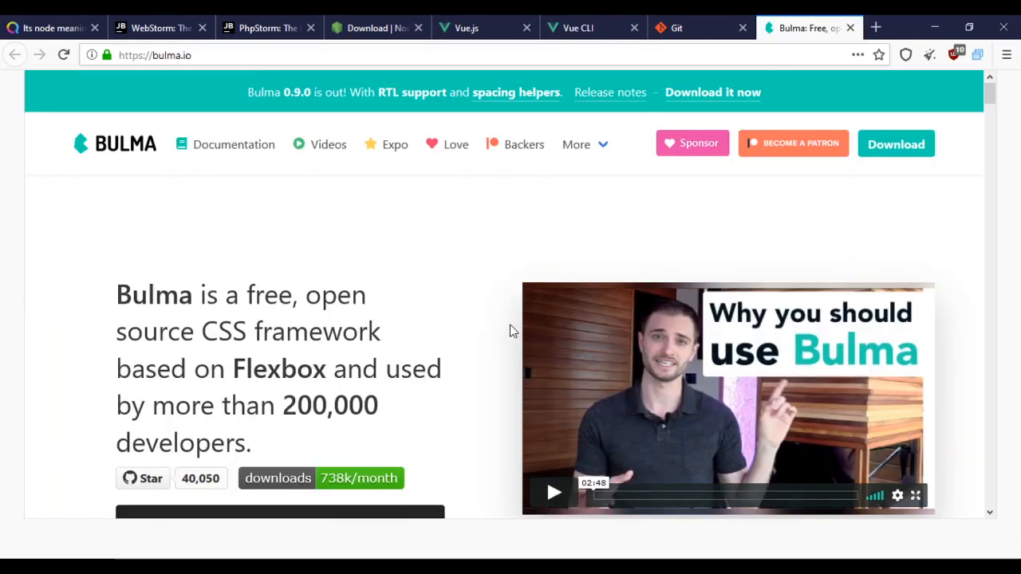
scroll(down, 3)
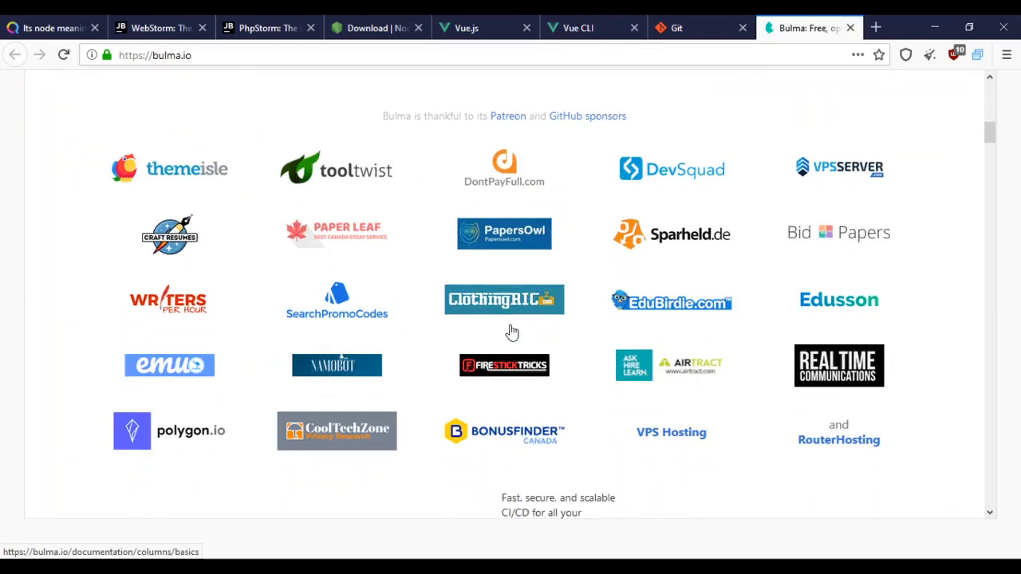
scroll(down, 3)
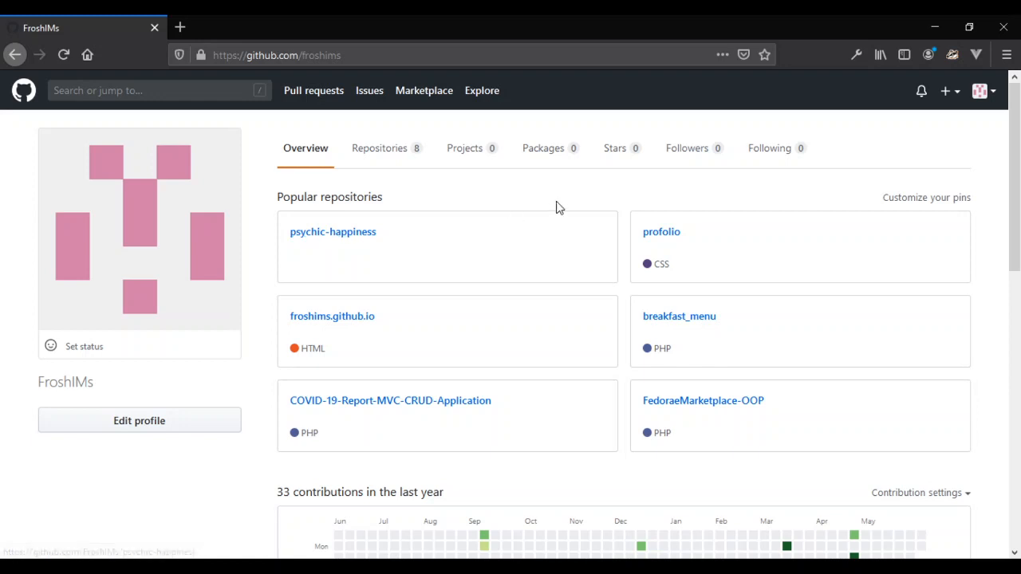
mouse_move(423, 197)
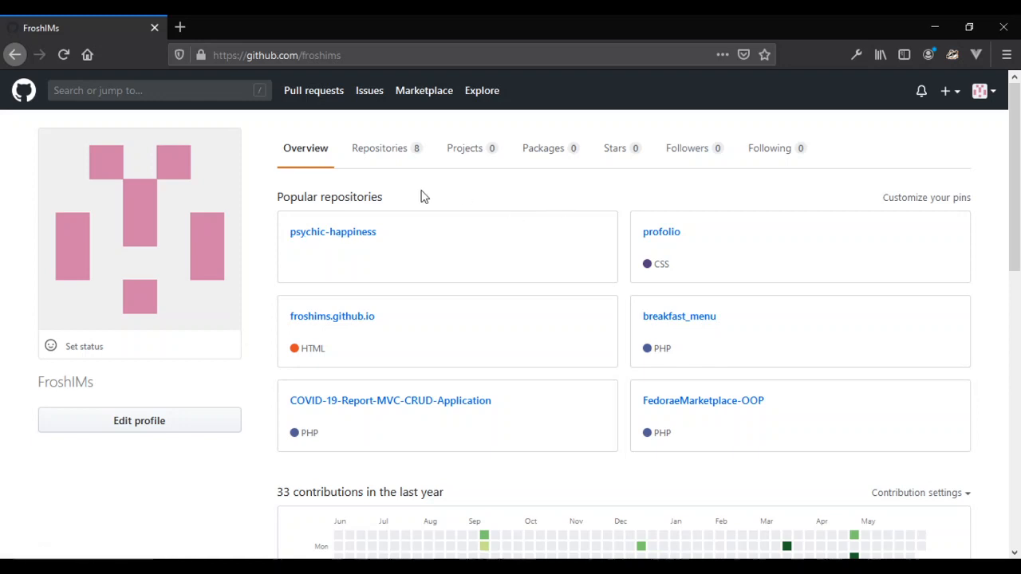
mouse_move(268, 184)
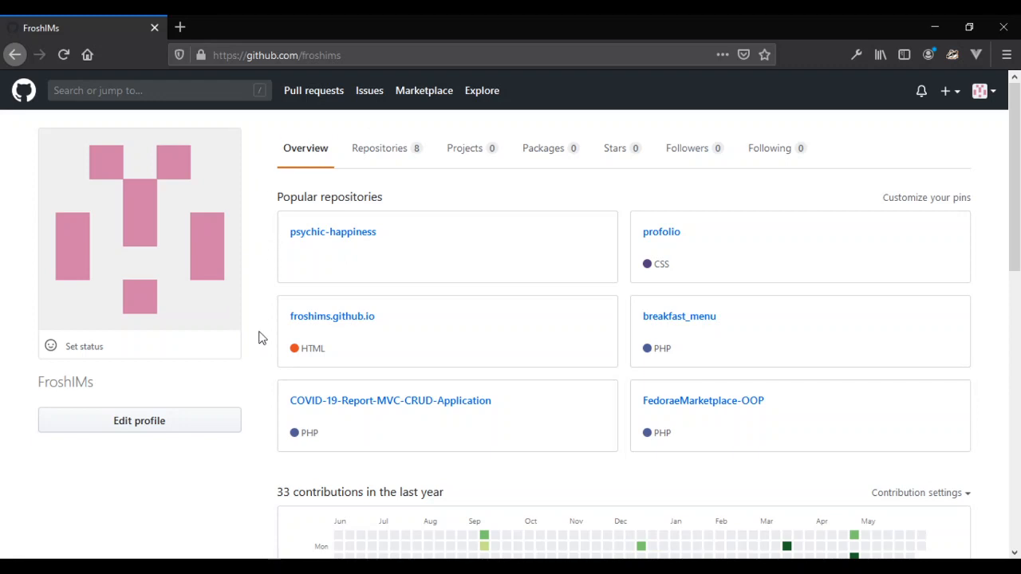
mouse_move(274, 440)
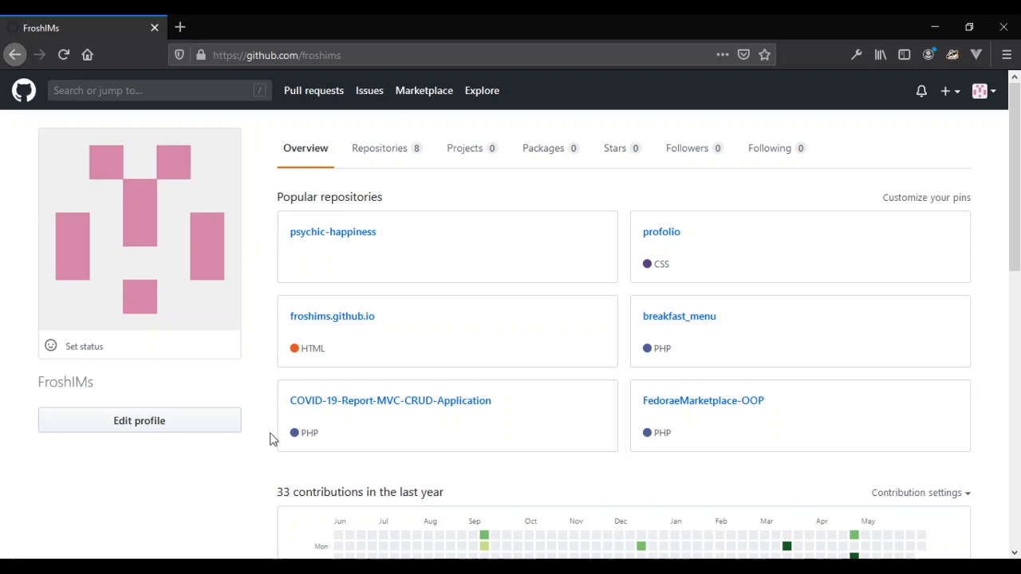
mouse_move(981, 459)
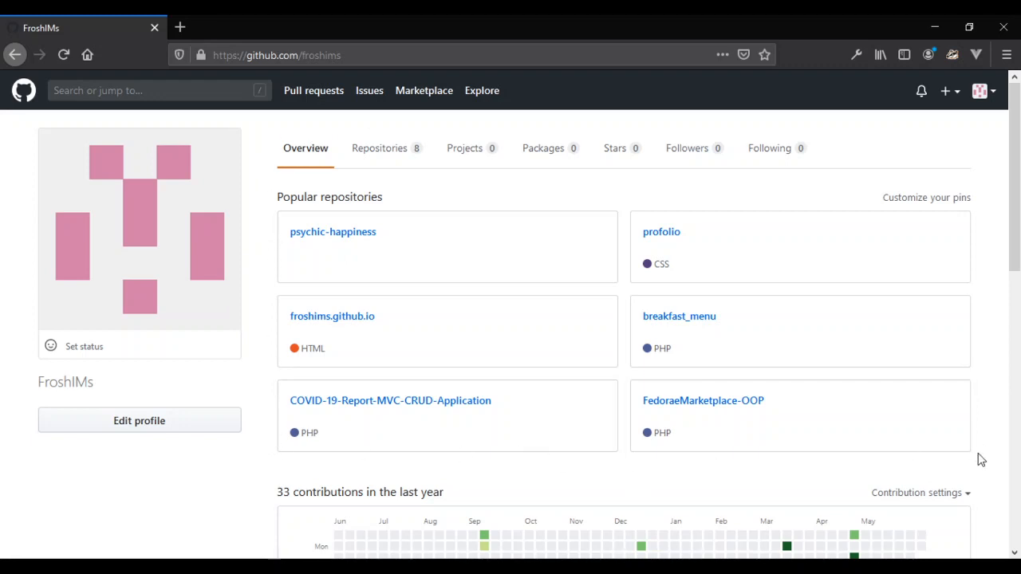
mouse_move(318, 190)
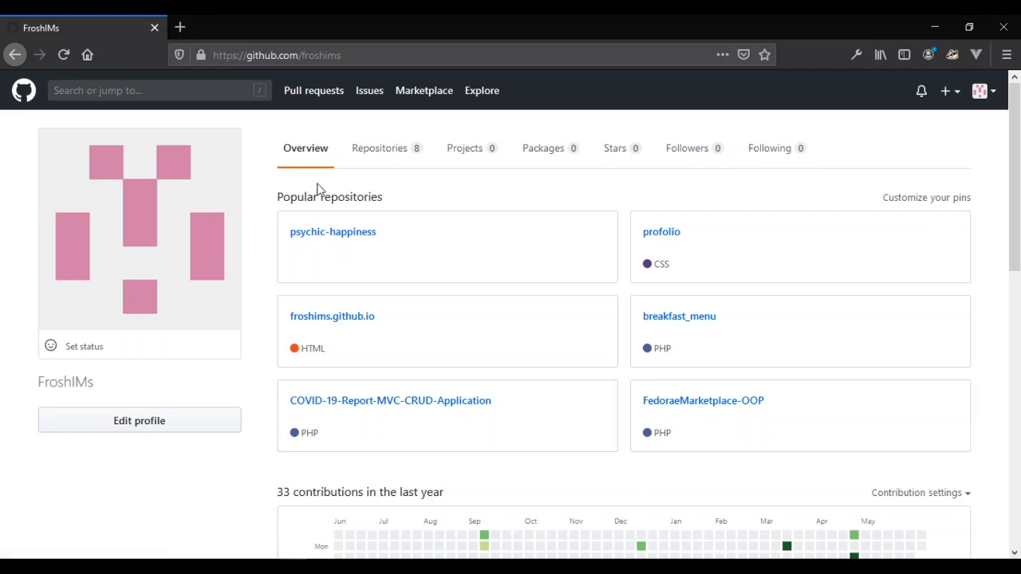
mouse_move(628, 176)
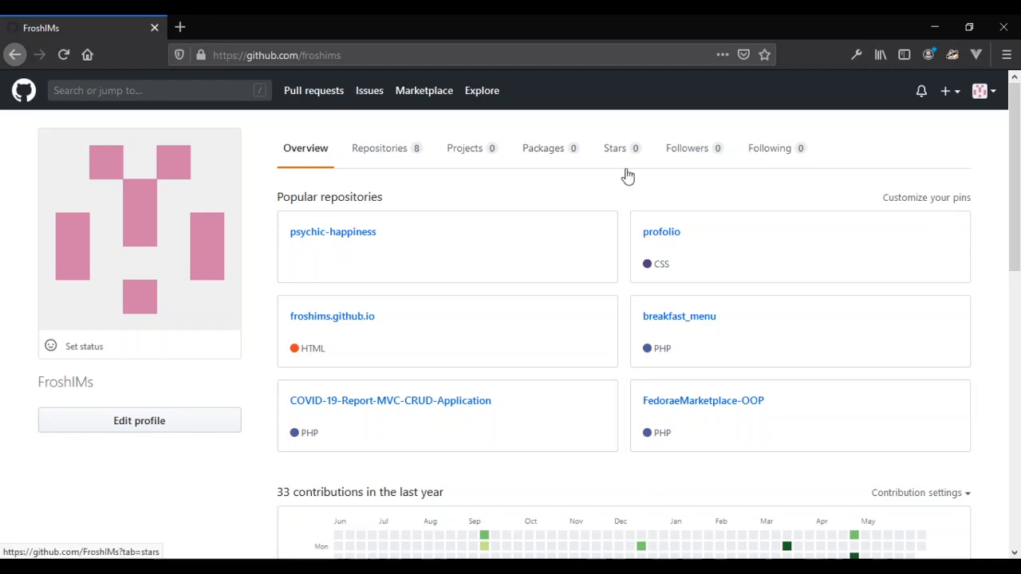
mouse_move(635, 188)
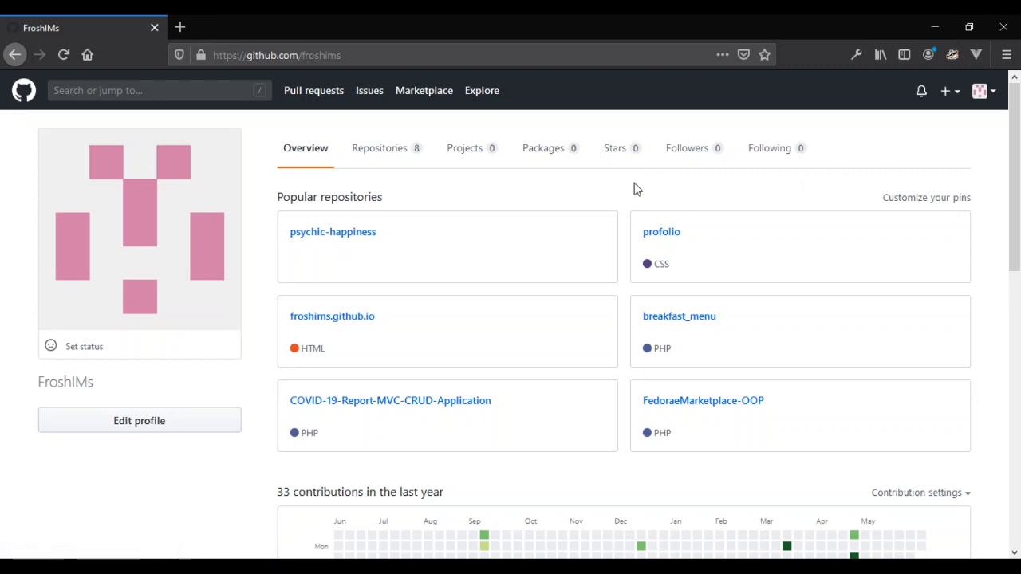
mouse_move(274, 335)
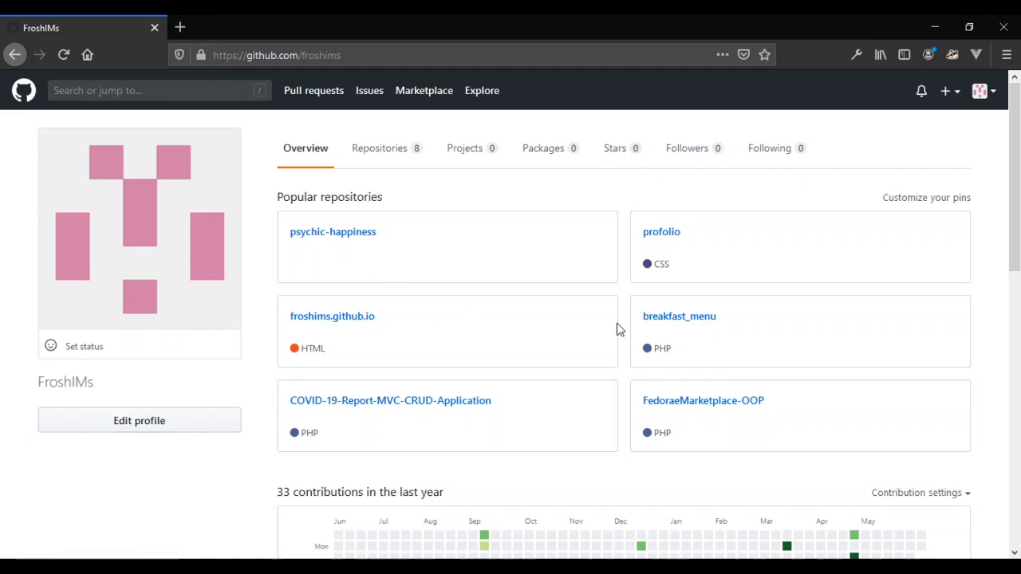
mouse_move(533, 484)
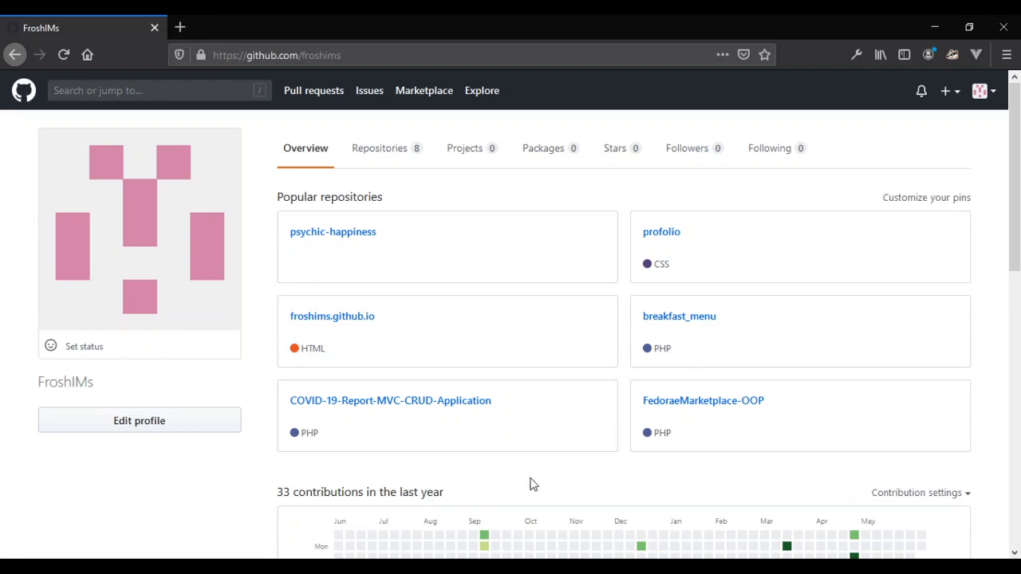
mouse_move(670, 472)
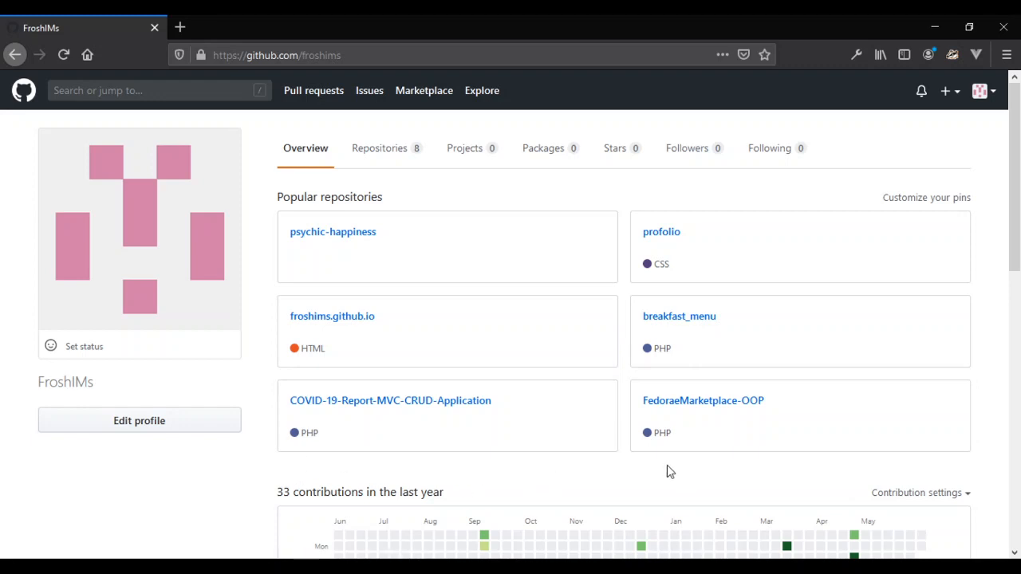
mouse_move(628, 464)
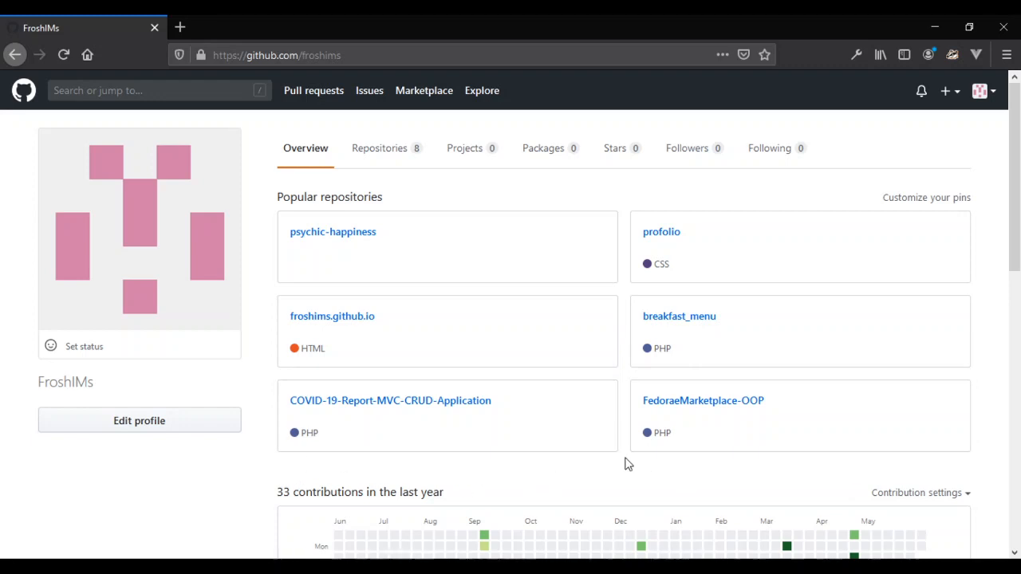
mouse_move(719, 506)
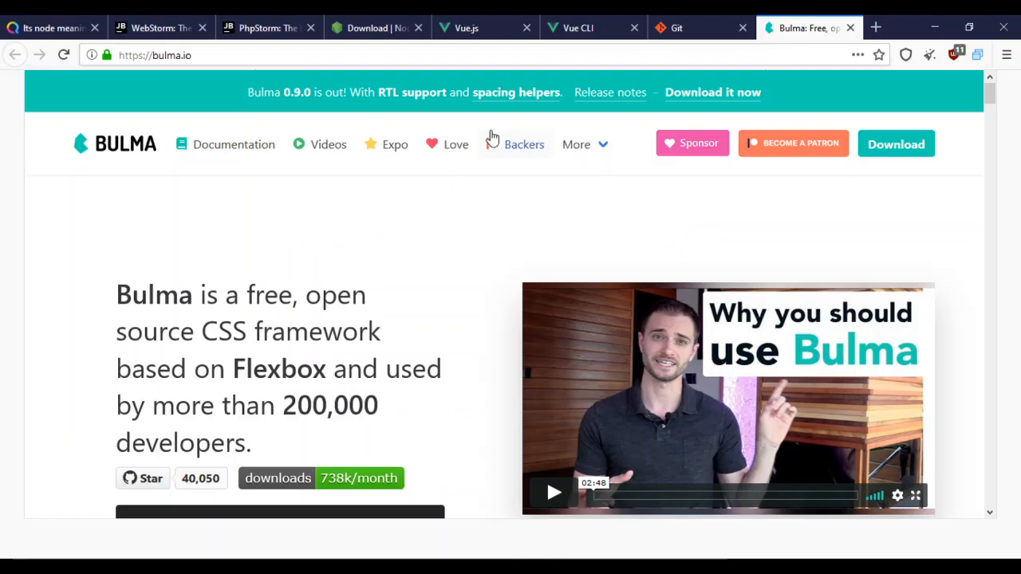
- Switch to the Vue.js tab showing its progressive JavaScript framework homepage
click(466, 29)
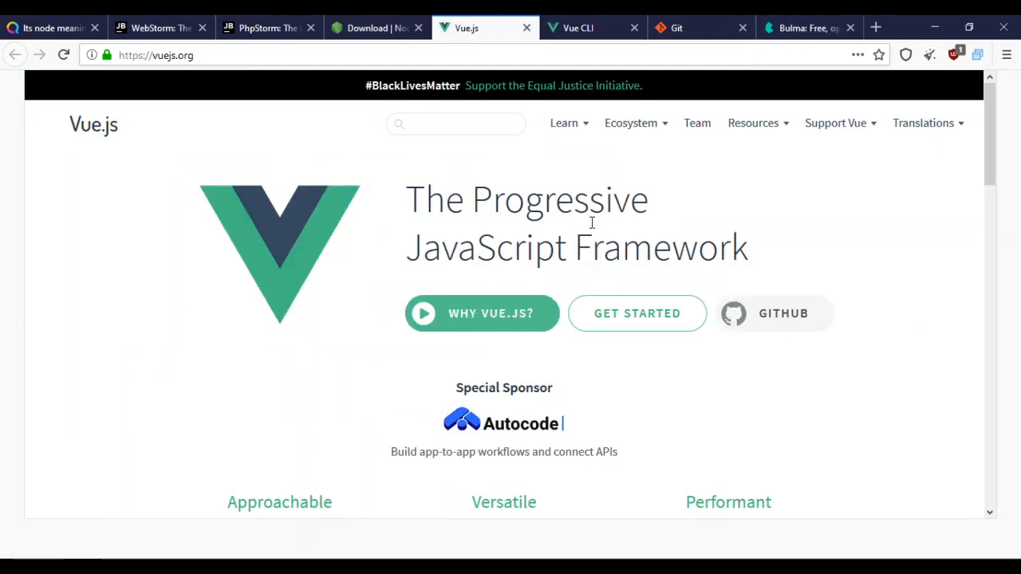
mouse_move(201, 198)
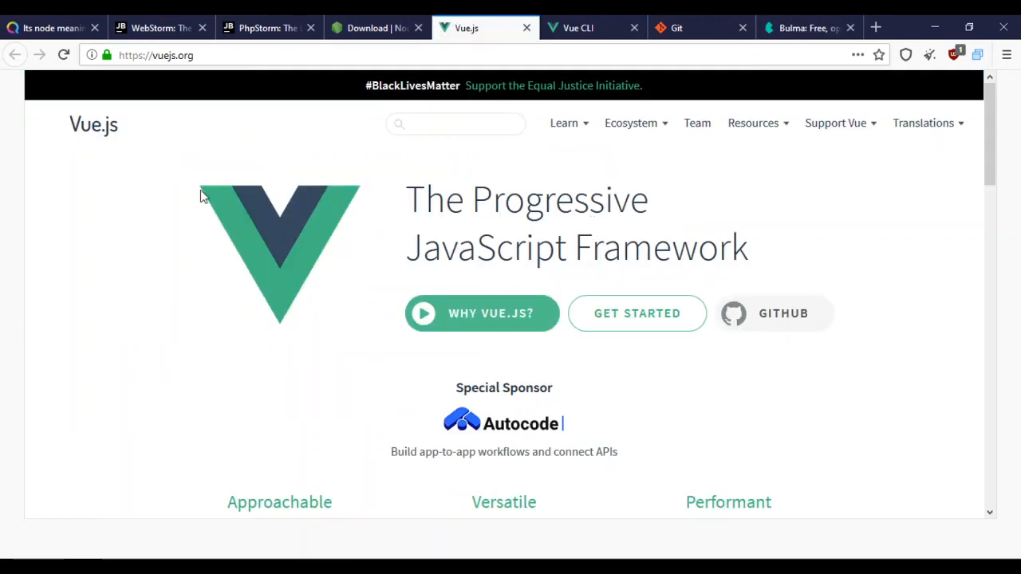
mouse_move(327, 134)
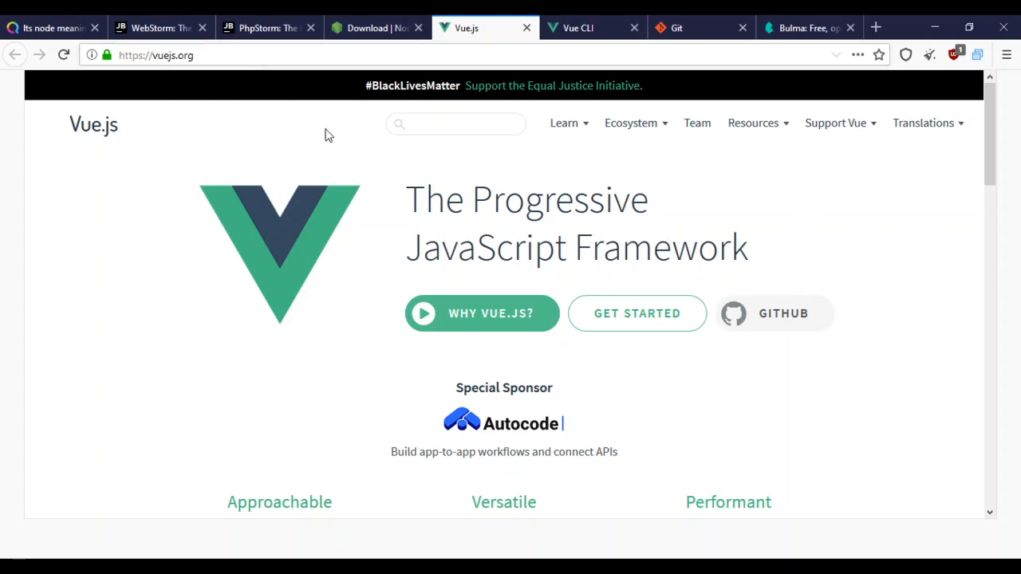
mouse_move(652, 204)
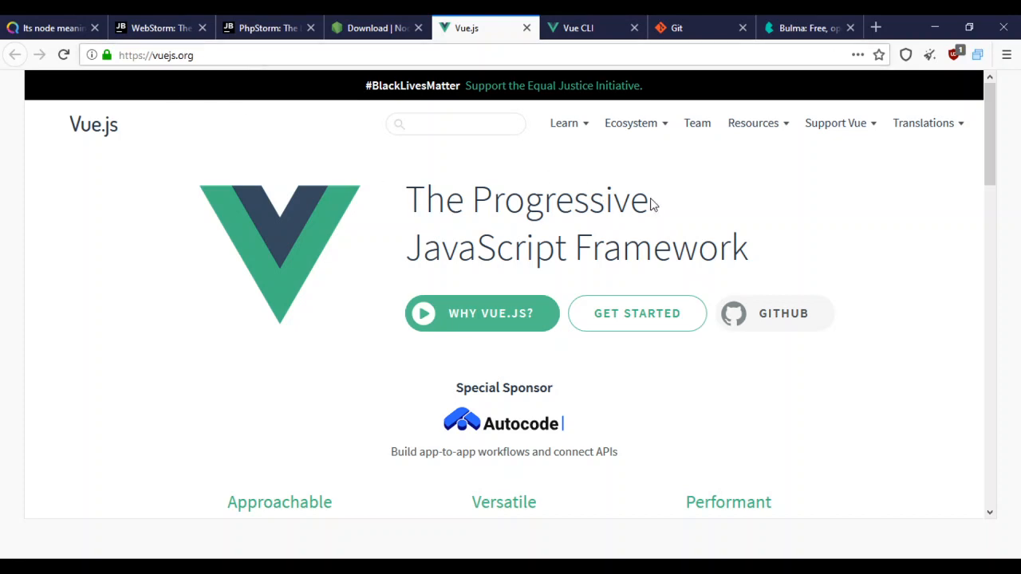
mouse_move(807, 263)
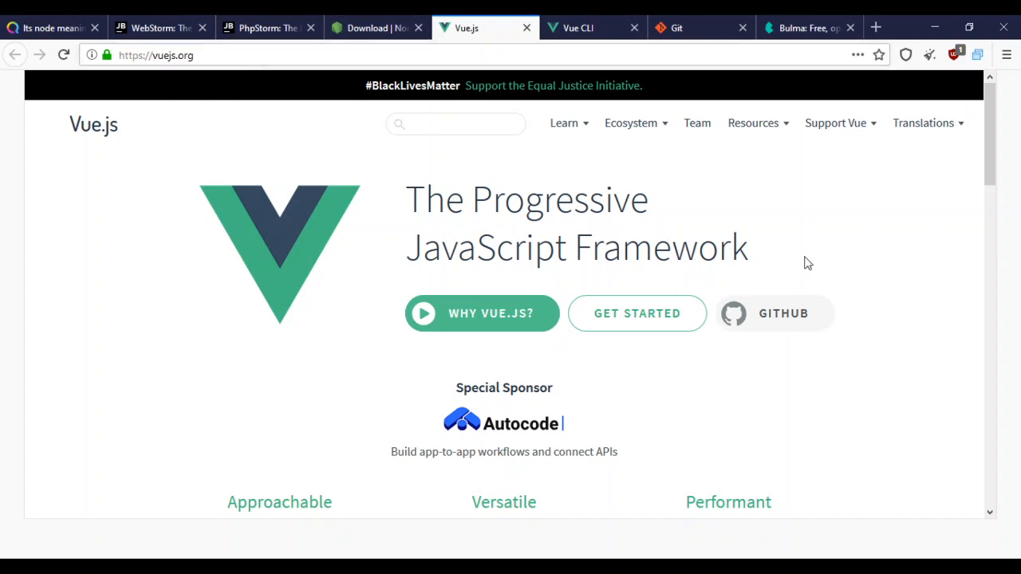
mouse_move(714, 412)
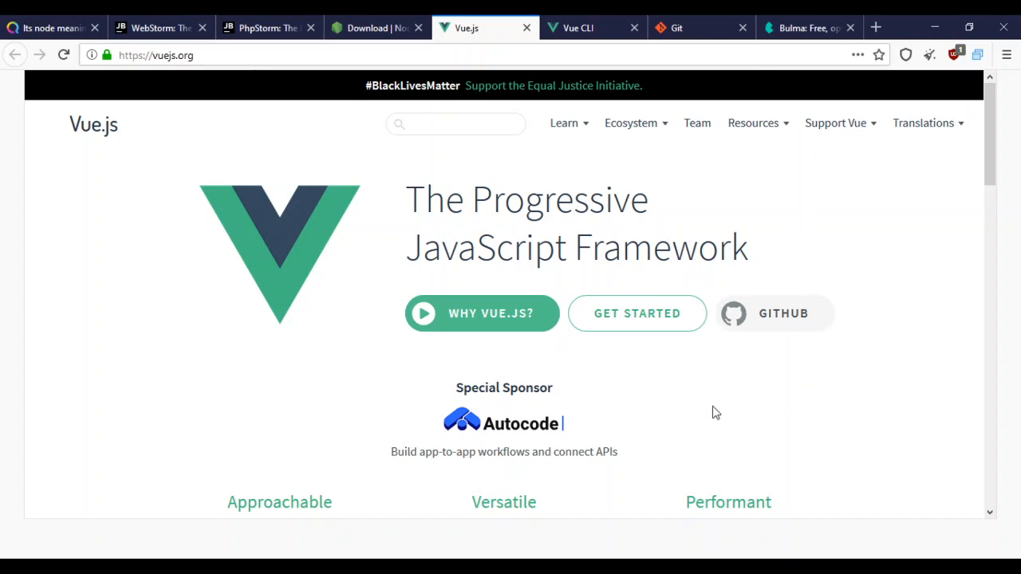
mouse_move(715, 409)
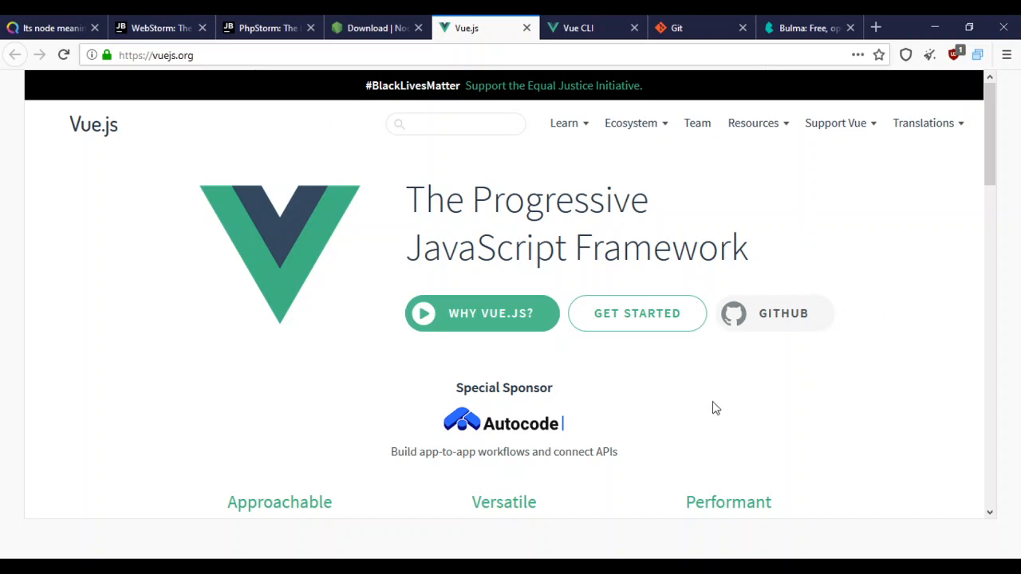